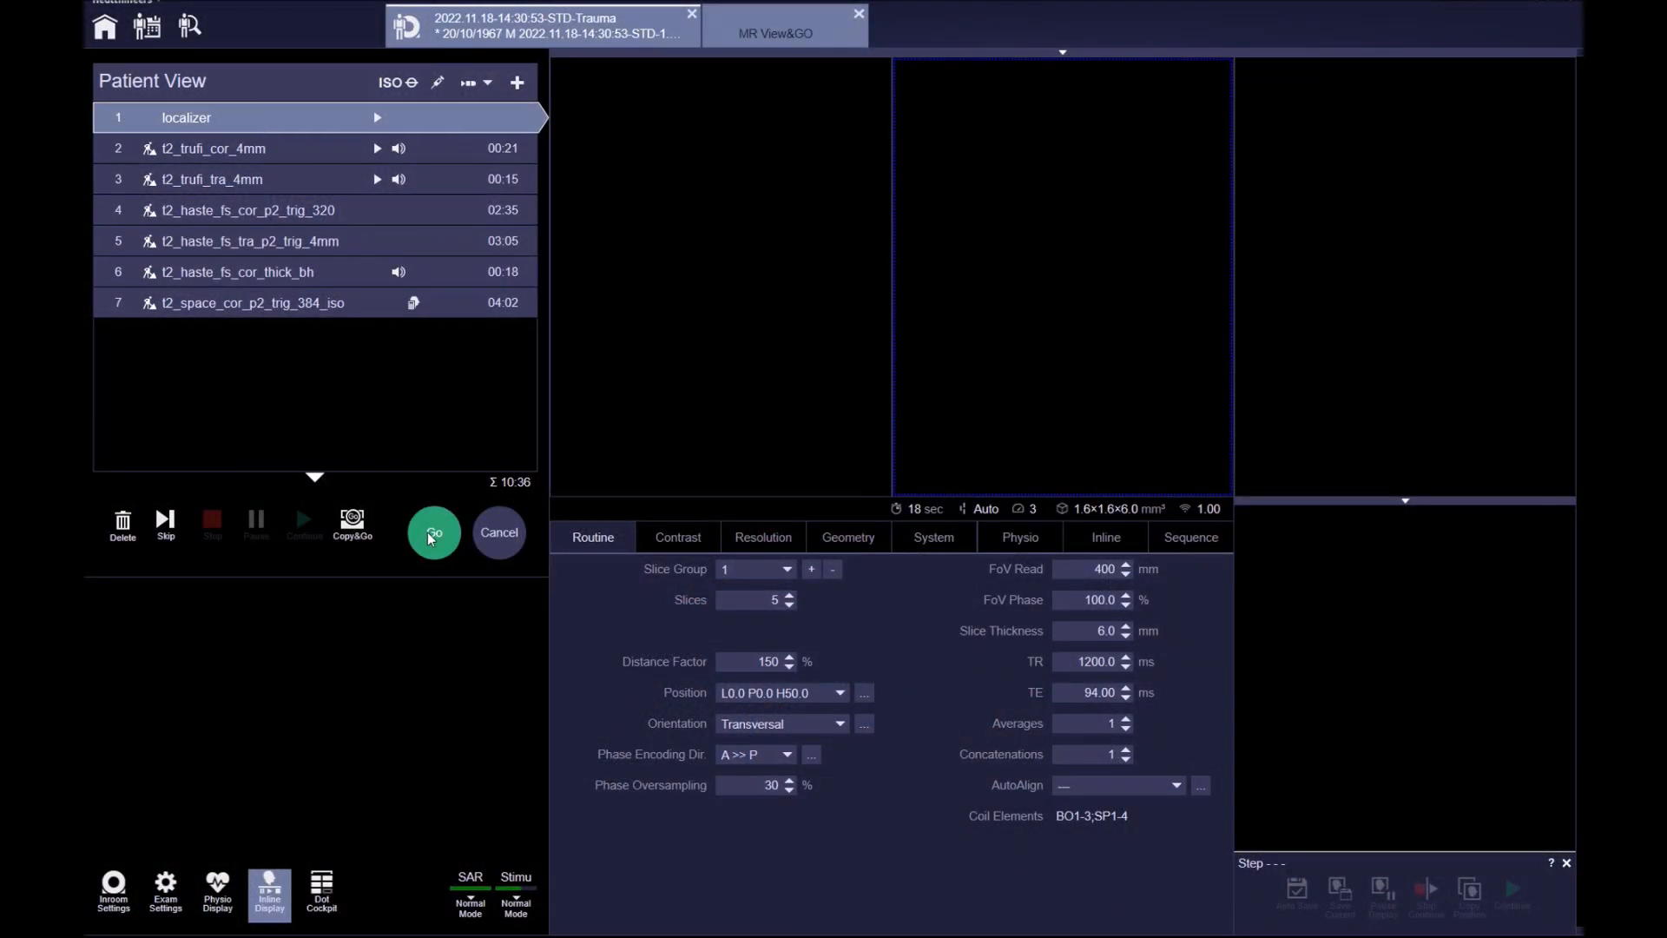
Step: Start the MRCP localizer scan with Go
left_click(432, 531)
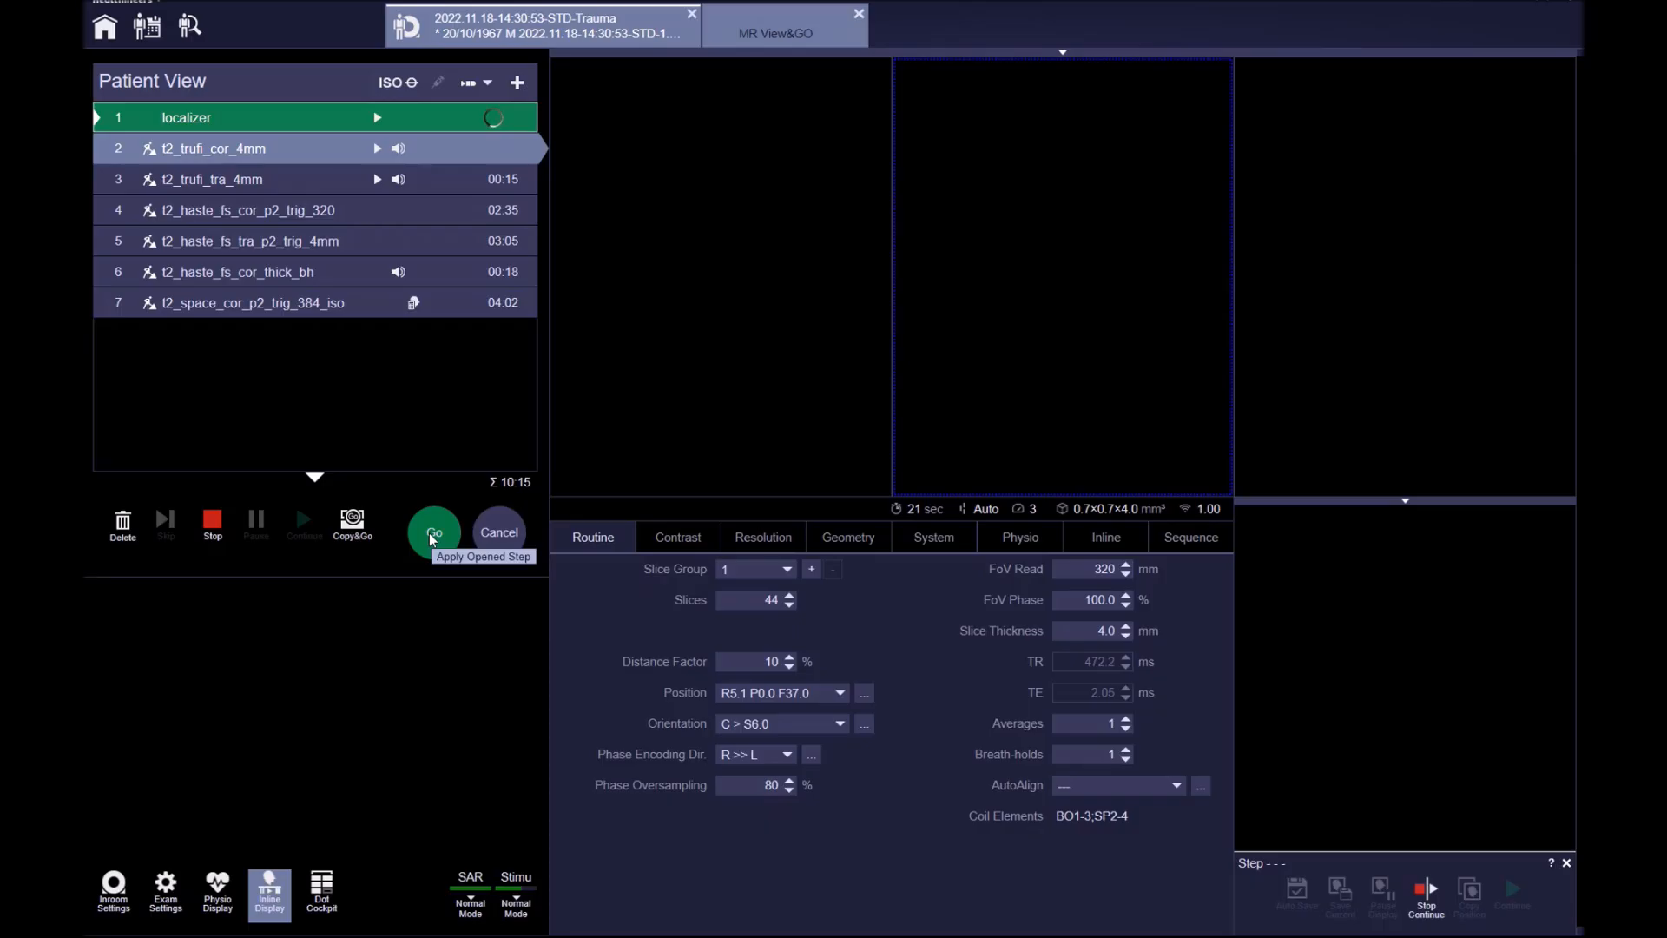
Step: Place the coronal TrueFISP 4 mm slices on the sagittal and coronal localizers, then start the scan
left_click(433, 533)
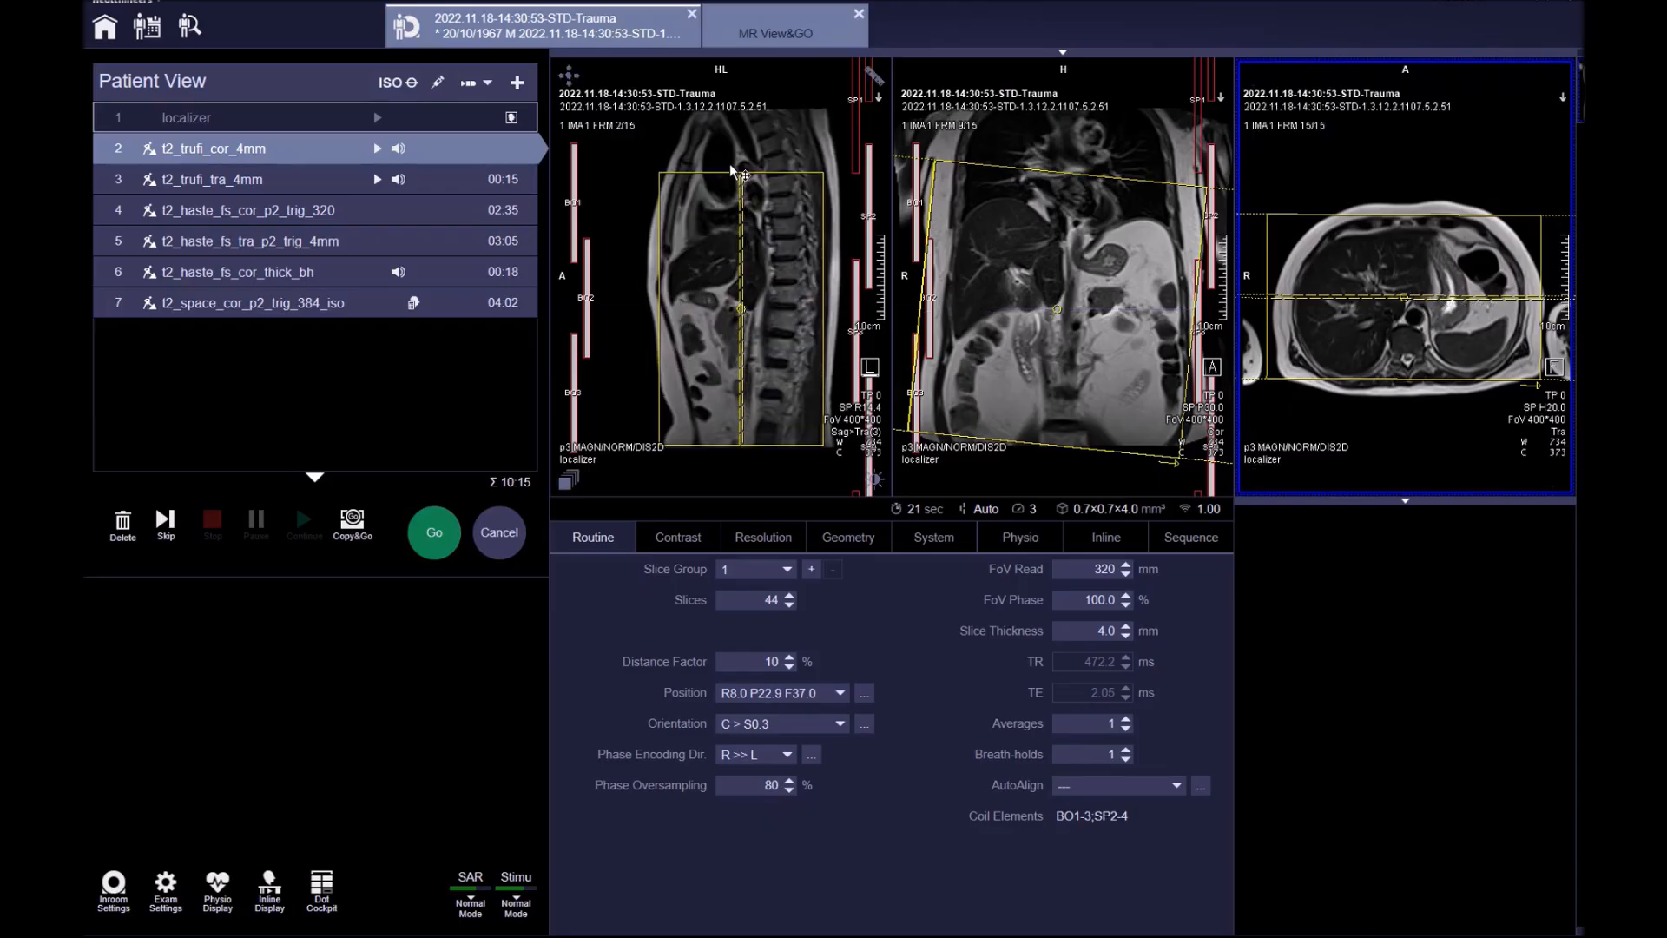
mouse_move(659, 287)
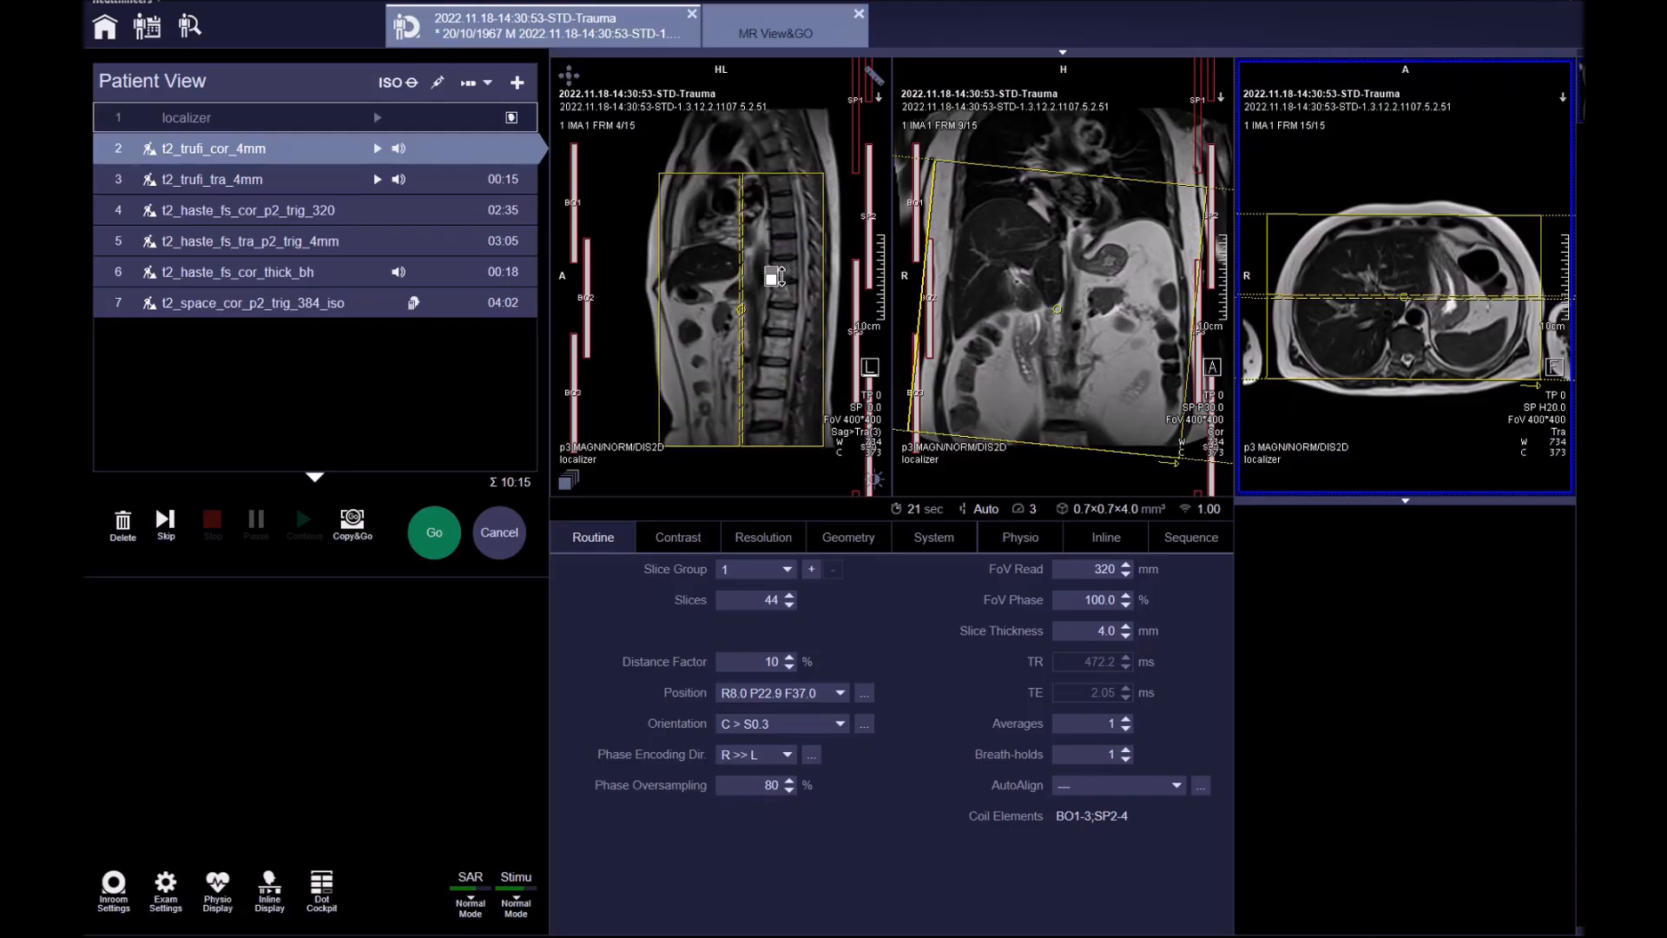
scroll("down", 3)
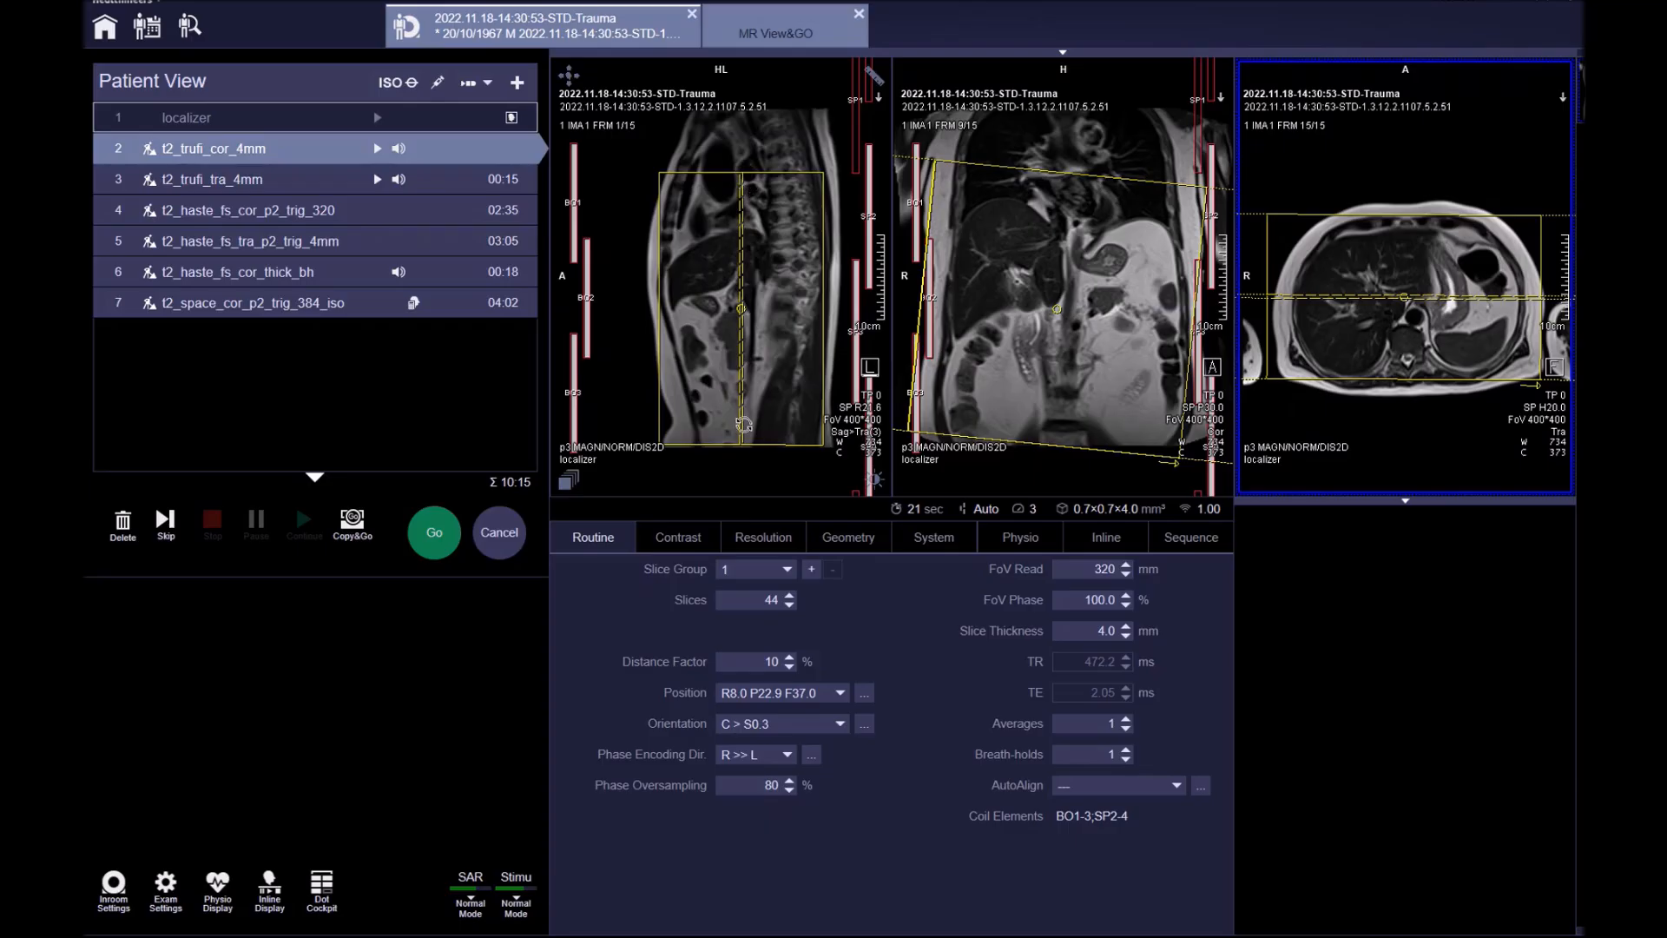
left_click(719, 276)
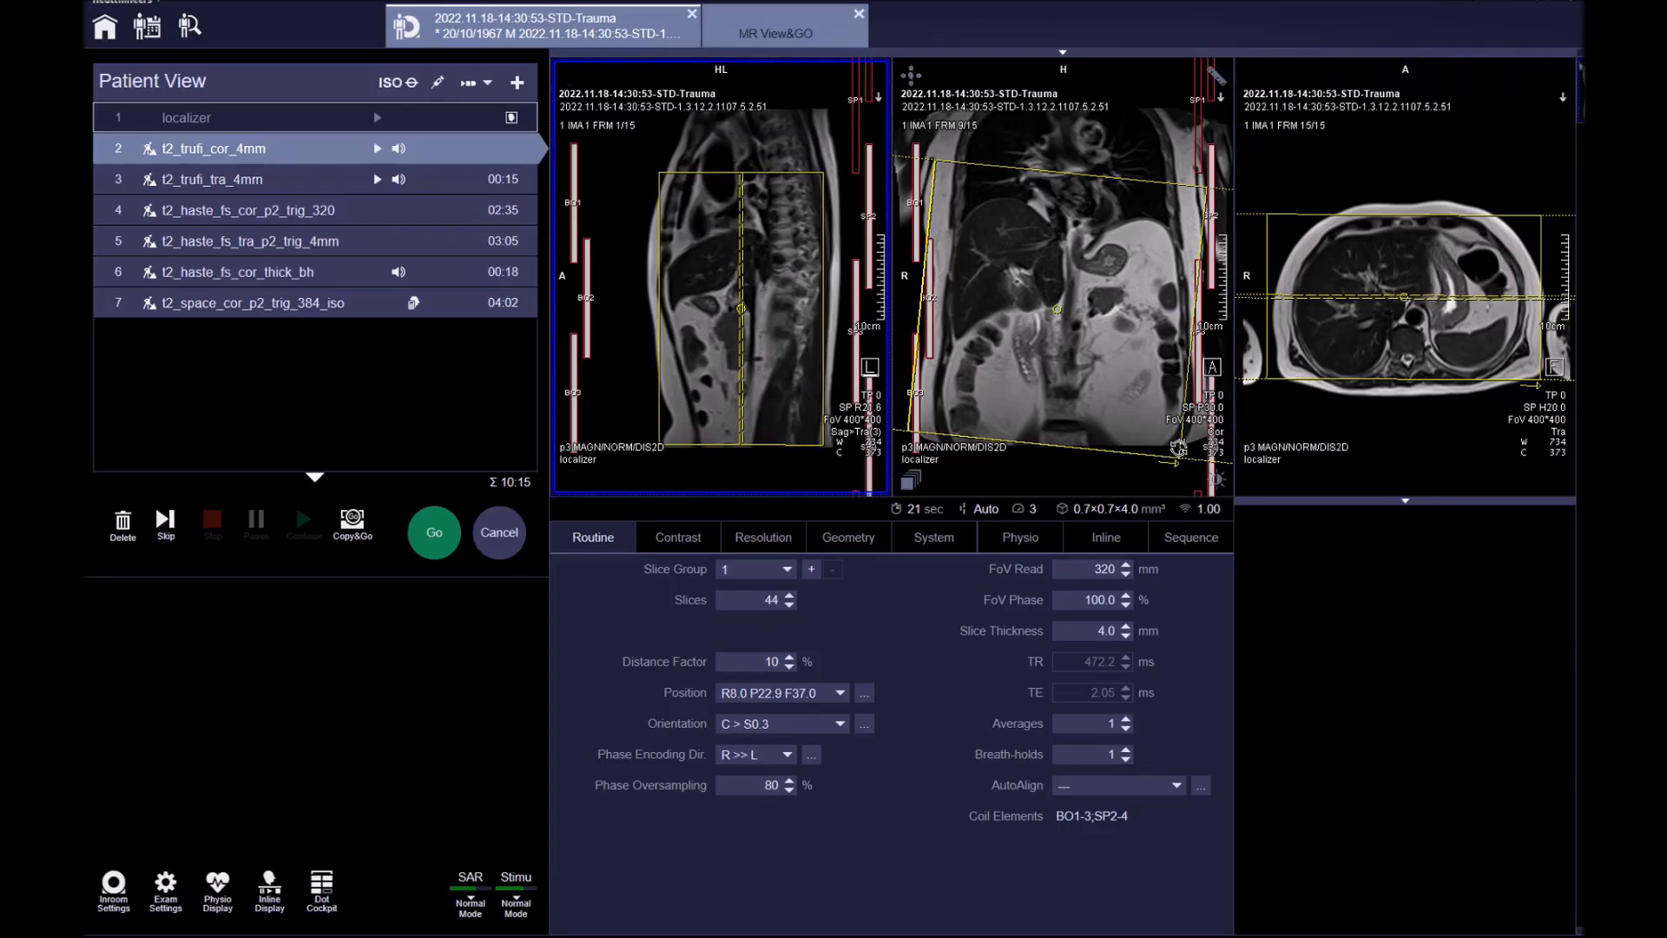
left_click(1062, 266)
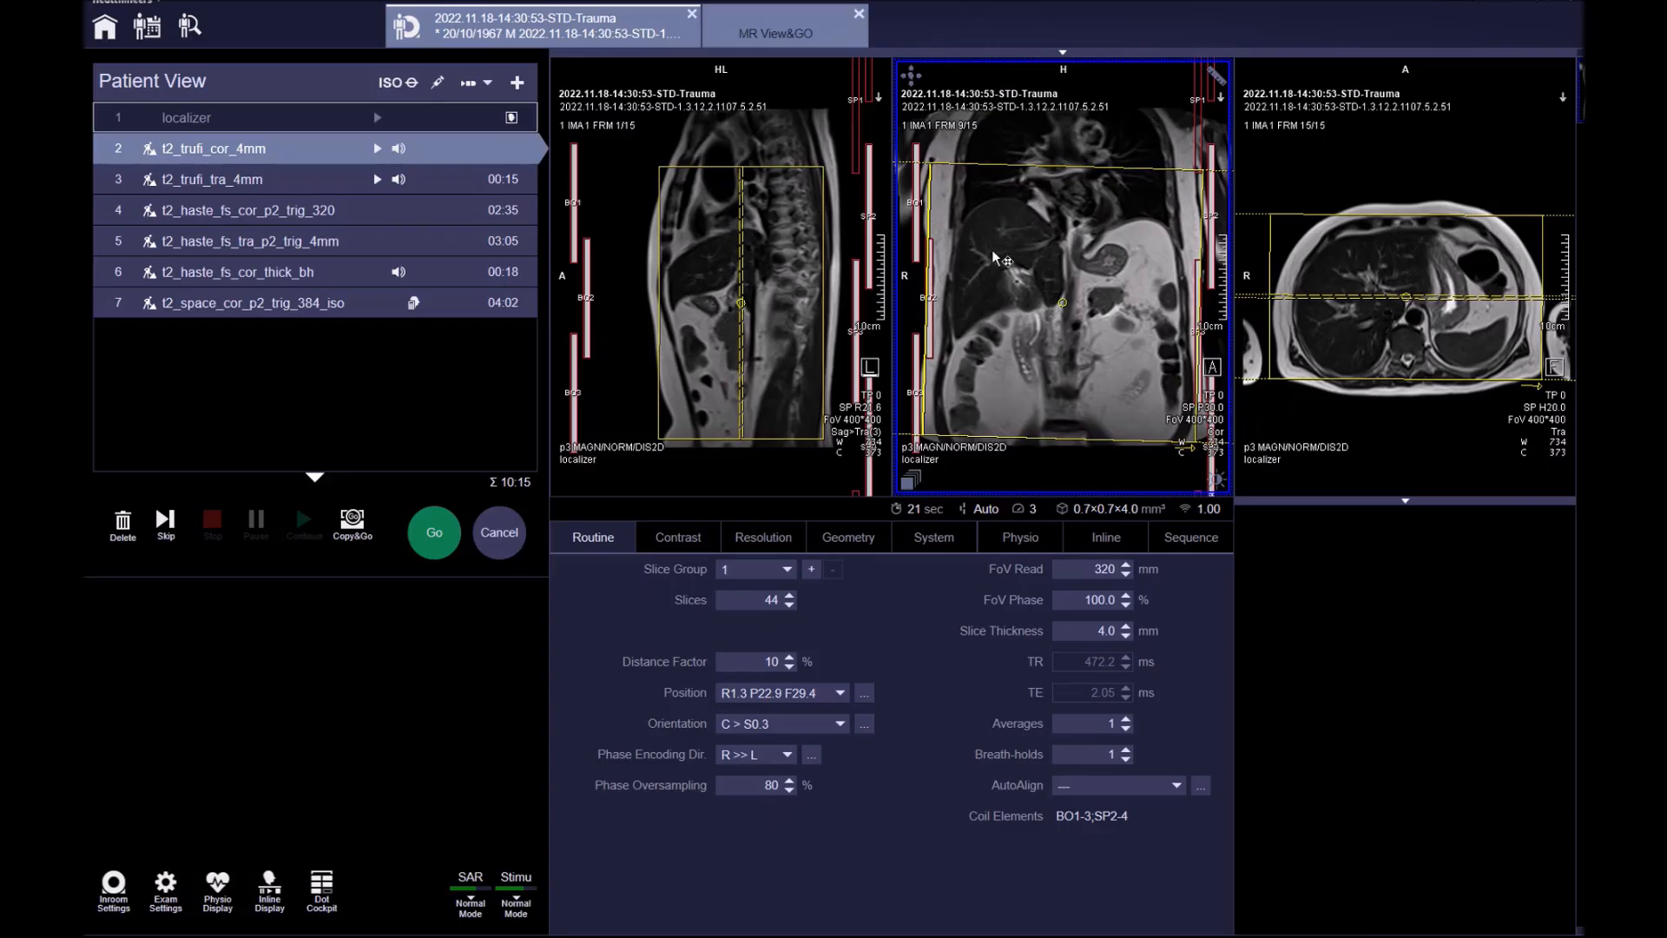
scroll("down", 3)
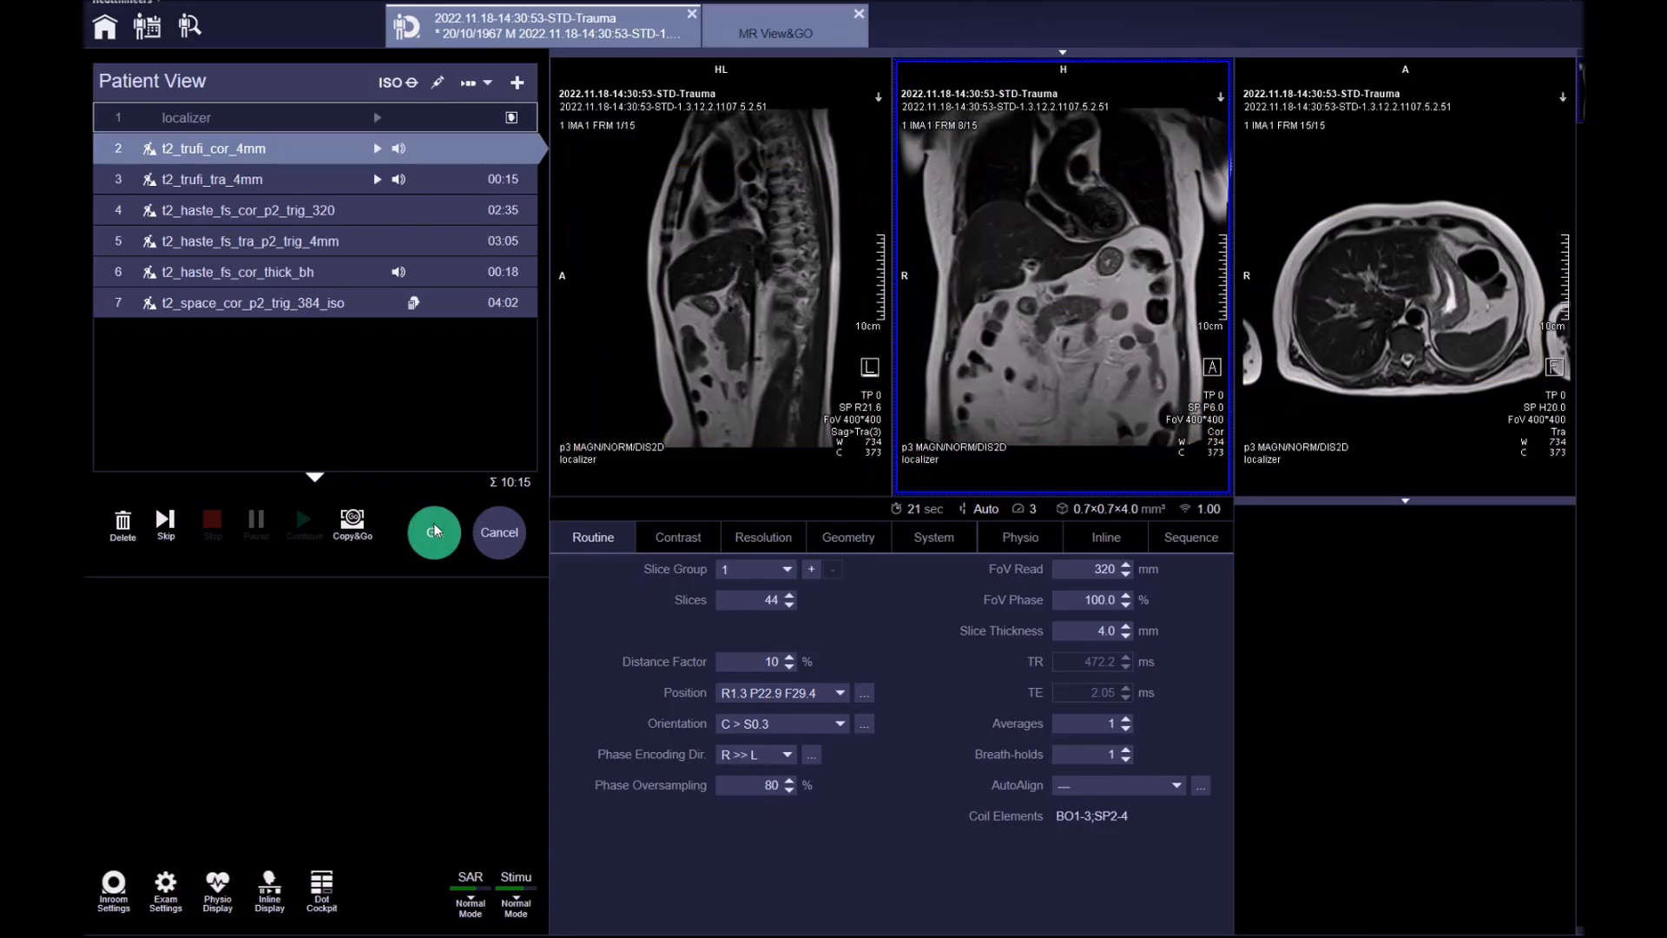
left_click(432, 532)
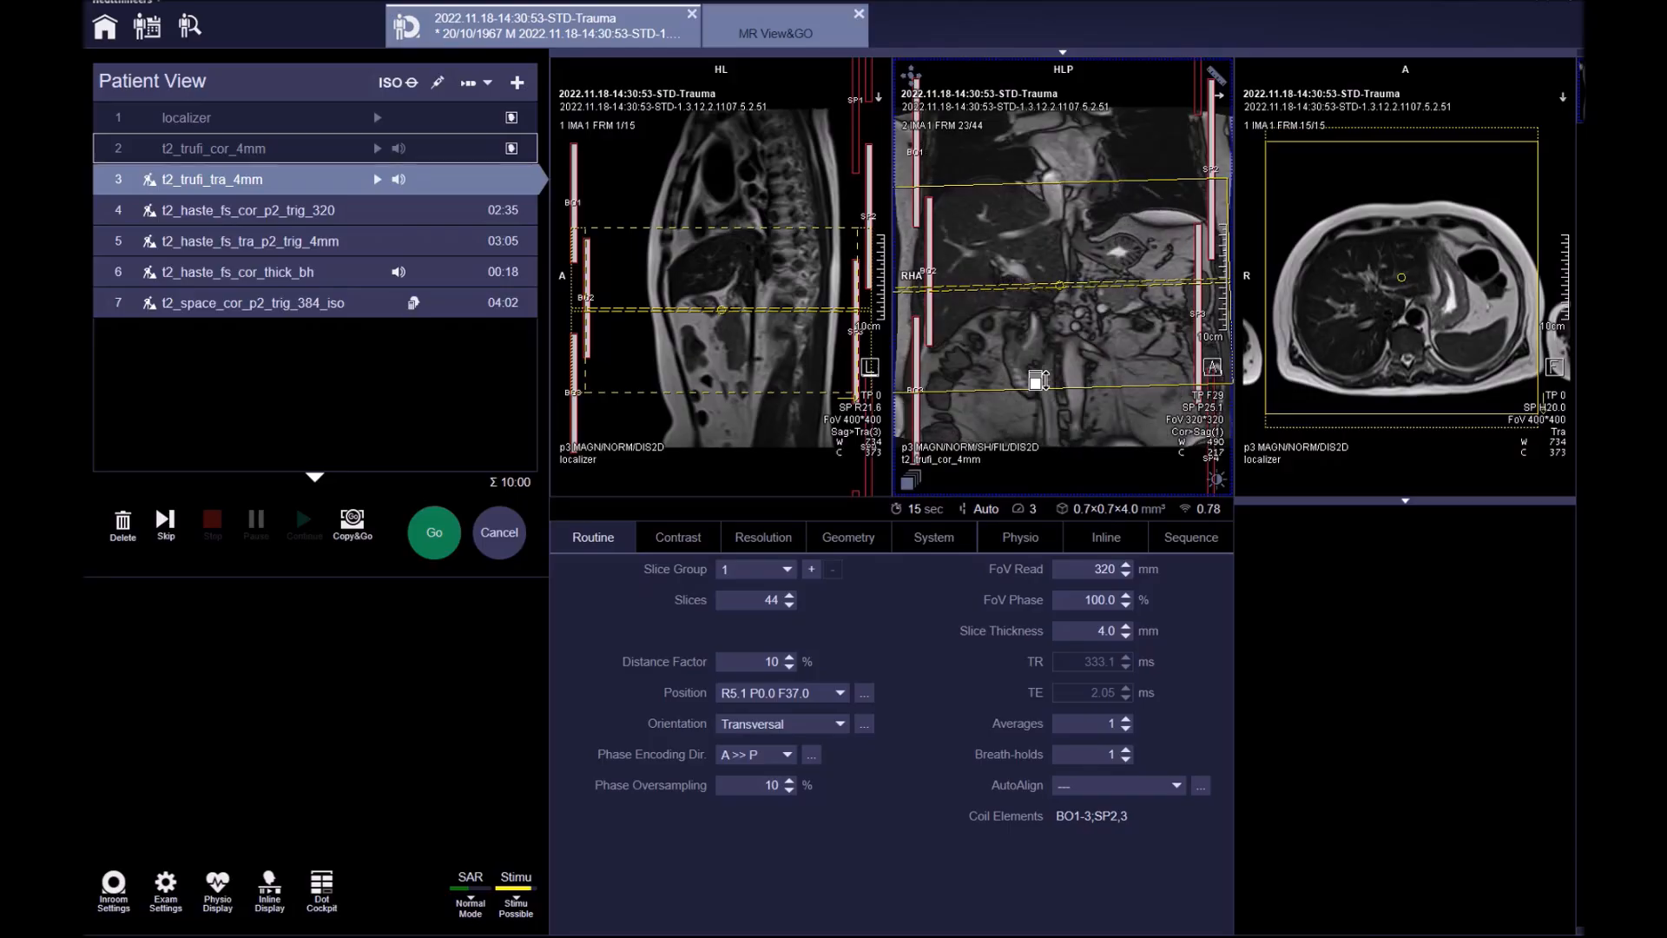
mouse_move(1018, 379)
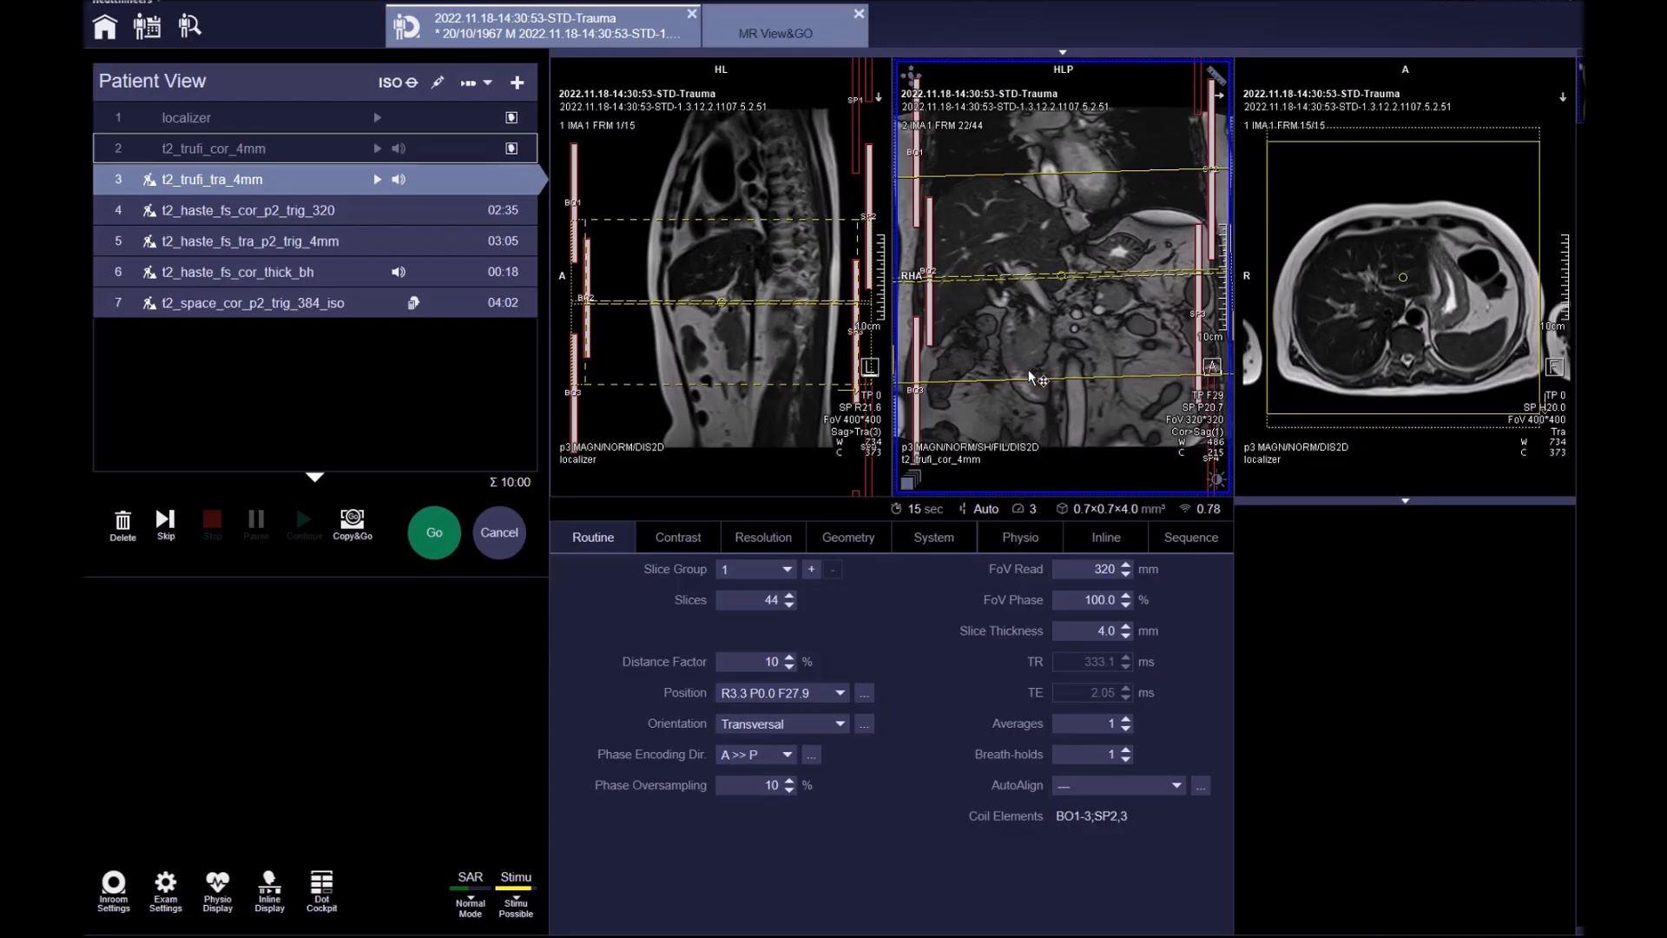
mouse_move(1058, 396)
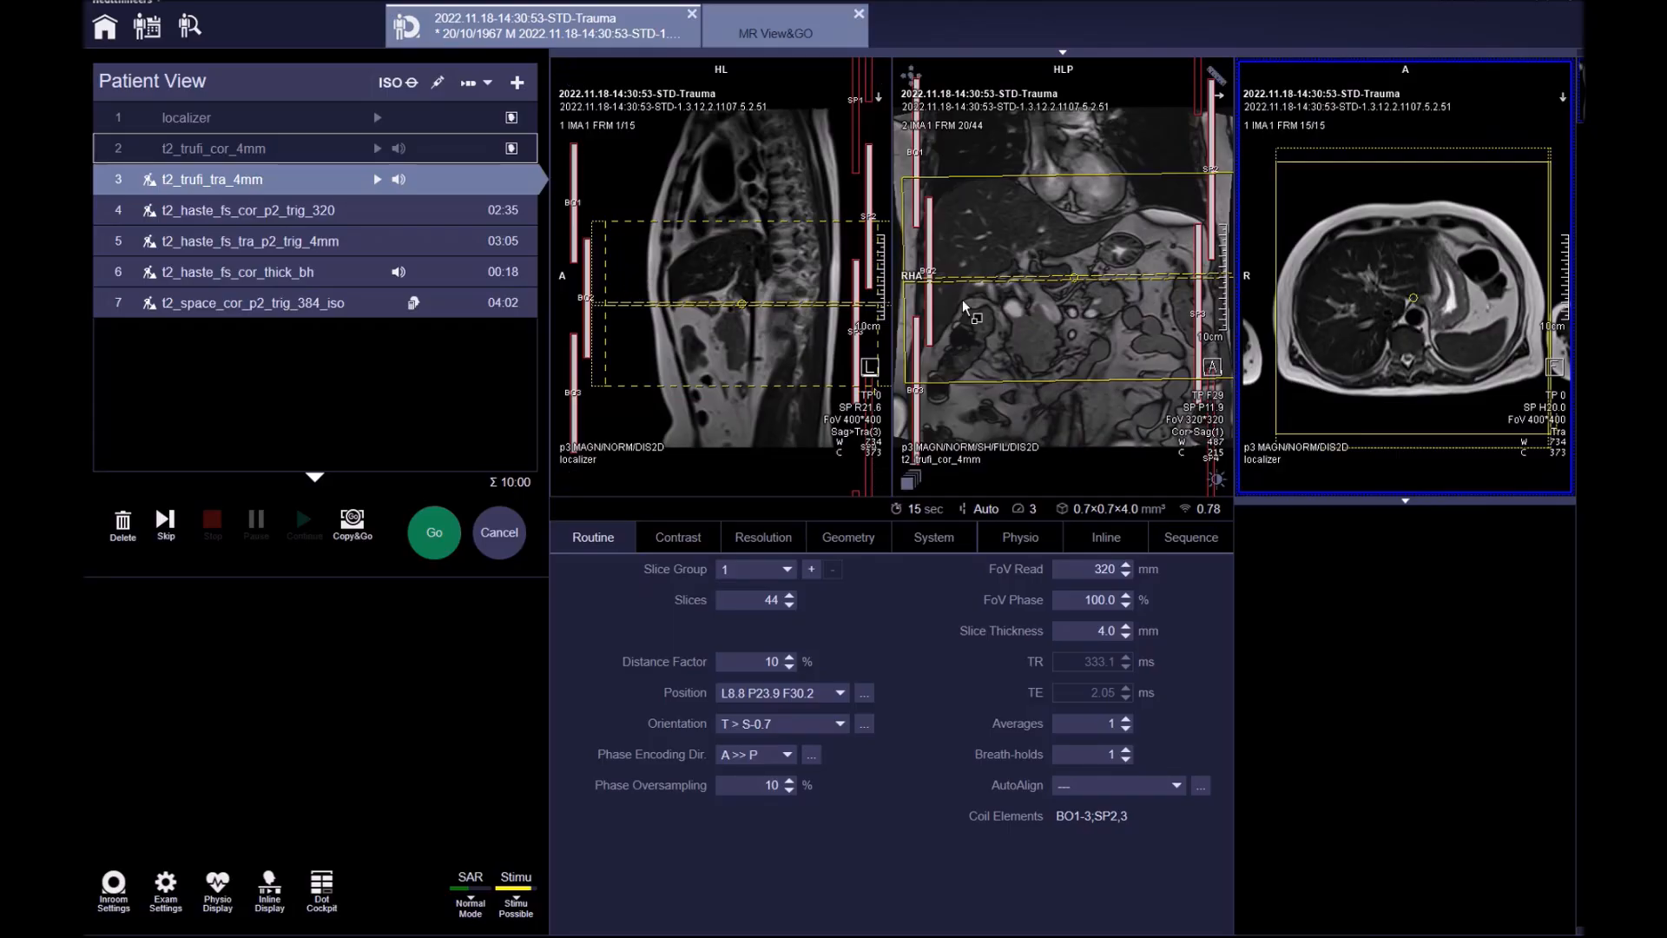
Step: Tilt the transverse TrueFISP 4 mm slices on the sagittal localizer and start the scan
left_click(721, 298)
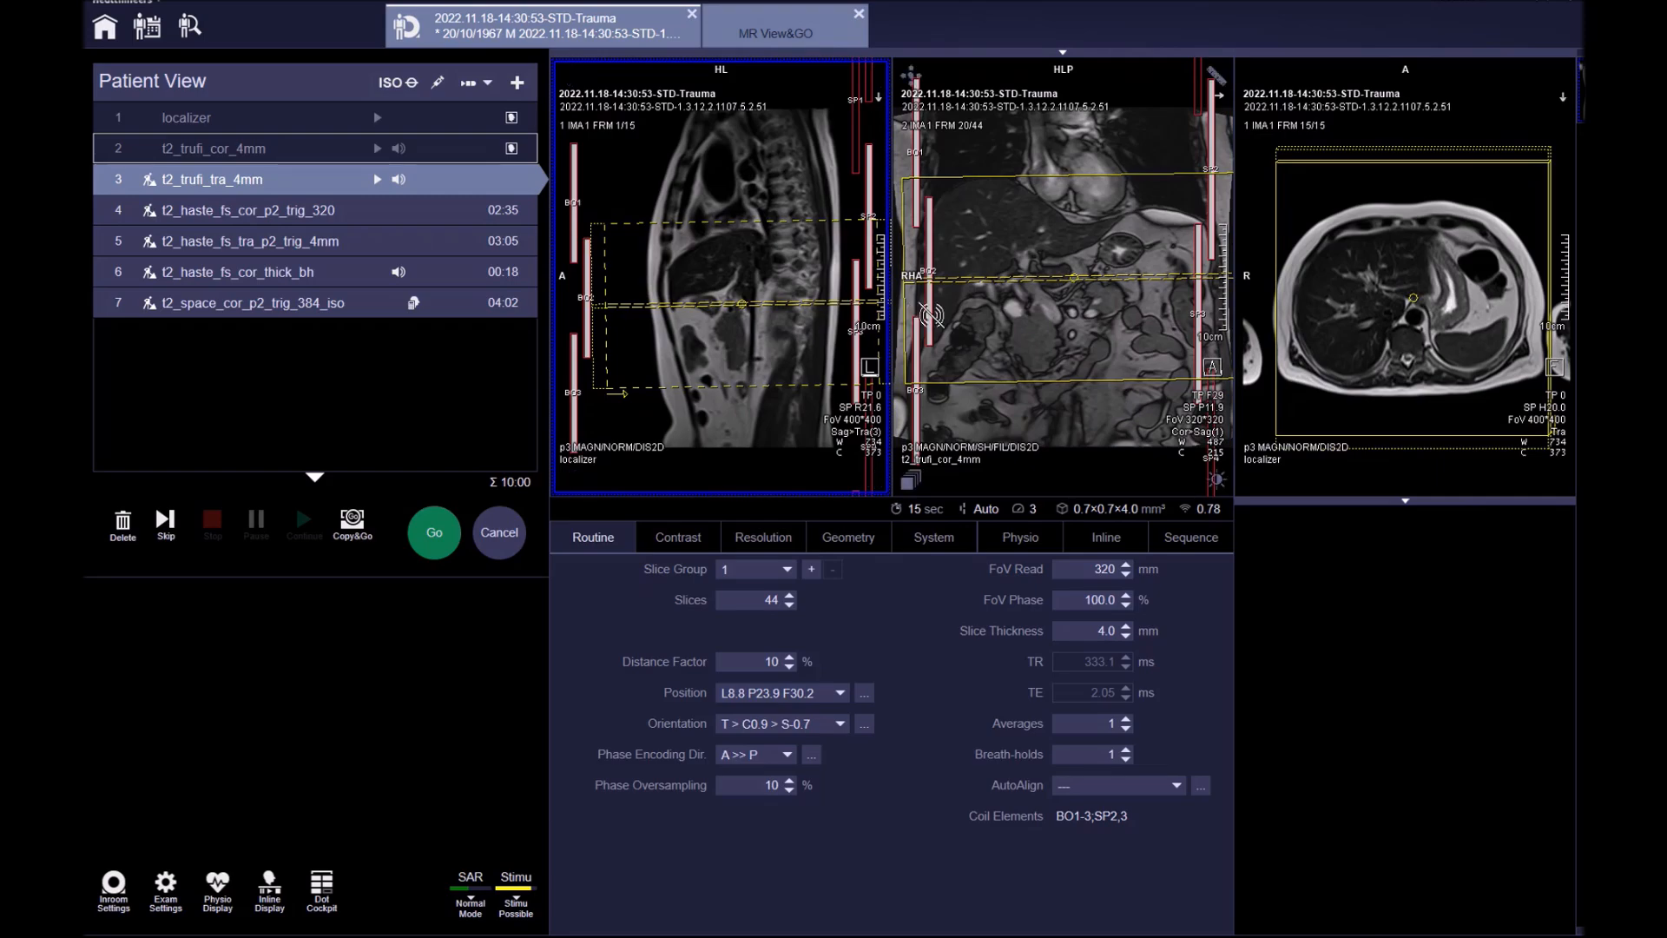
mouse_move(434, 532)
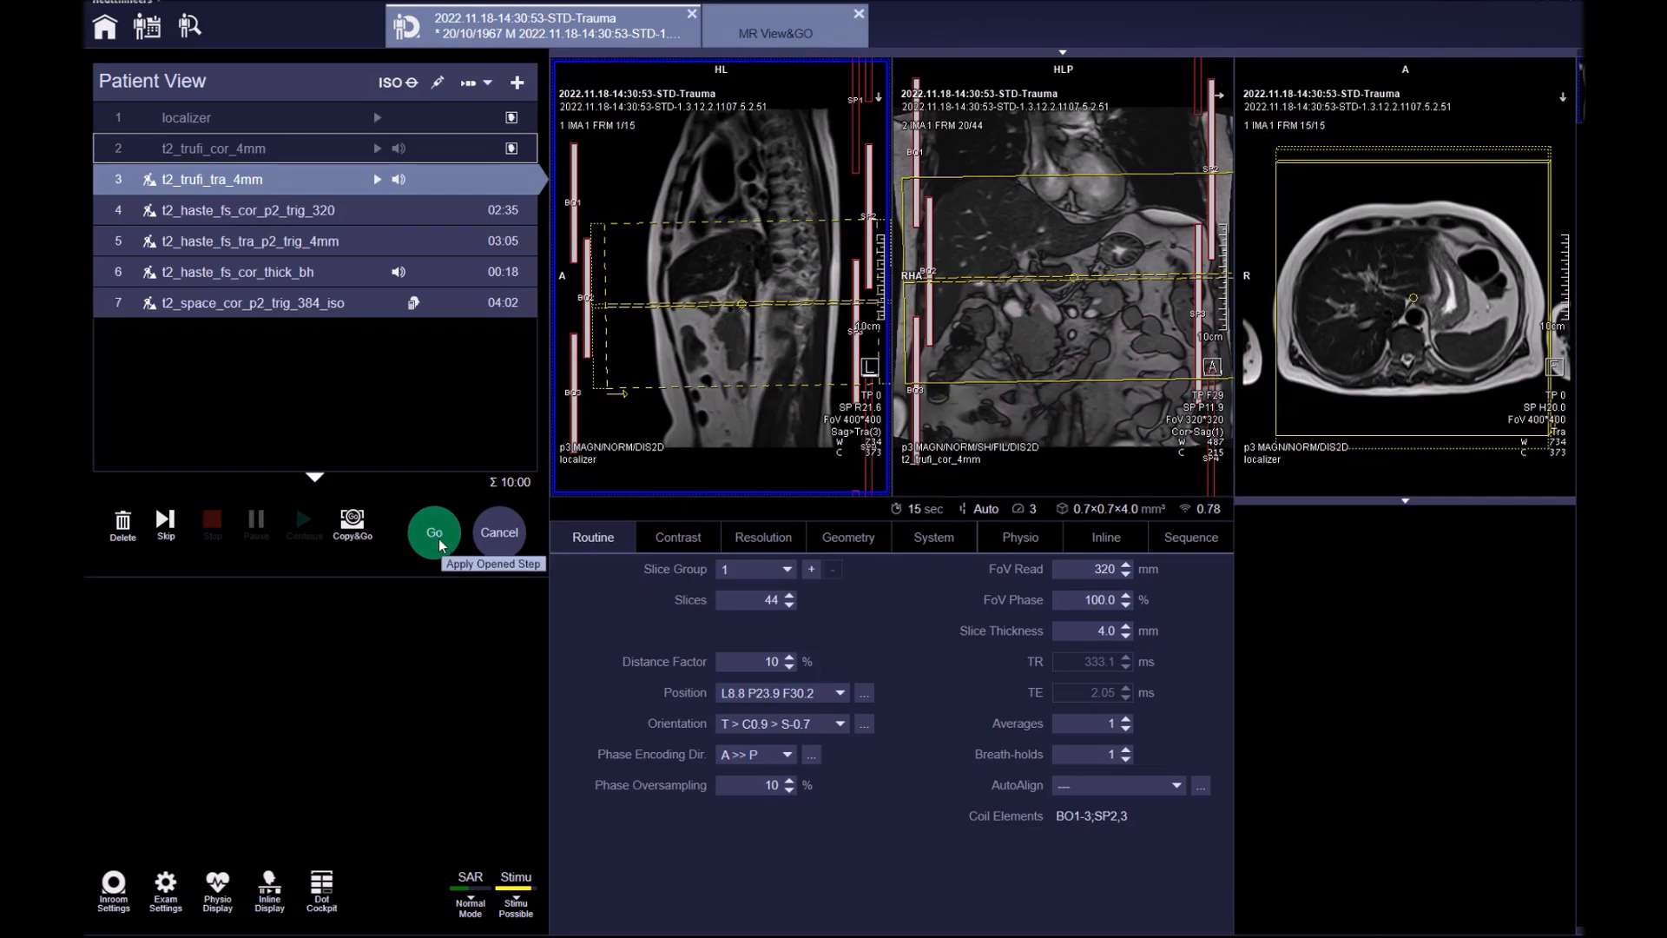
left_click(432, 532)
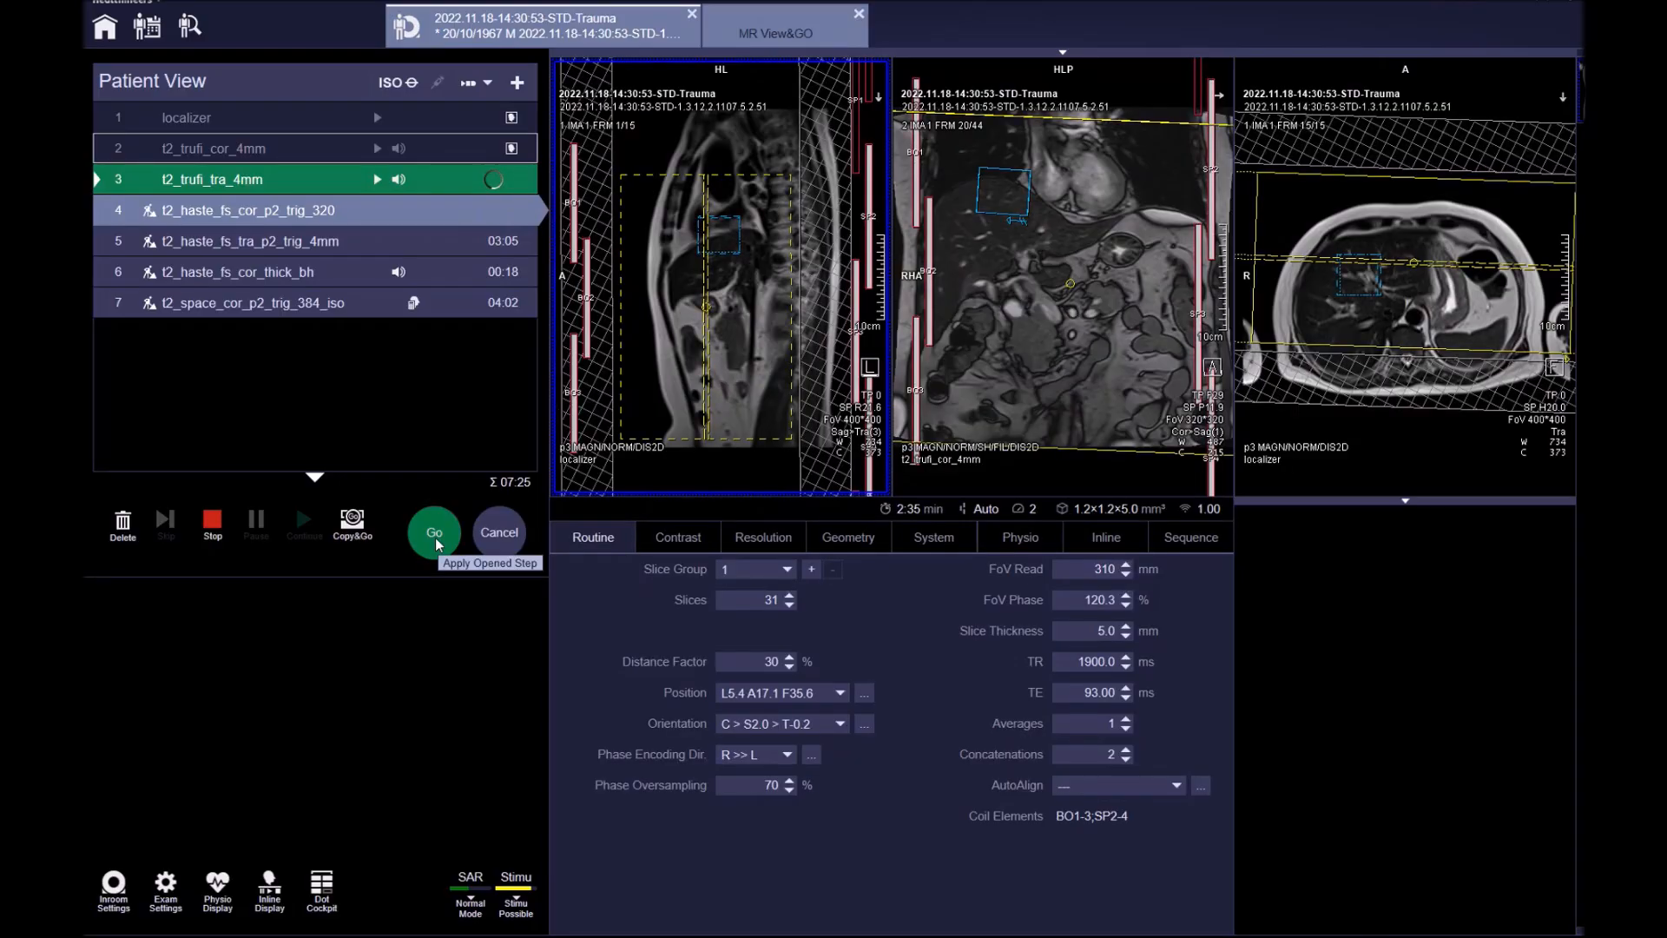
Step: Place the coronal fat-sat HASTE stack over the liver and show its Physio > PACE settings
left_click(434, 532)
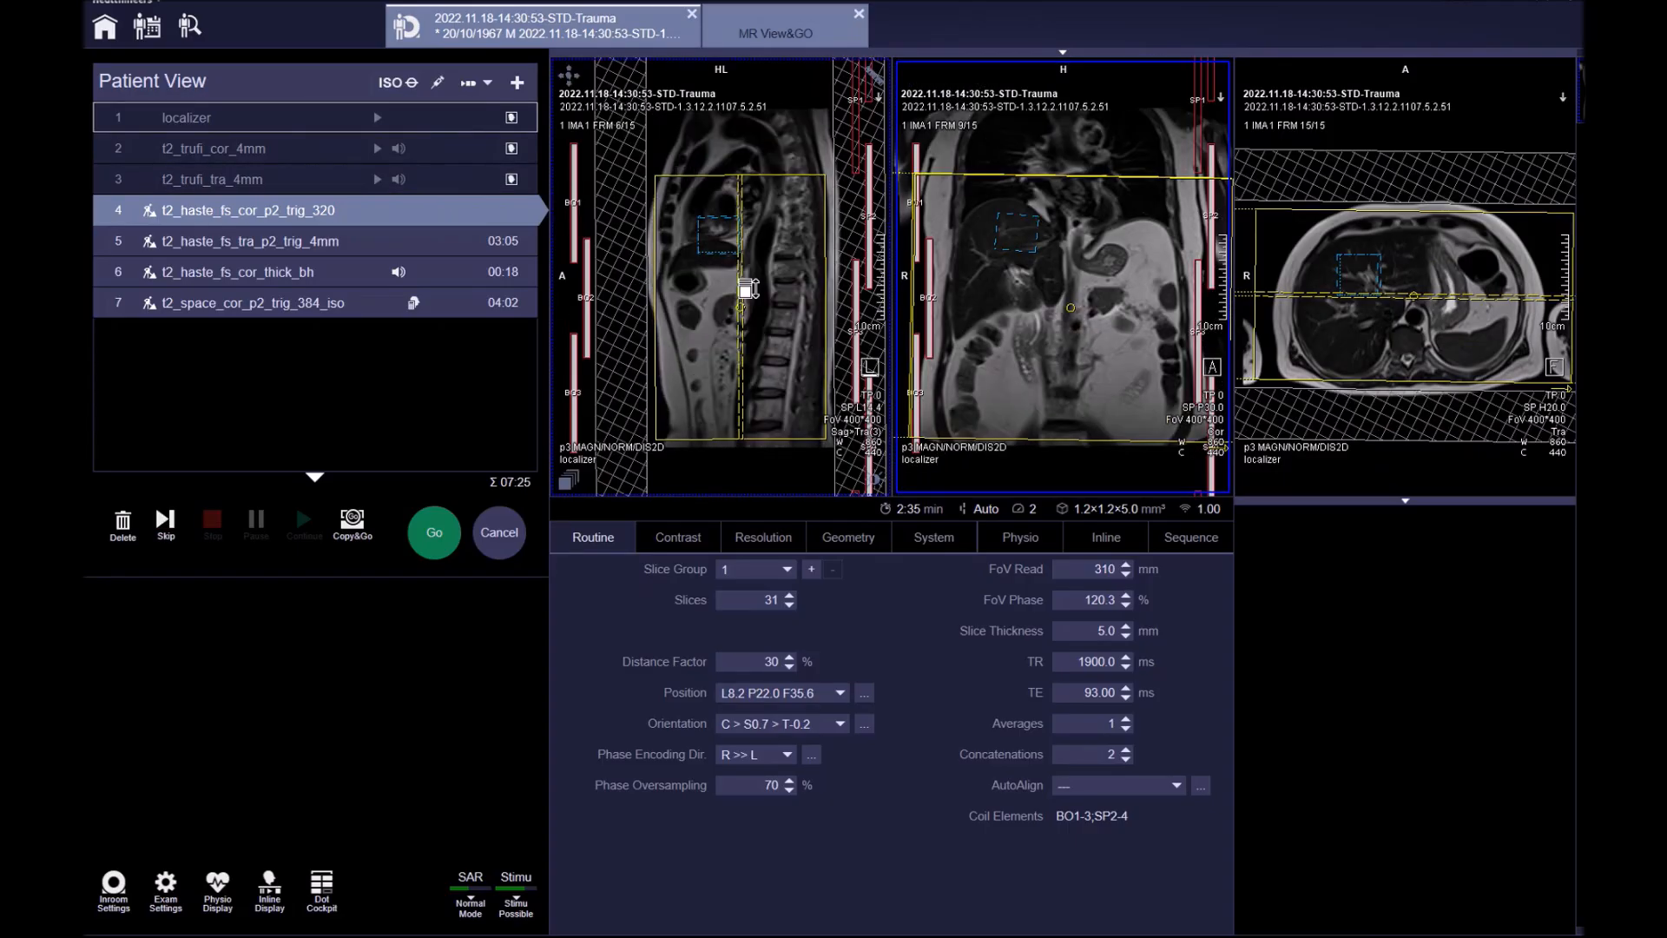
mouse_move(681, 290)
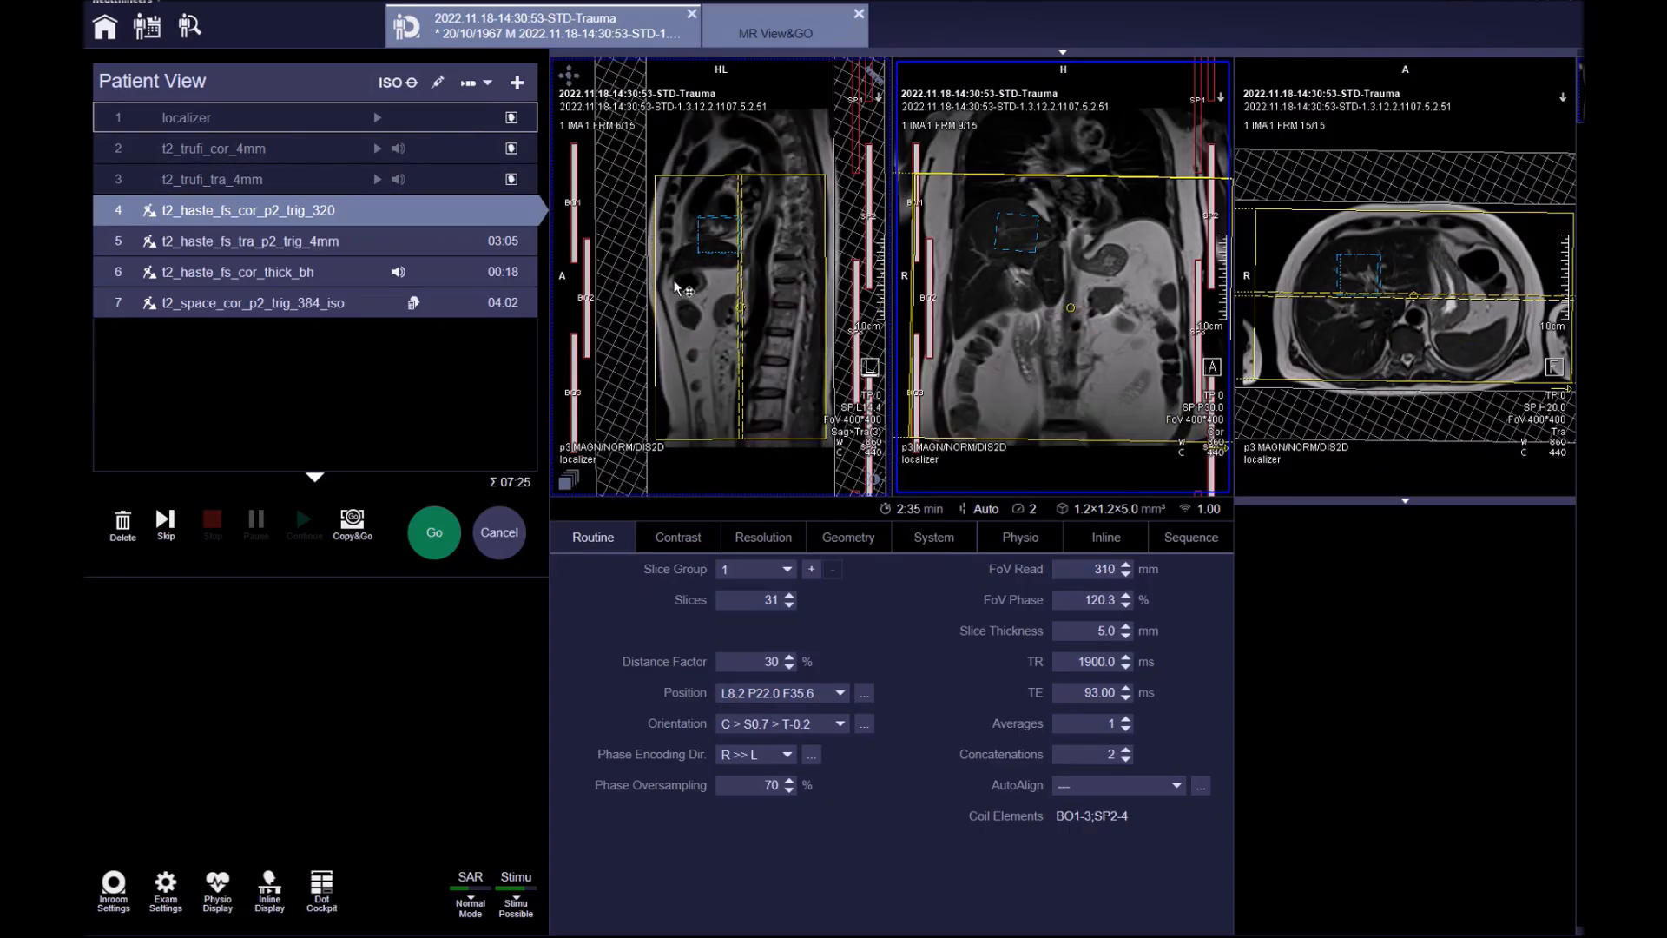
mouse_move(734, 331)
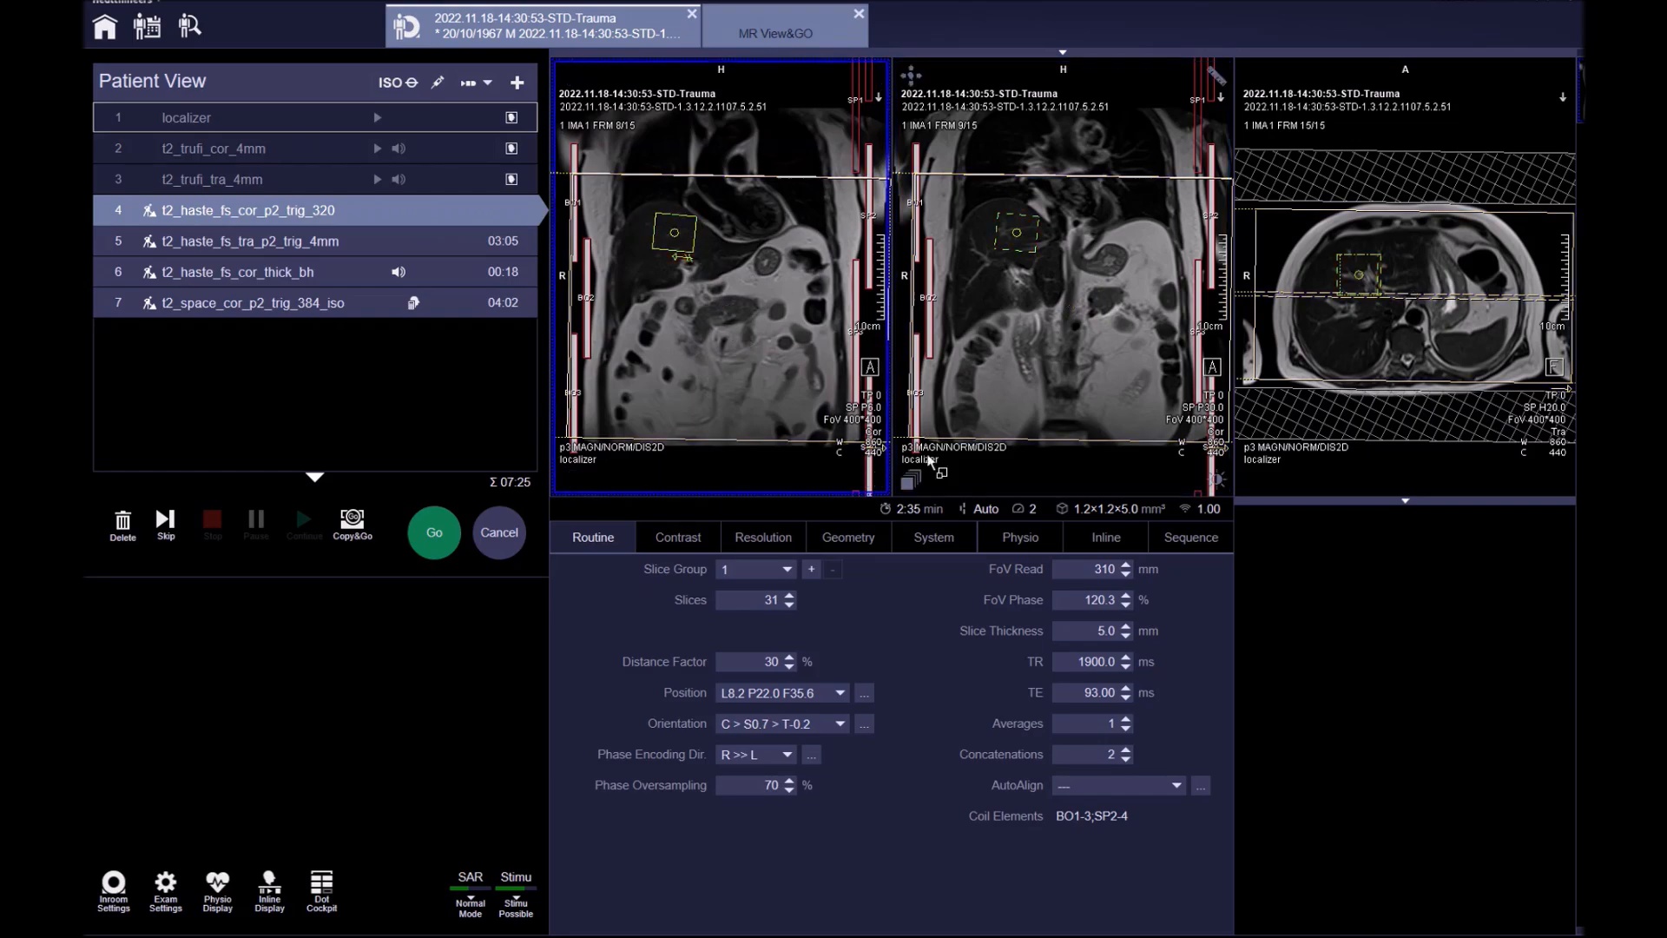
left_click(1018, 536)
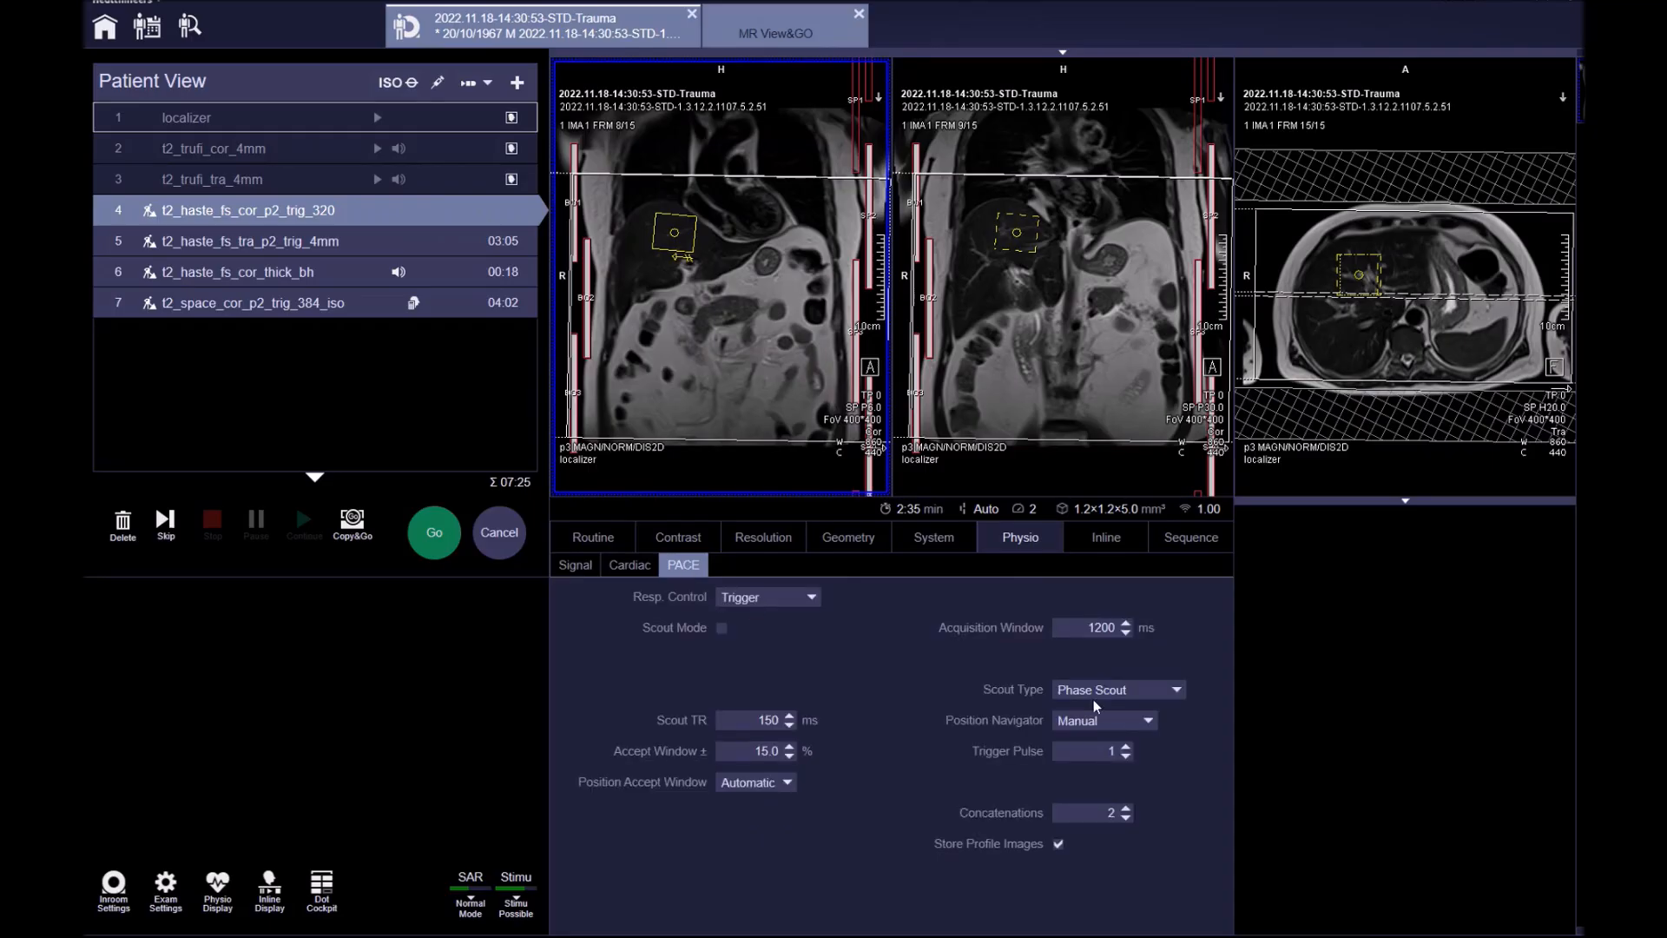
Step: Try Liver Dome Scout, revert to Phase Scout, and start the coronal fat-sat HASTE
left_click(1116, 689)
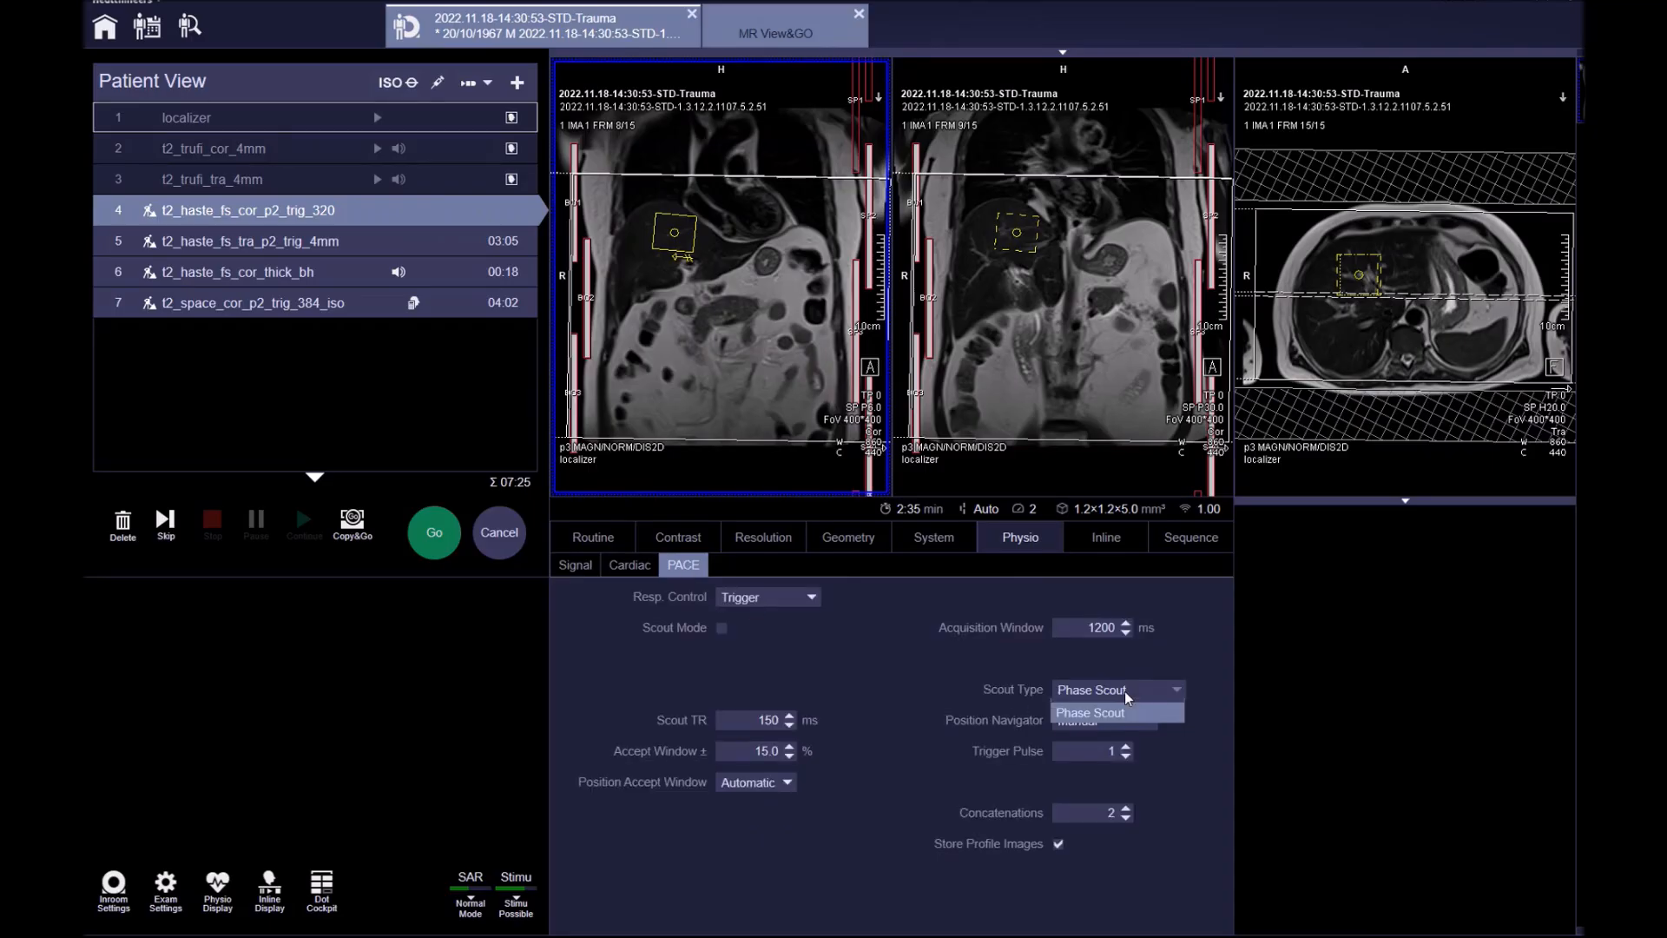
left_click(1090, 712)
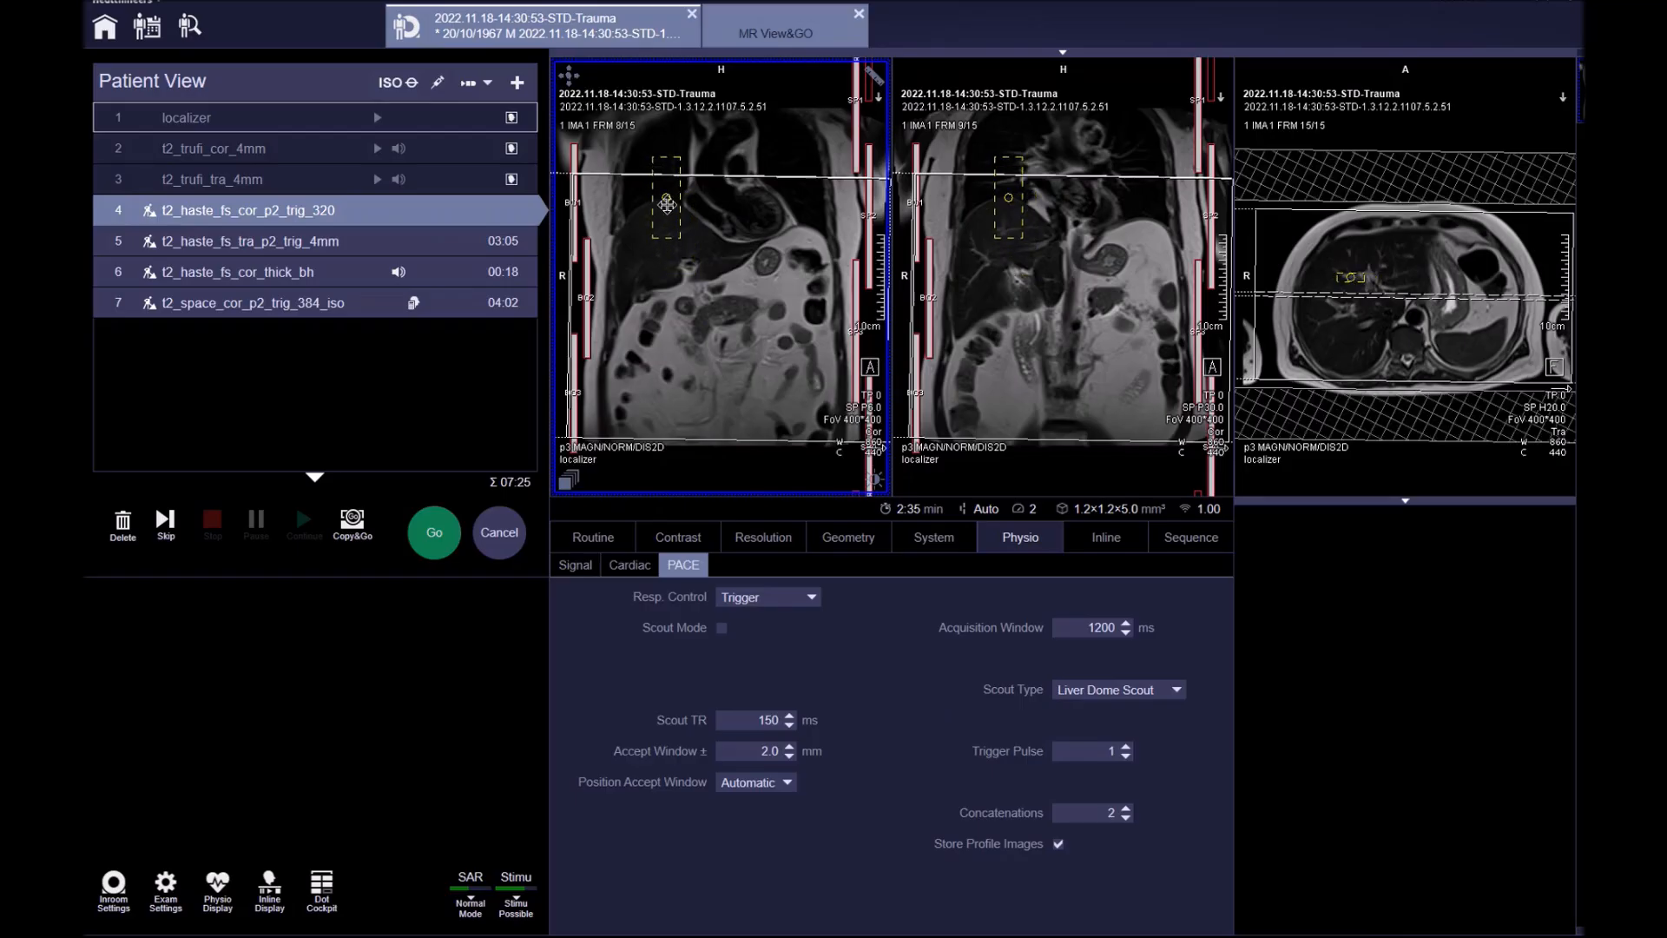
mouse_move(669, 212)
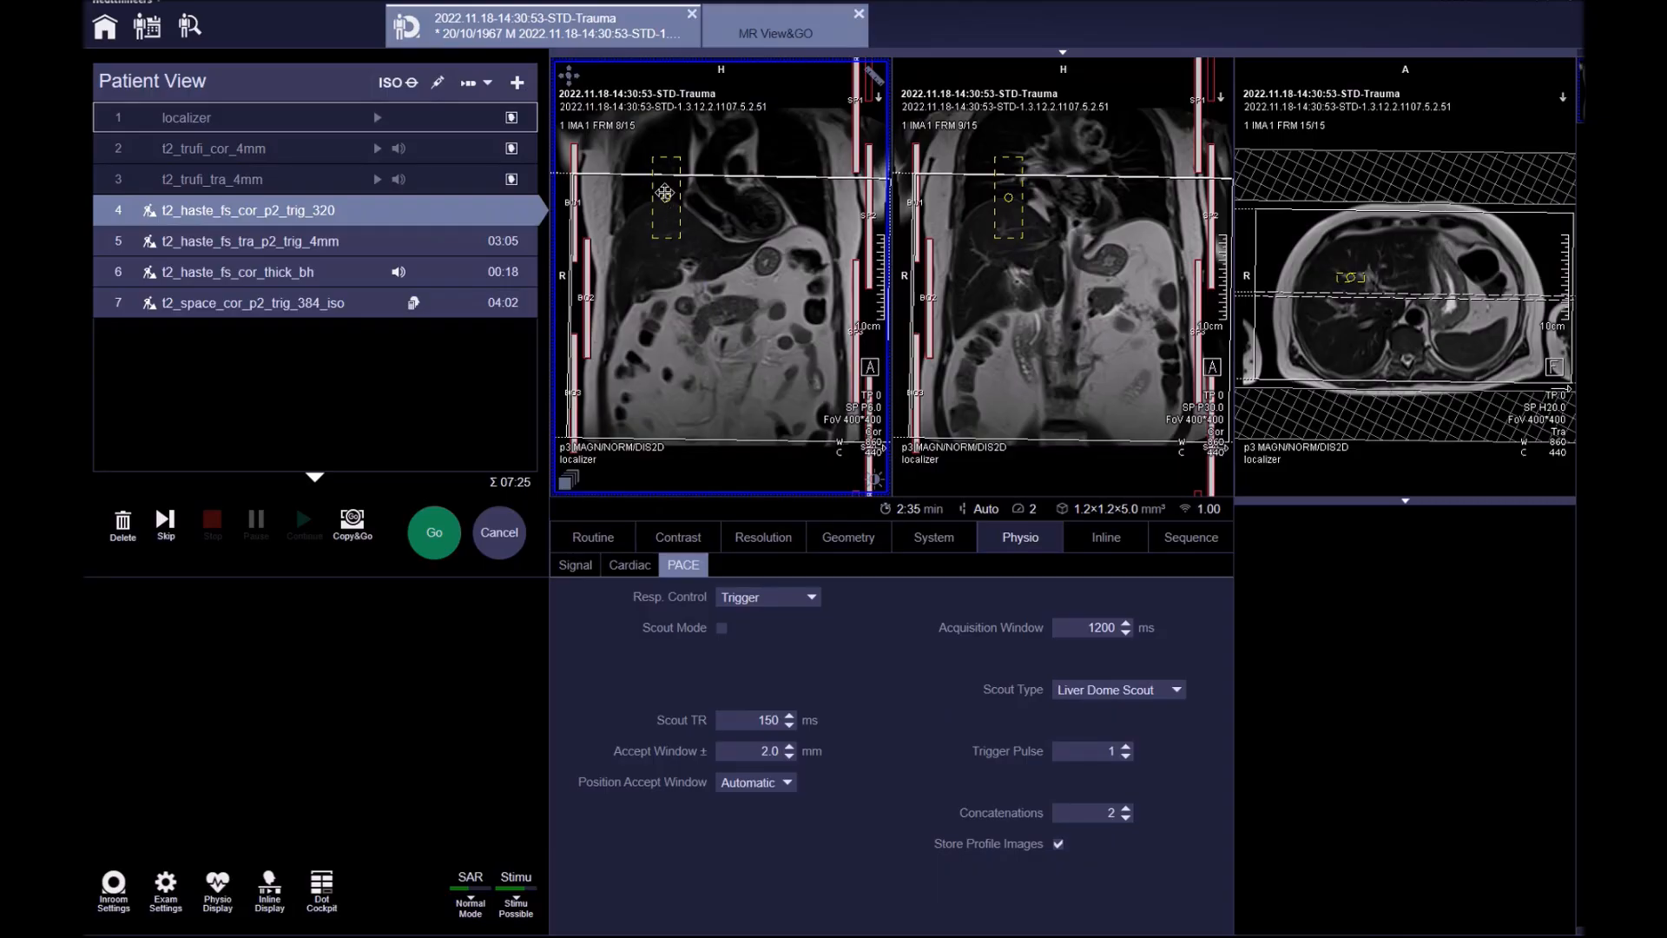
mouse_move(673, 195)
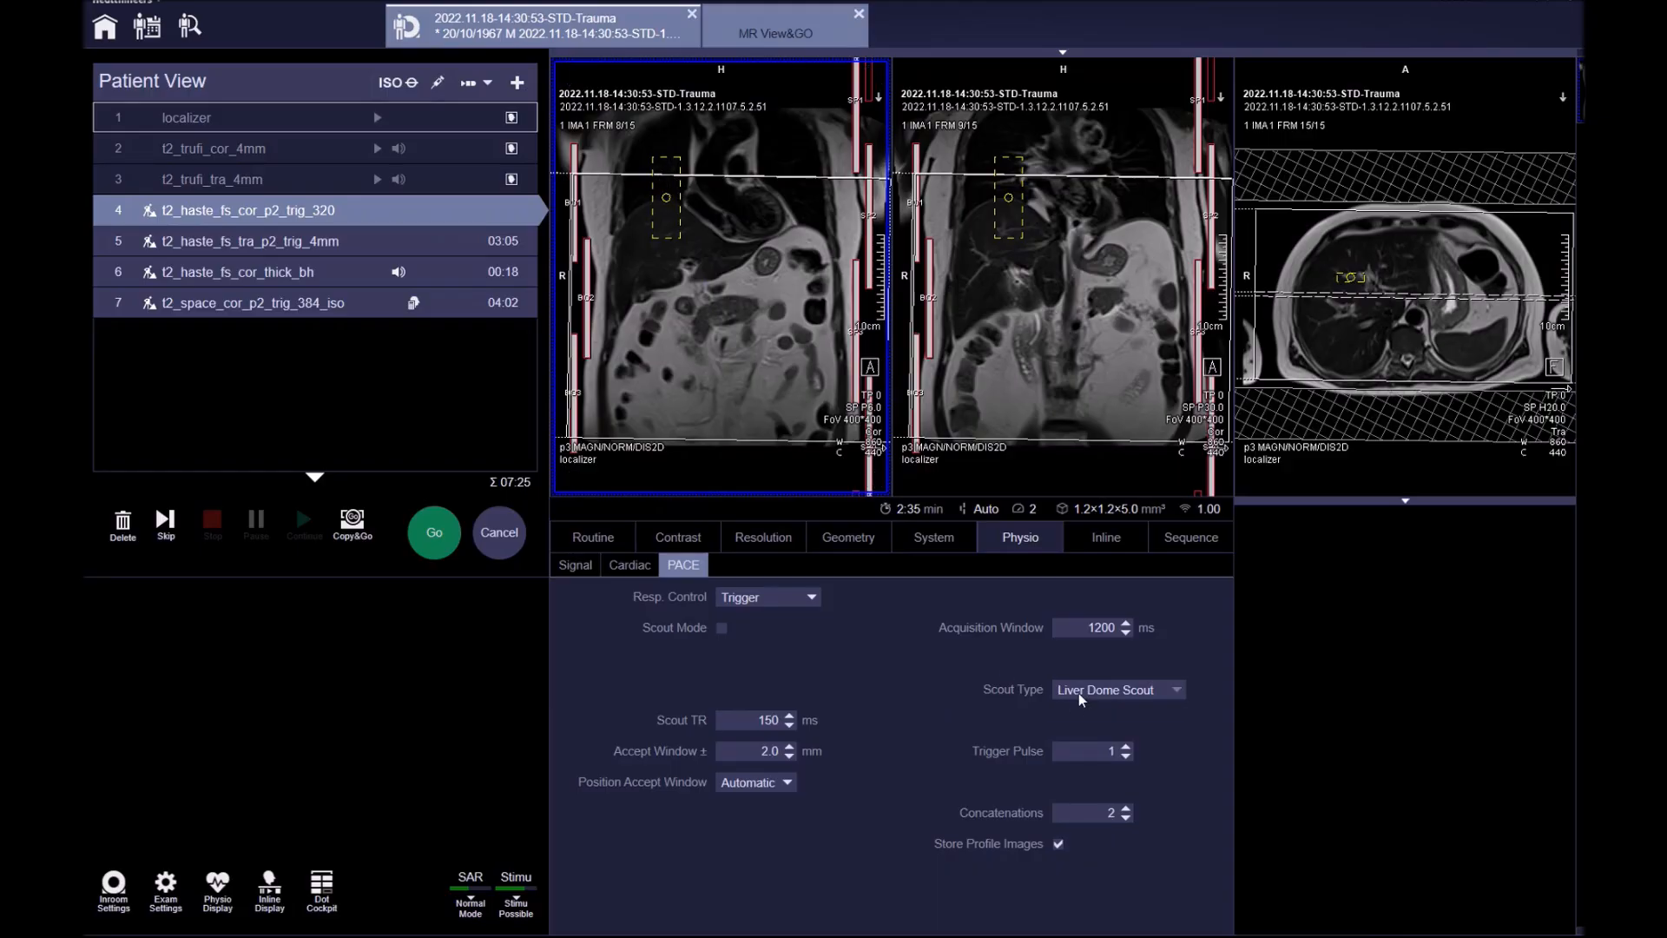
left_click(1116, 688)
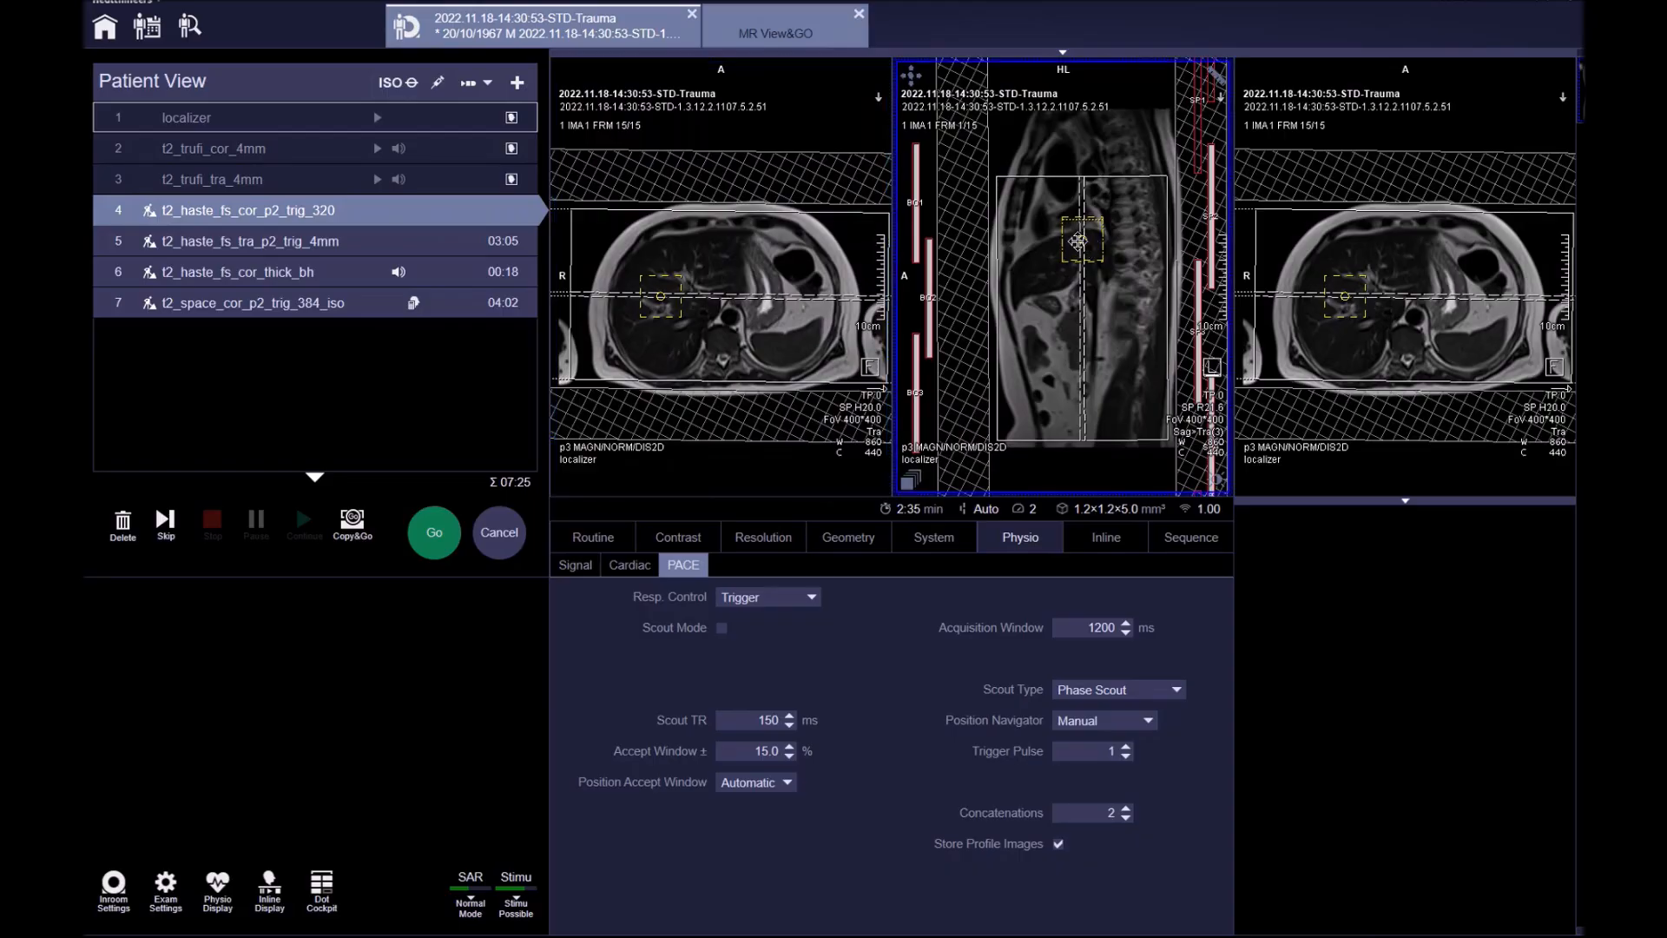
left_click(433, 532)
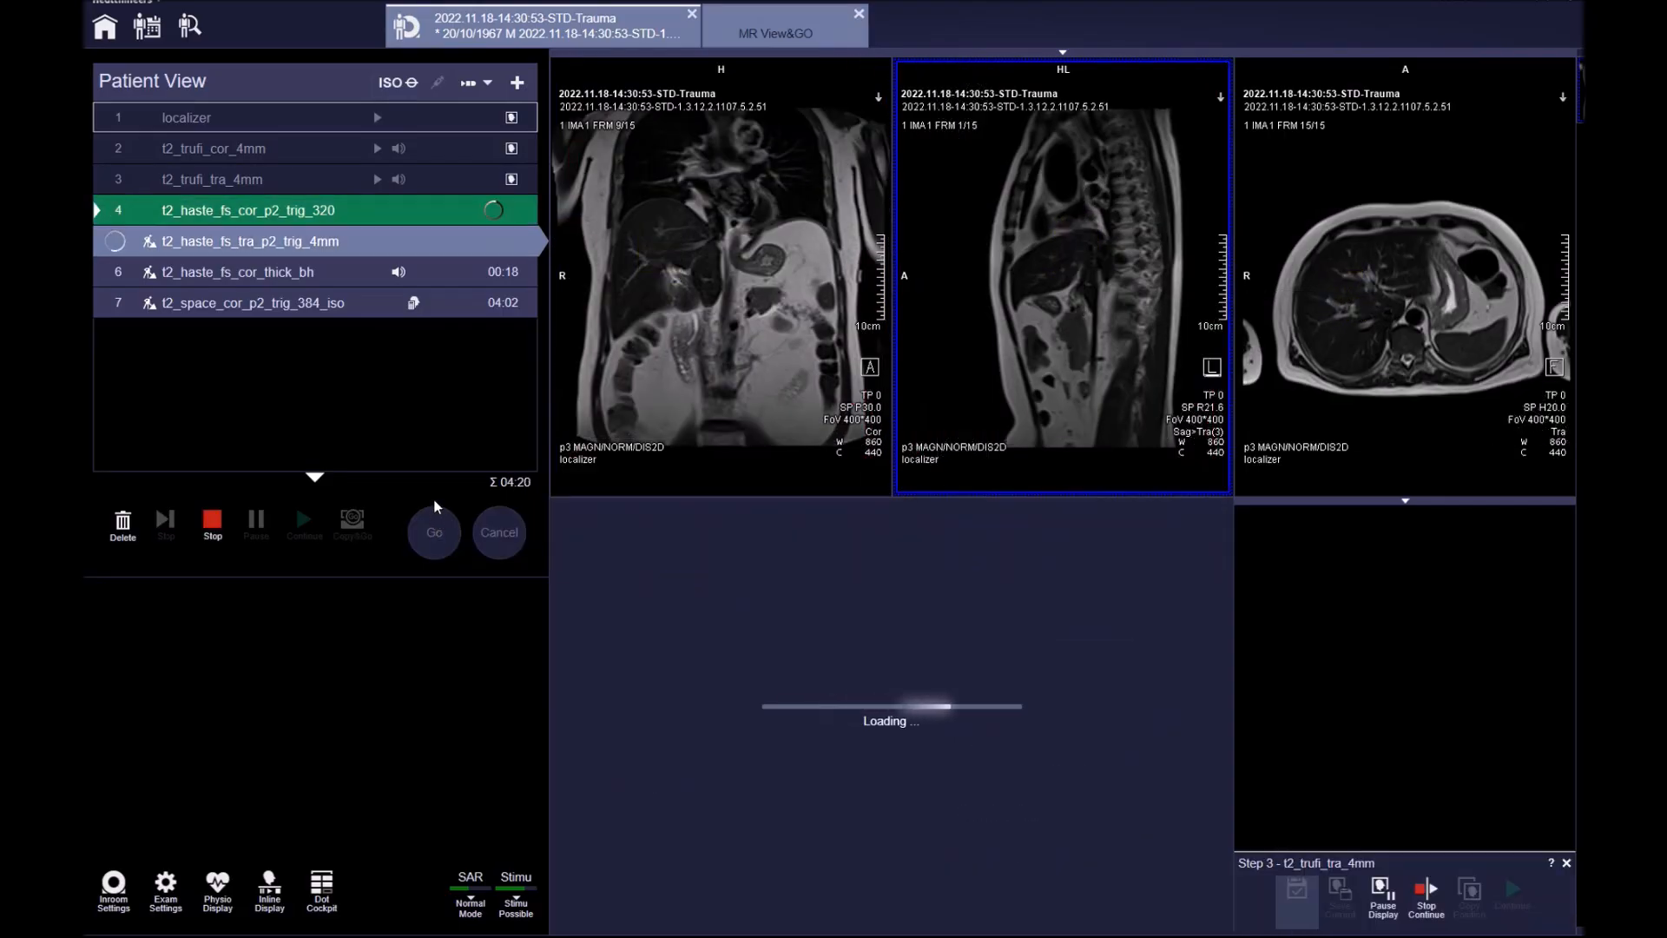
Step: Copy the coronal HASTE navigators to the transverse HASTE, shift the navigator box, and queue the scan
left_click(247, 241)
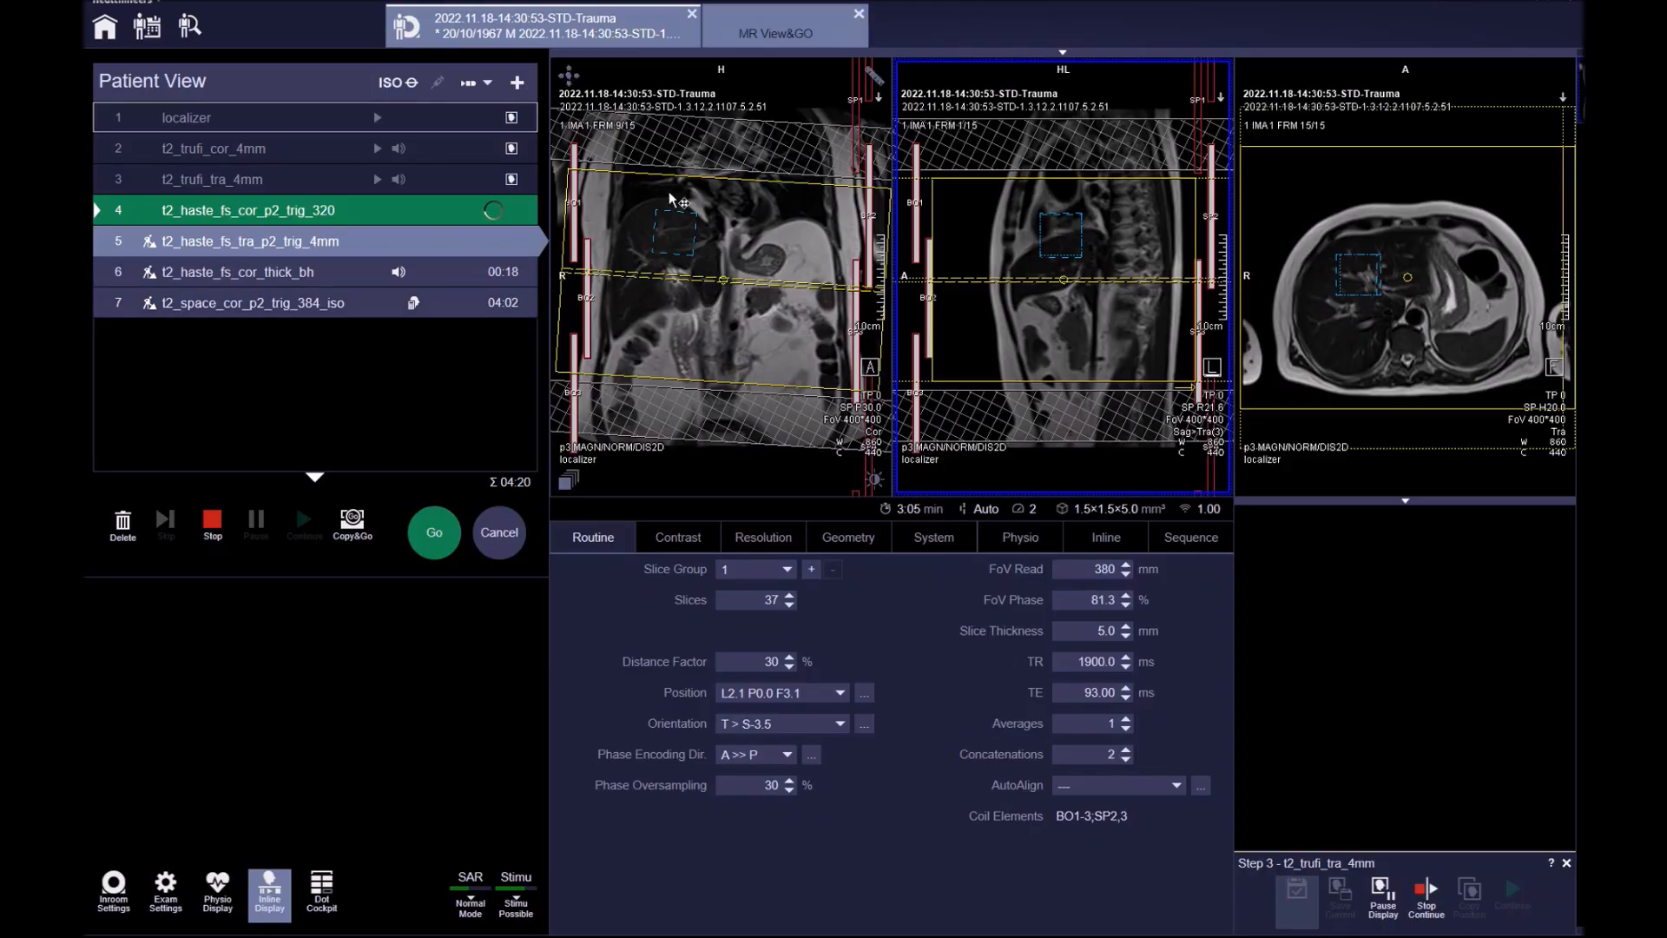
mouse_move(683, 361)
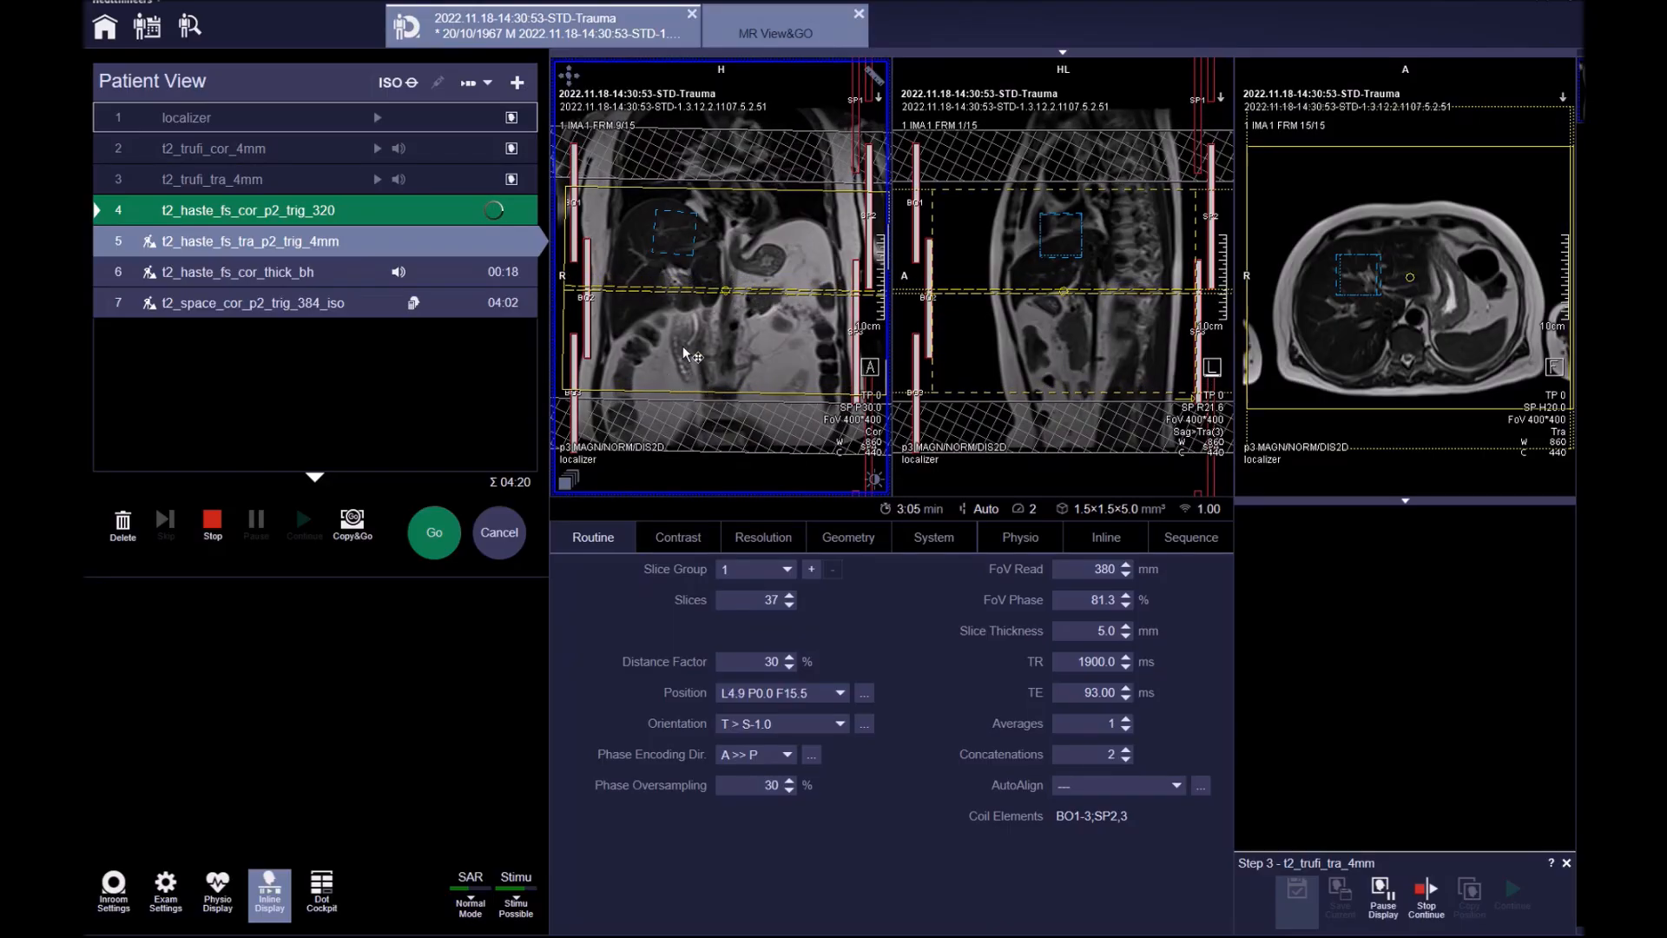
mouse_move(687, 304)
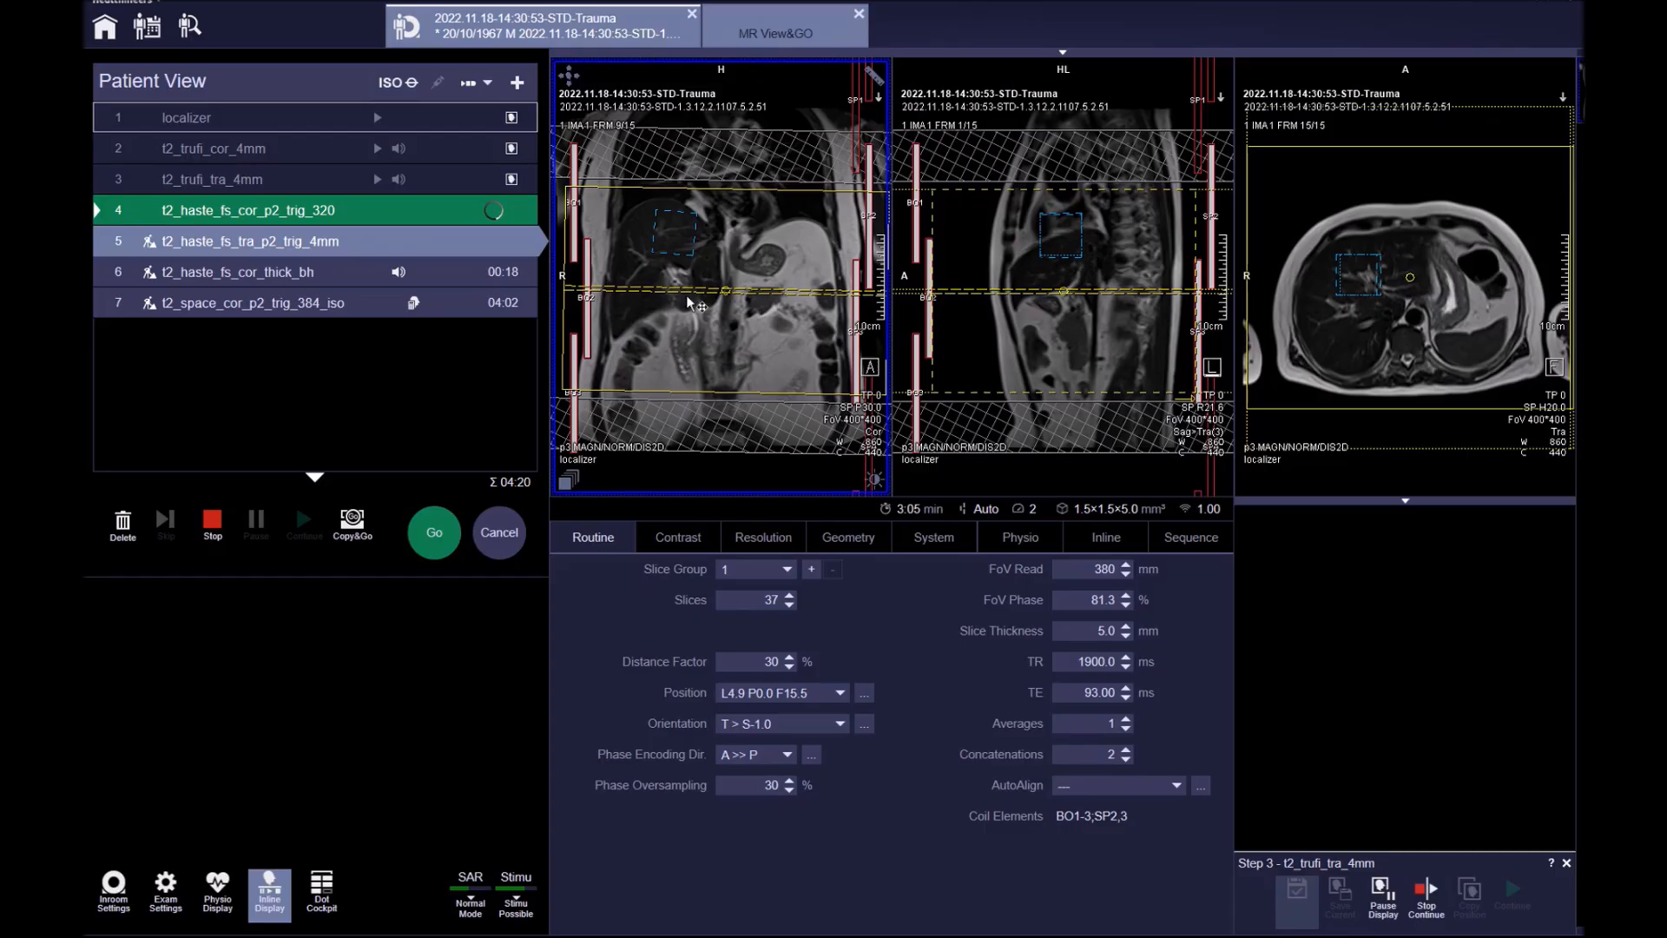
mouse_move(685, 218)
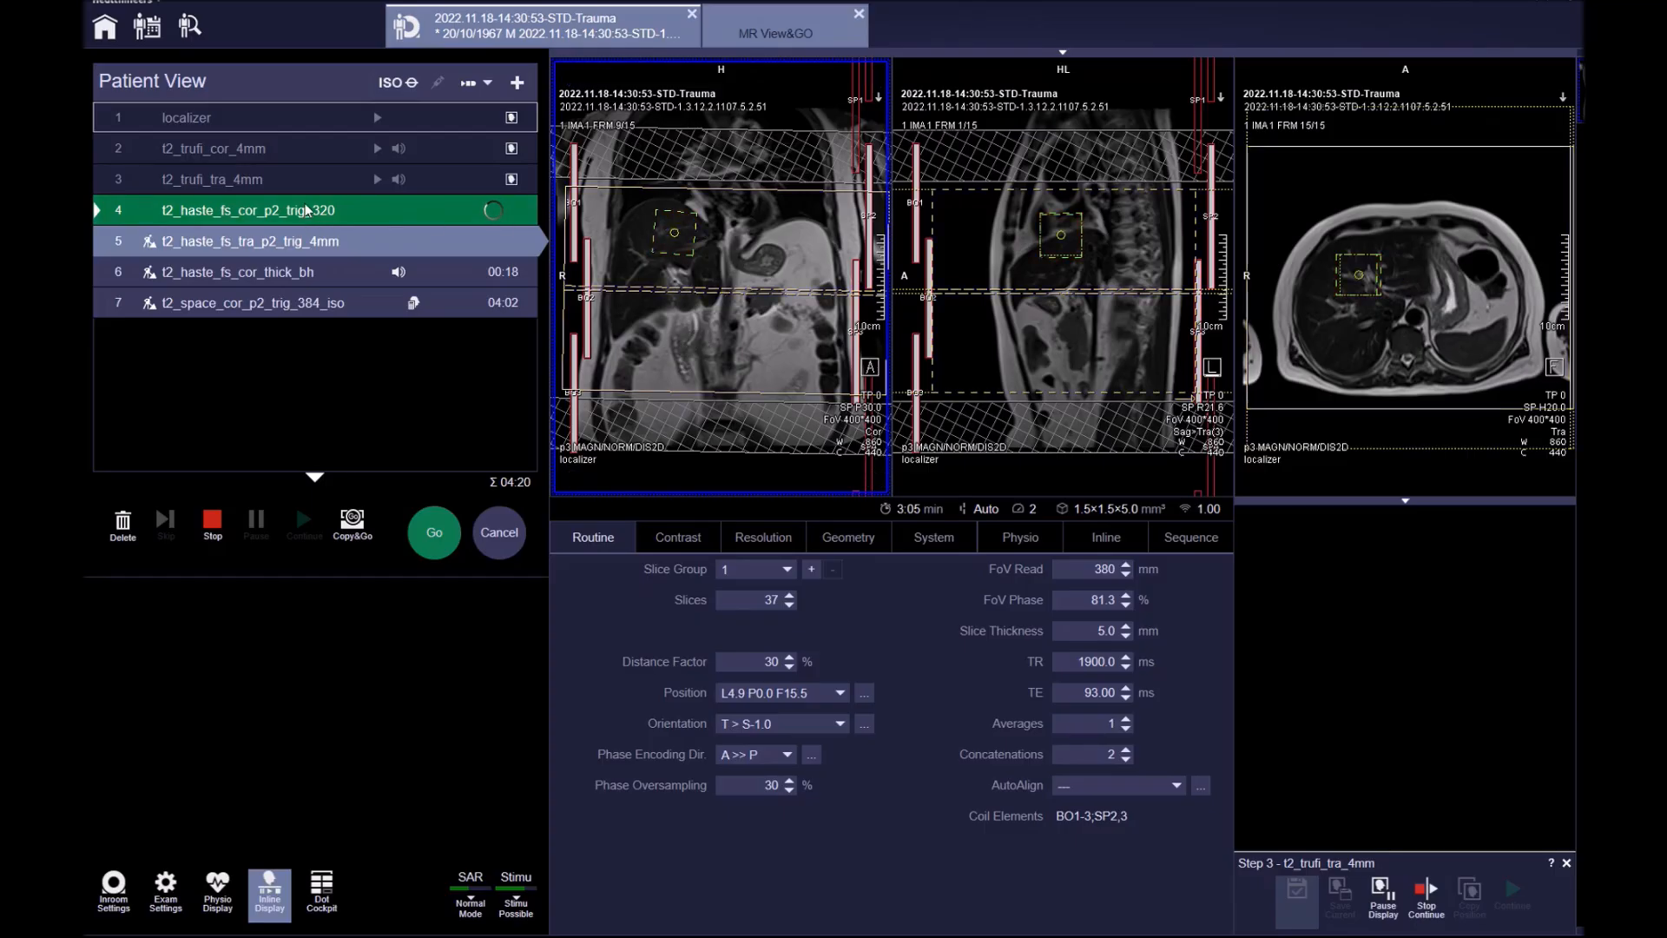
left_click(350, 521)
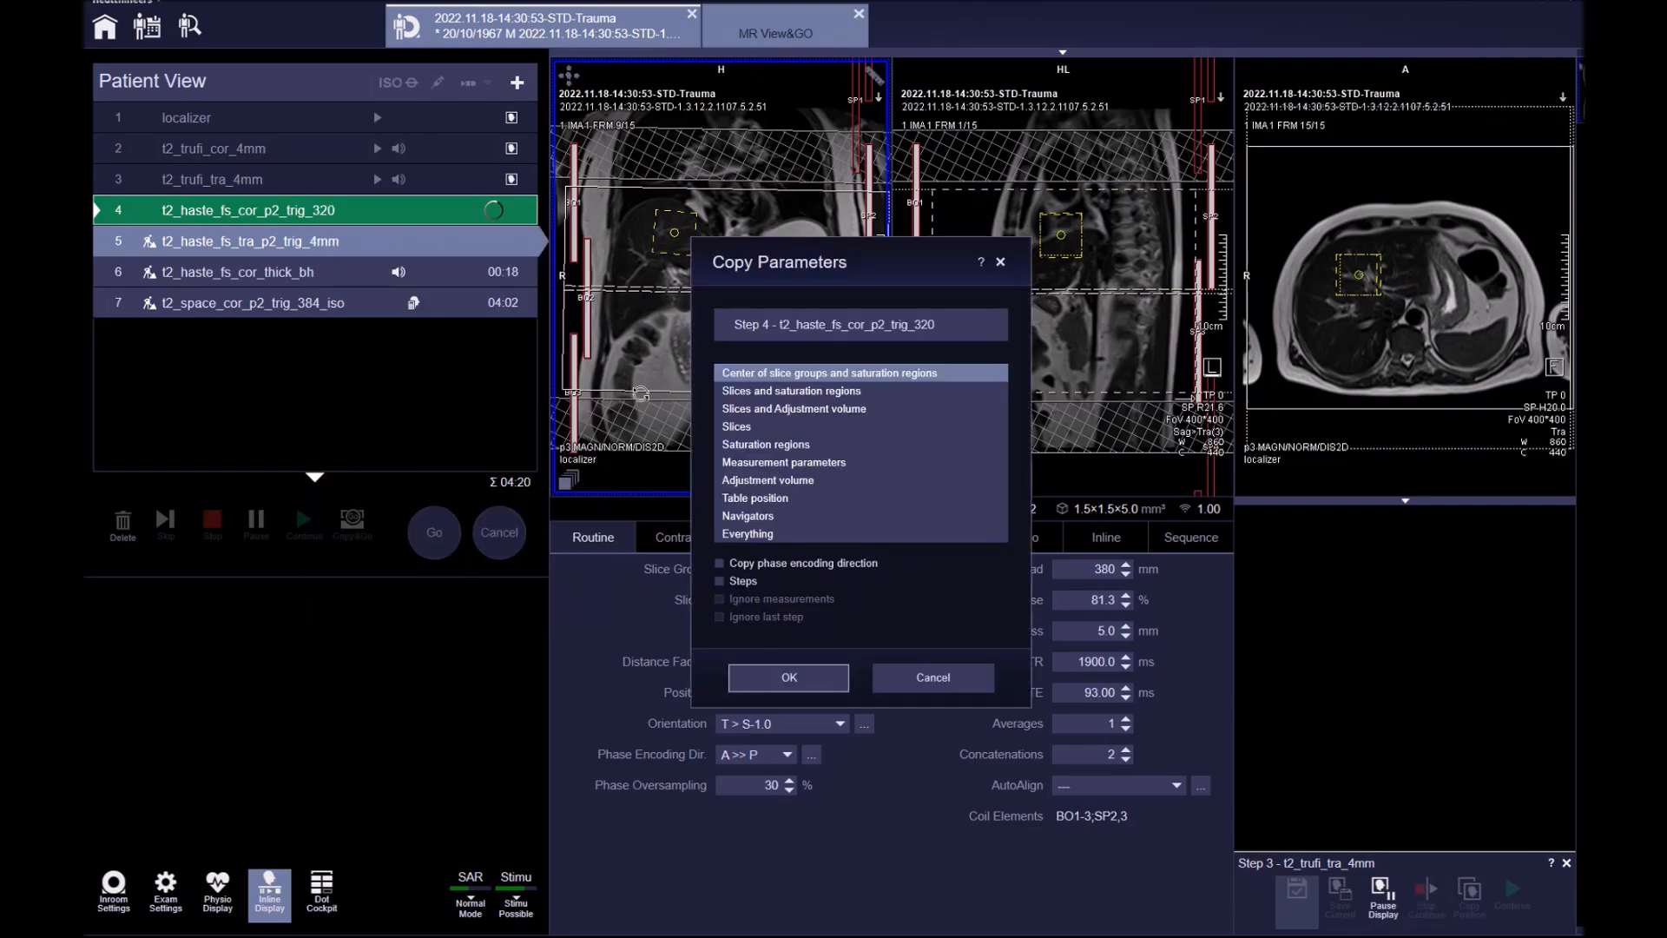
left_click(748, 516)
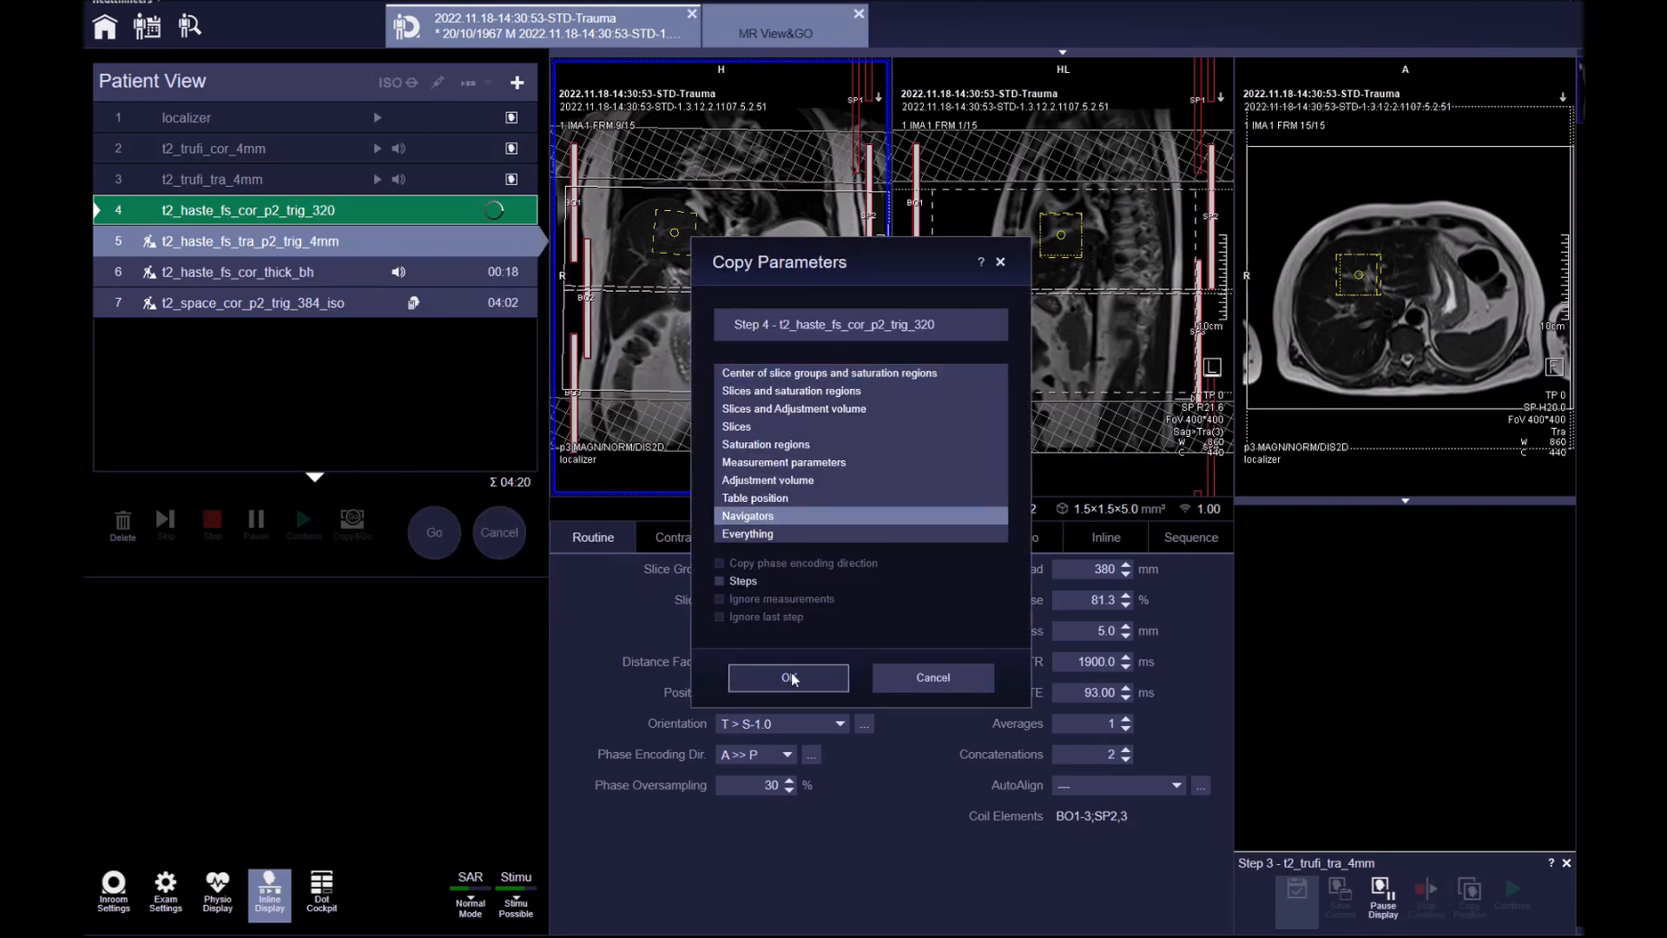
left_click(786, 678)
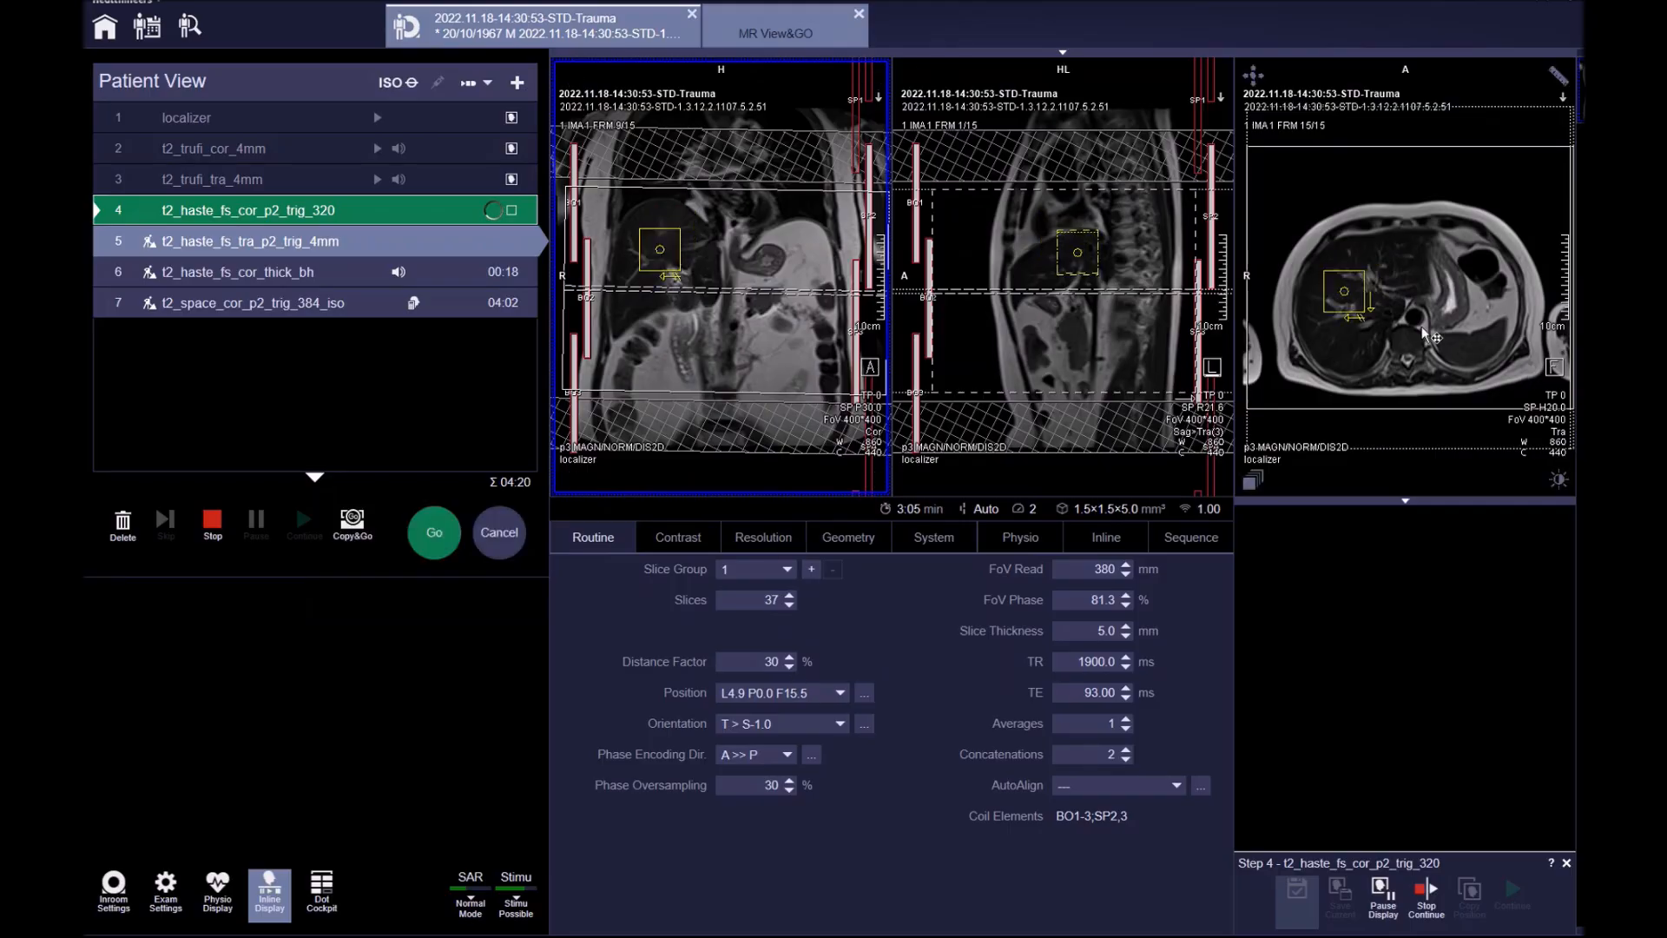
left_click(1412, 278)
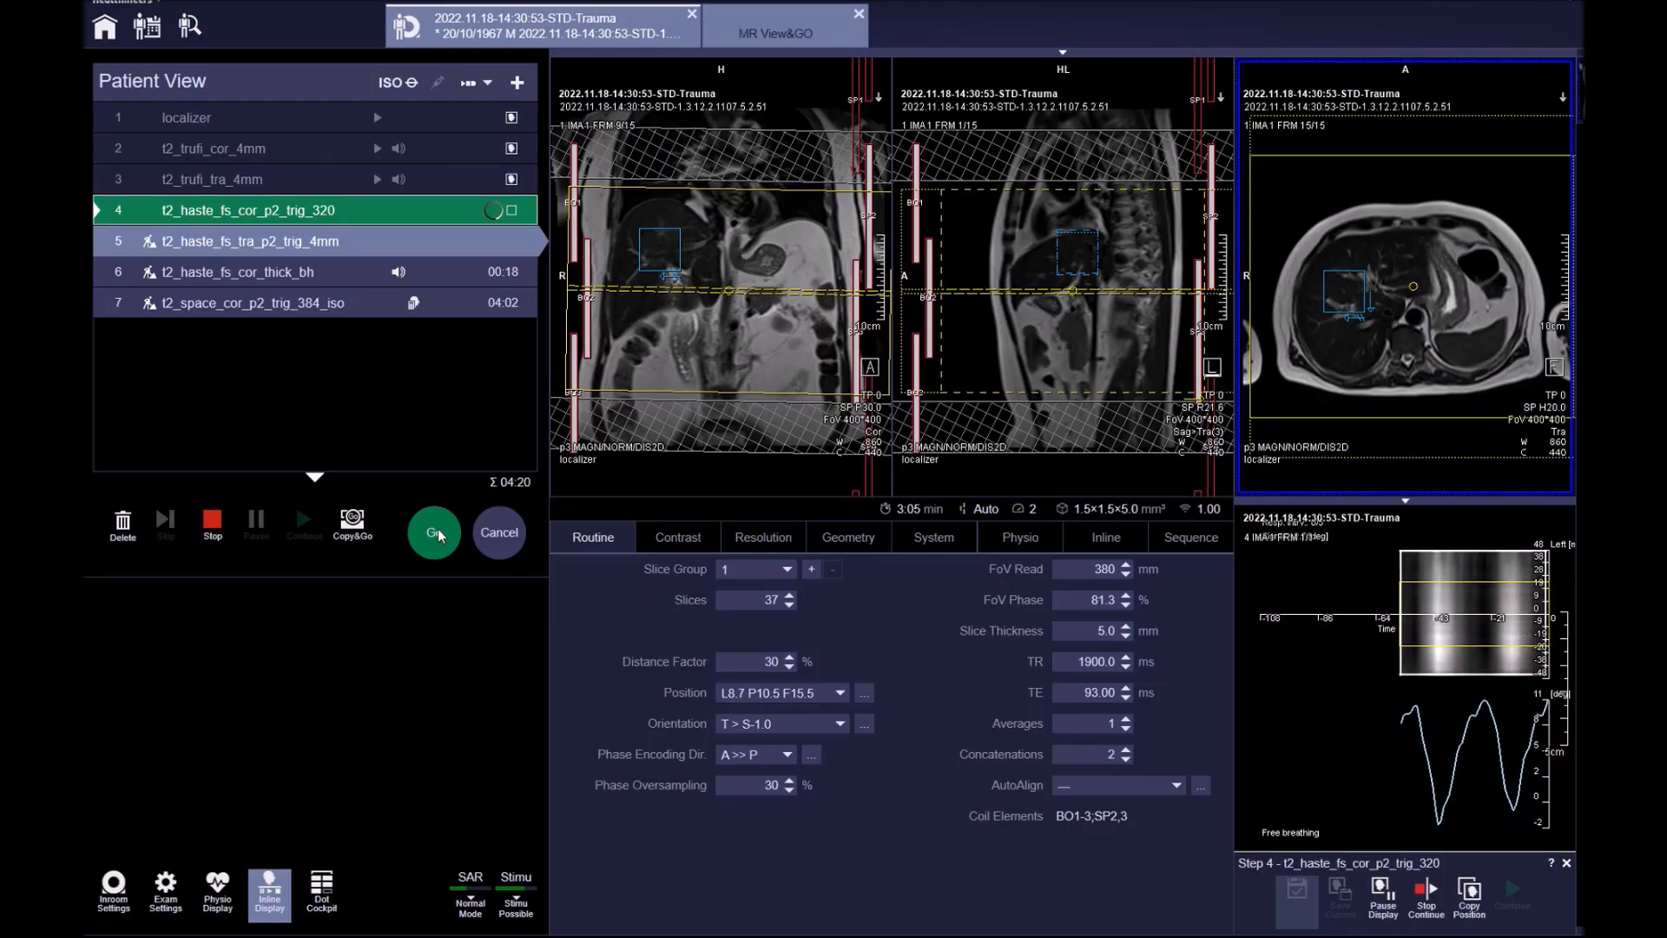
left_click(434, 532)
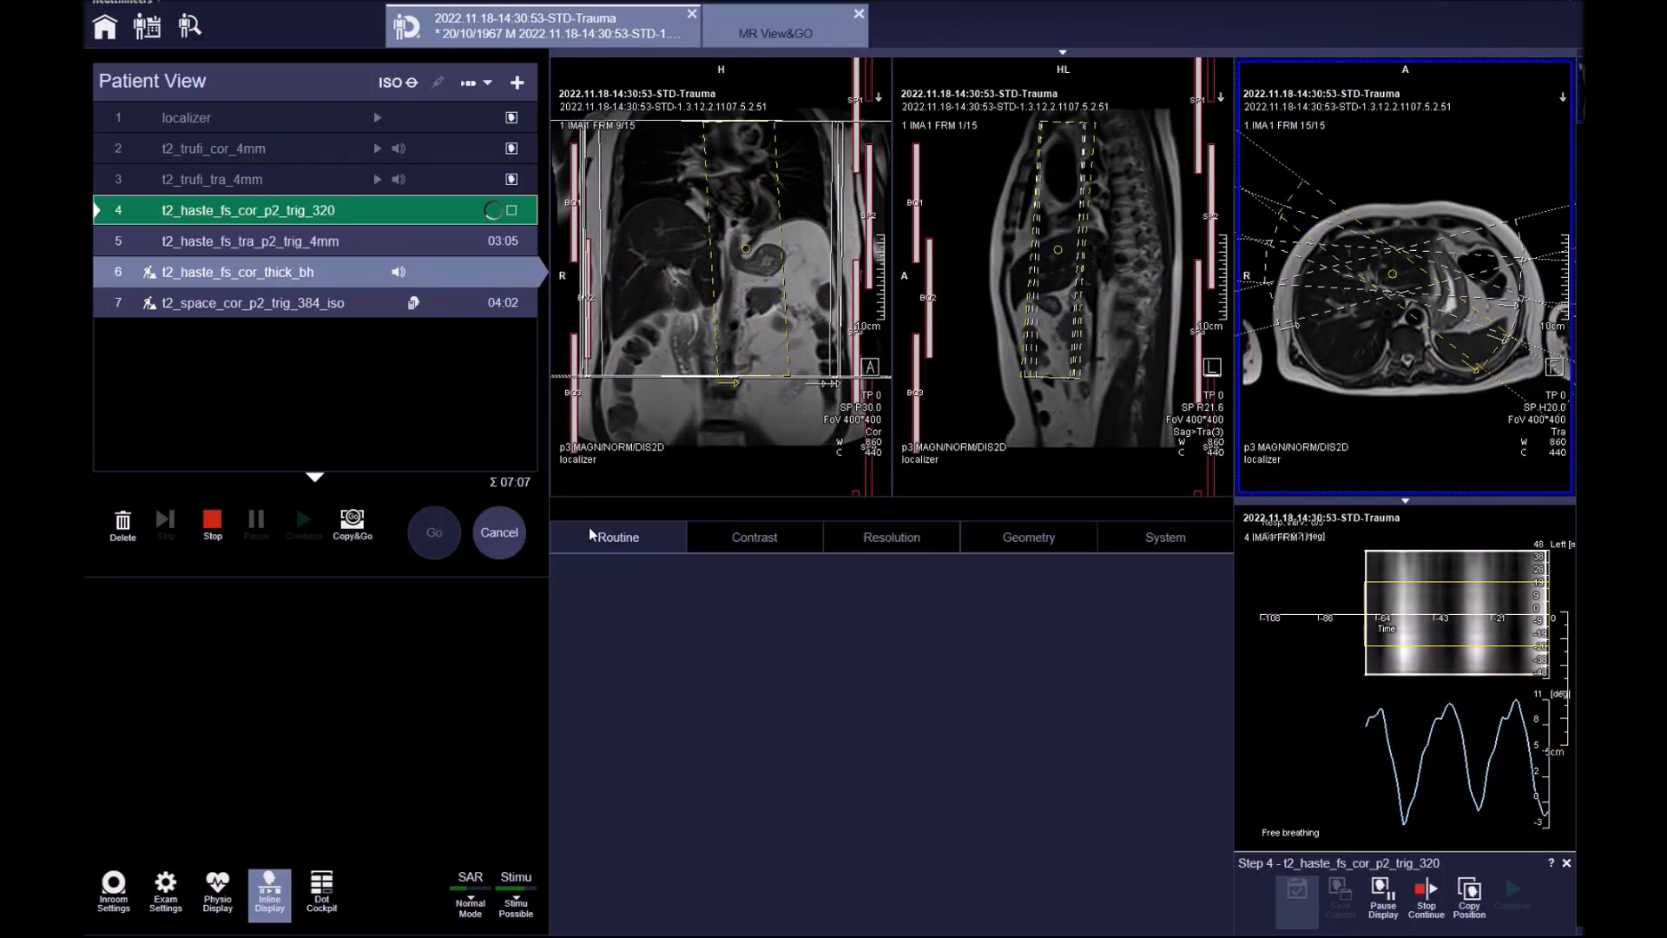
Step: Check the thick-slab HASTE Routine card and fan three 50 mm slab groups on the axial localizer
left_click(615, 536)
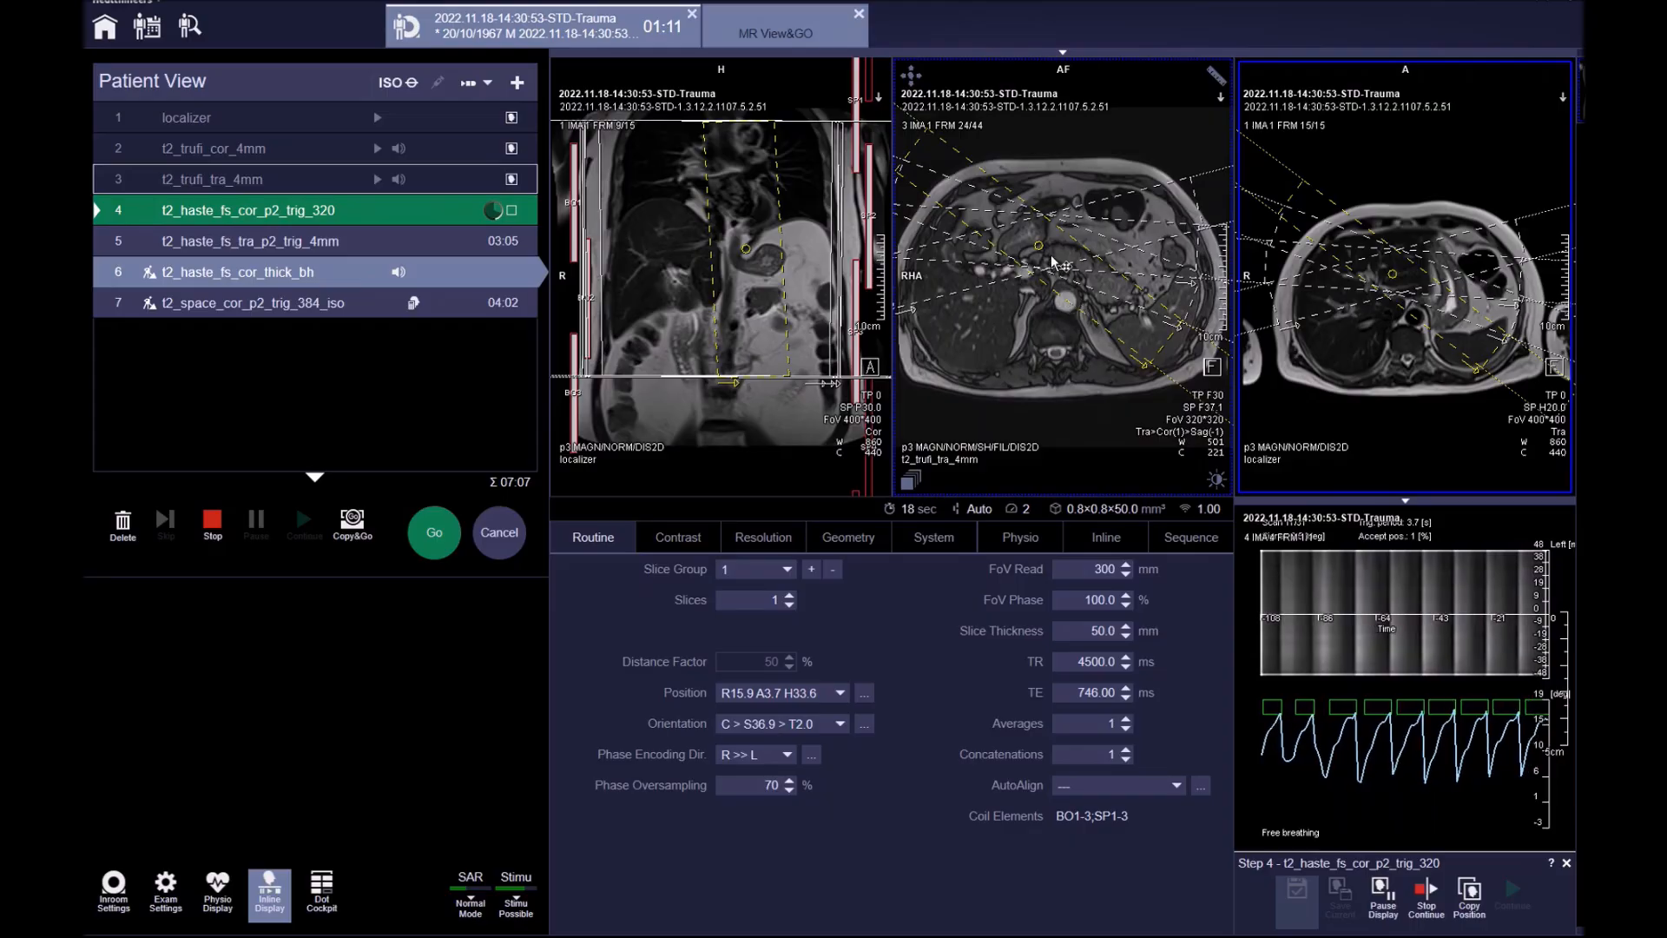
right_click(1052, 266)
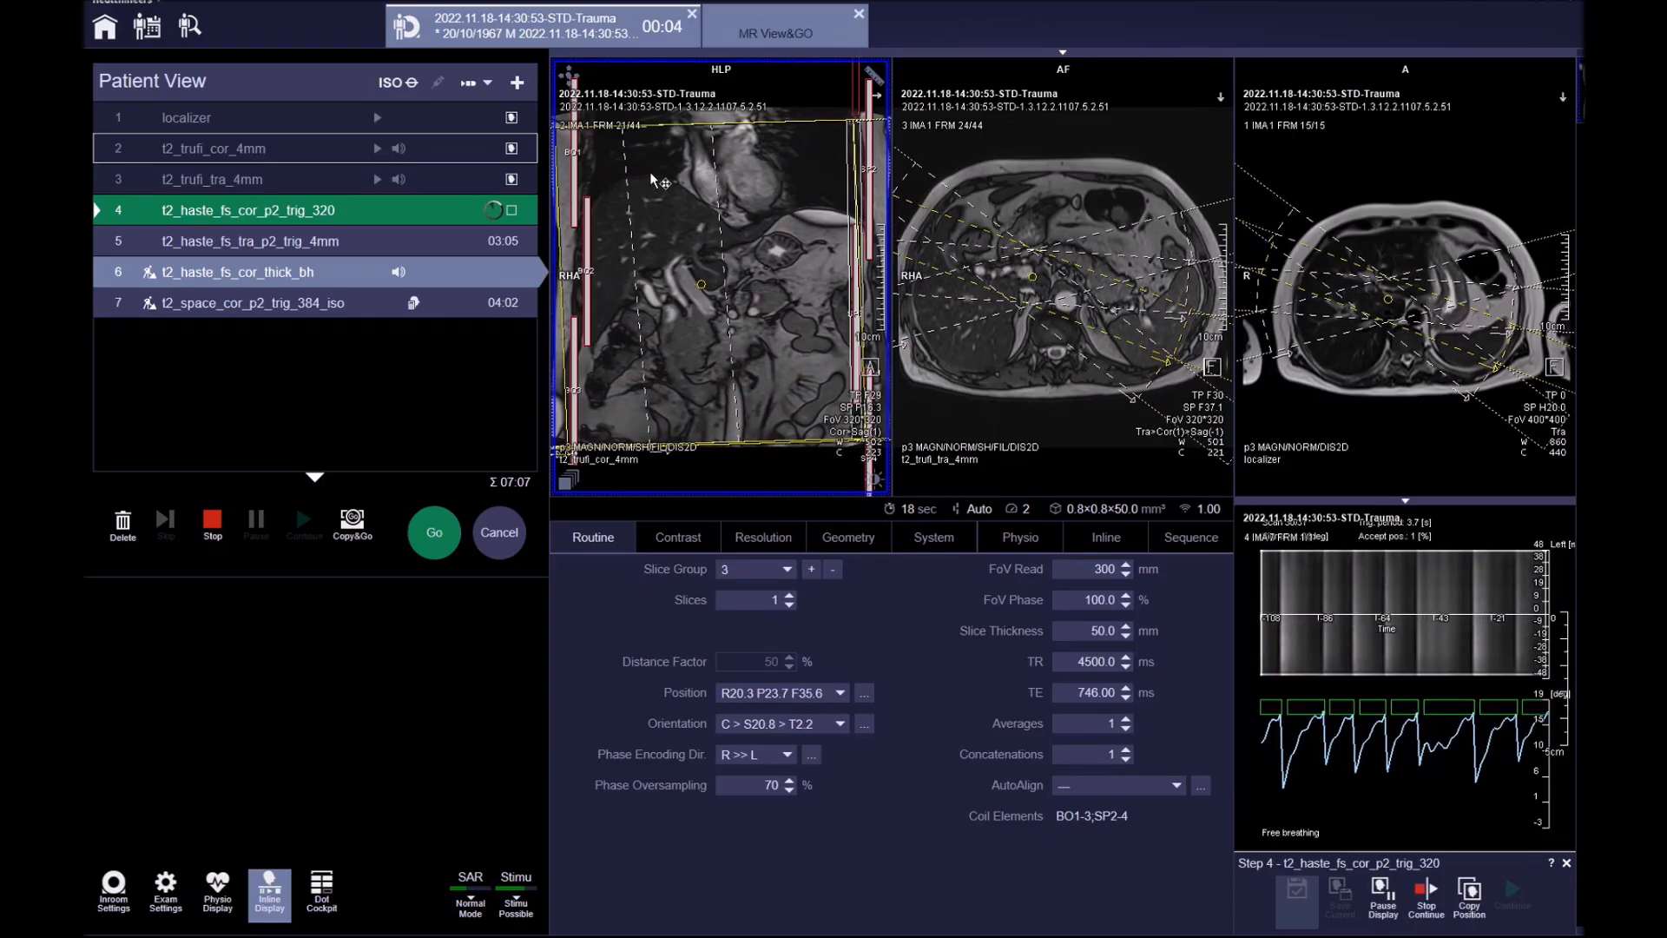
Step: Queue the radial thick-slab HASTE, then show the 3D SPACE step's Physio > PACE settings
left_click(433, 531)
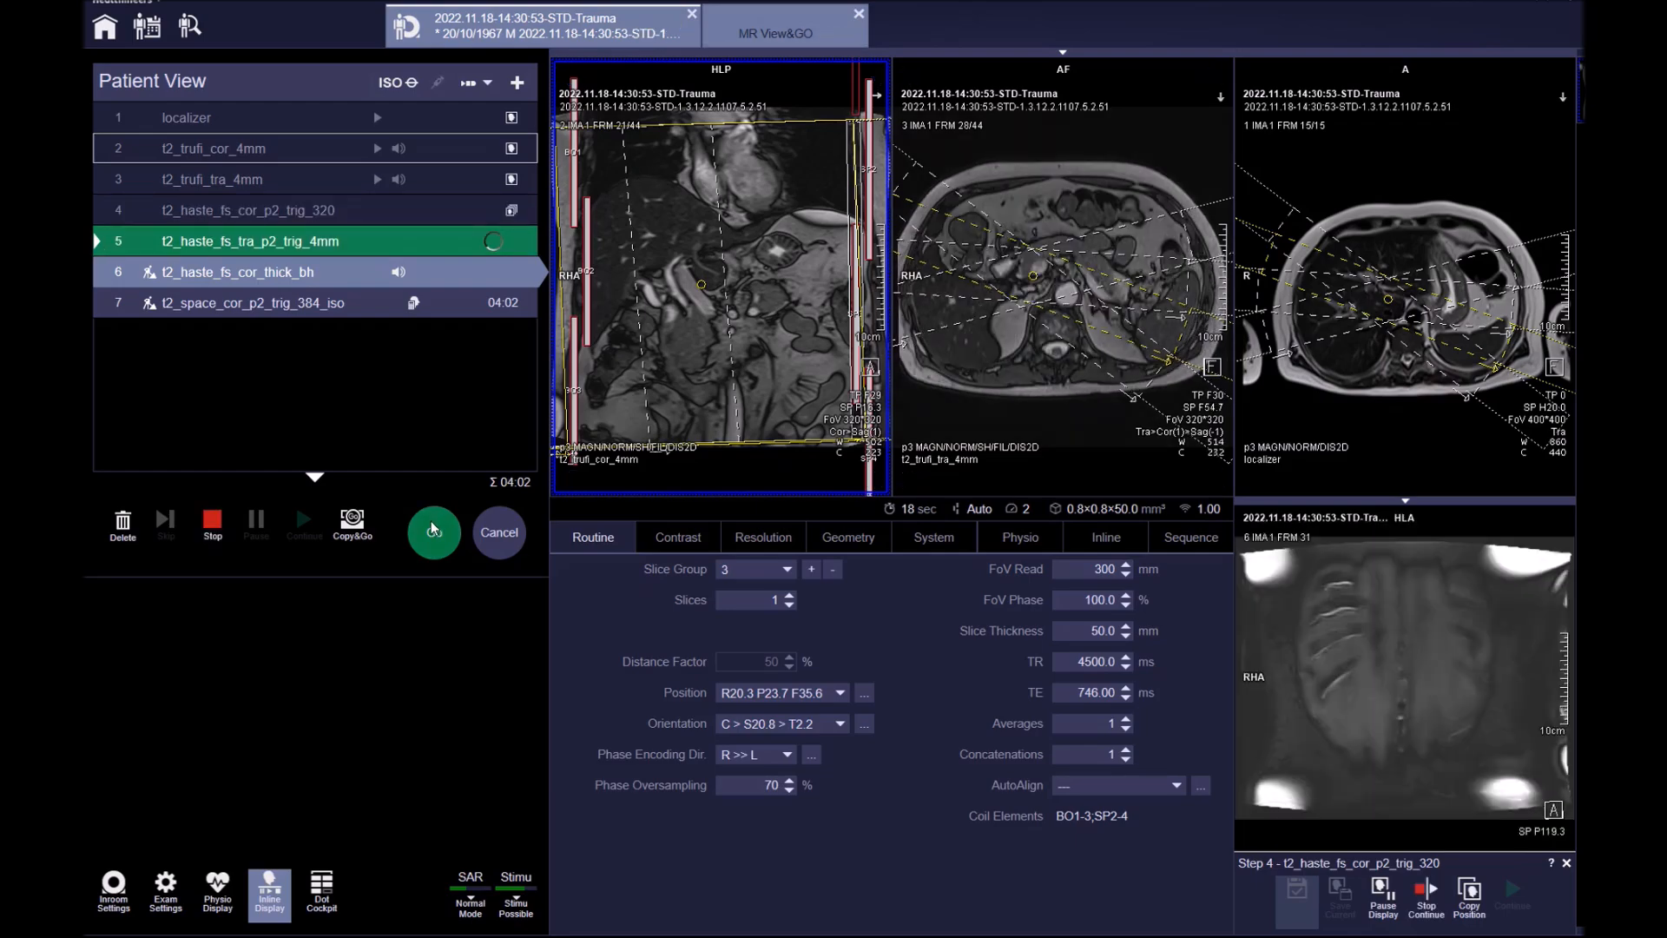
left_click(432, 531)
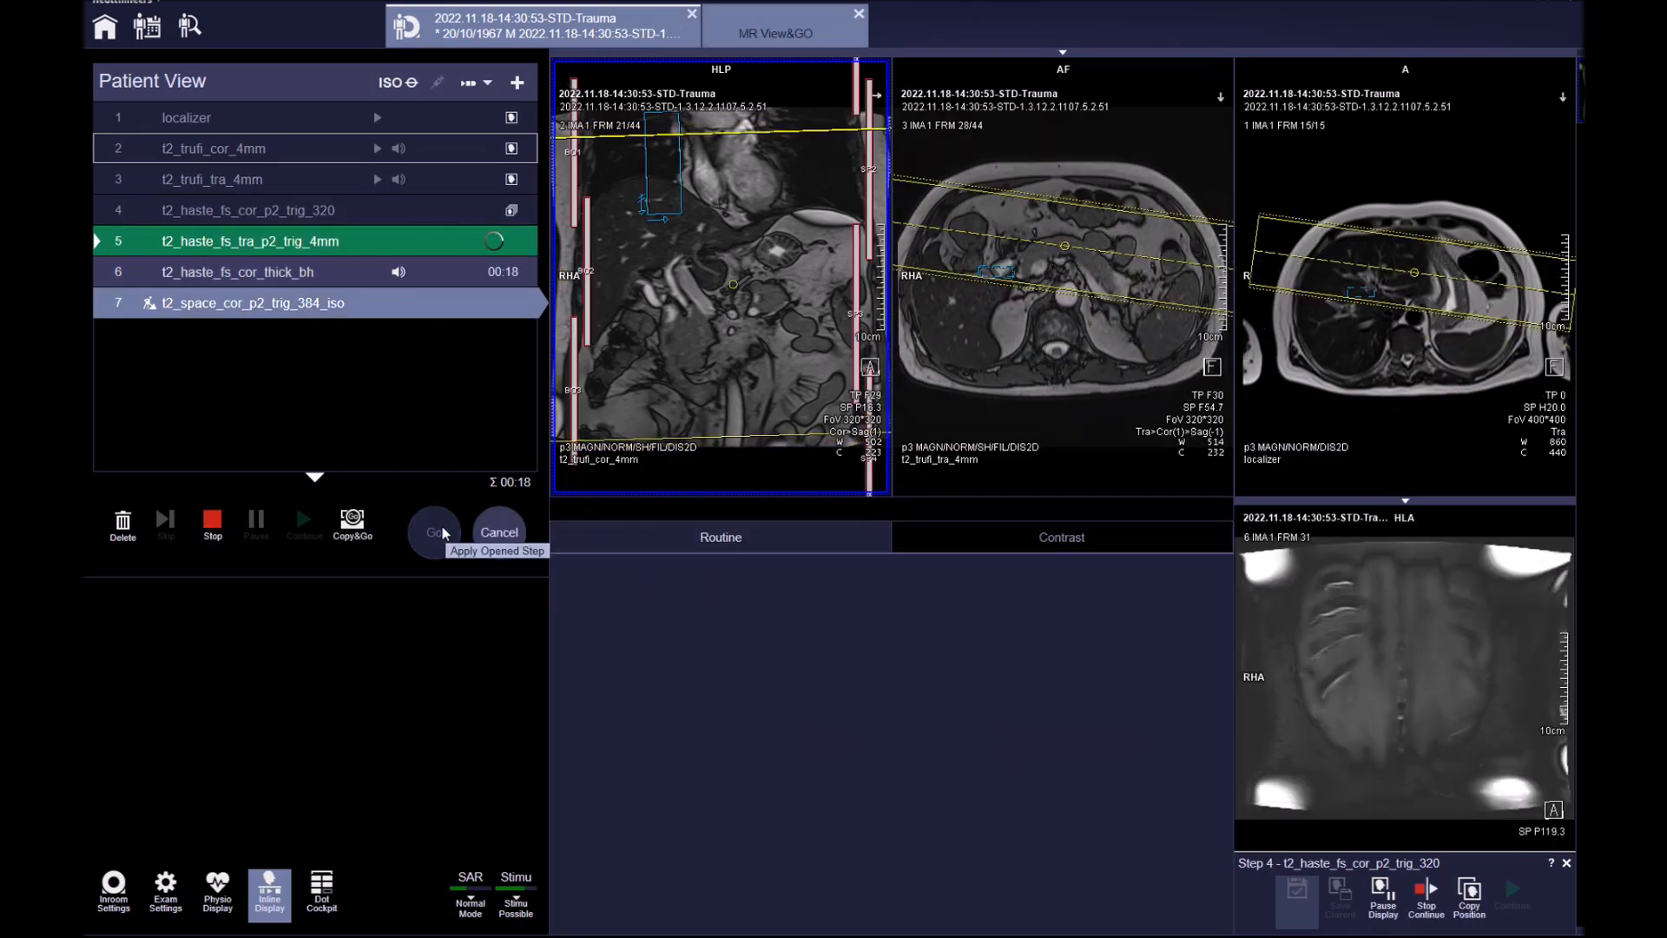
left_click(432, 531)
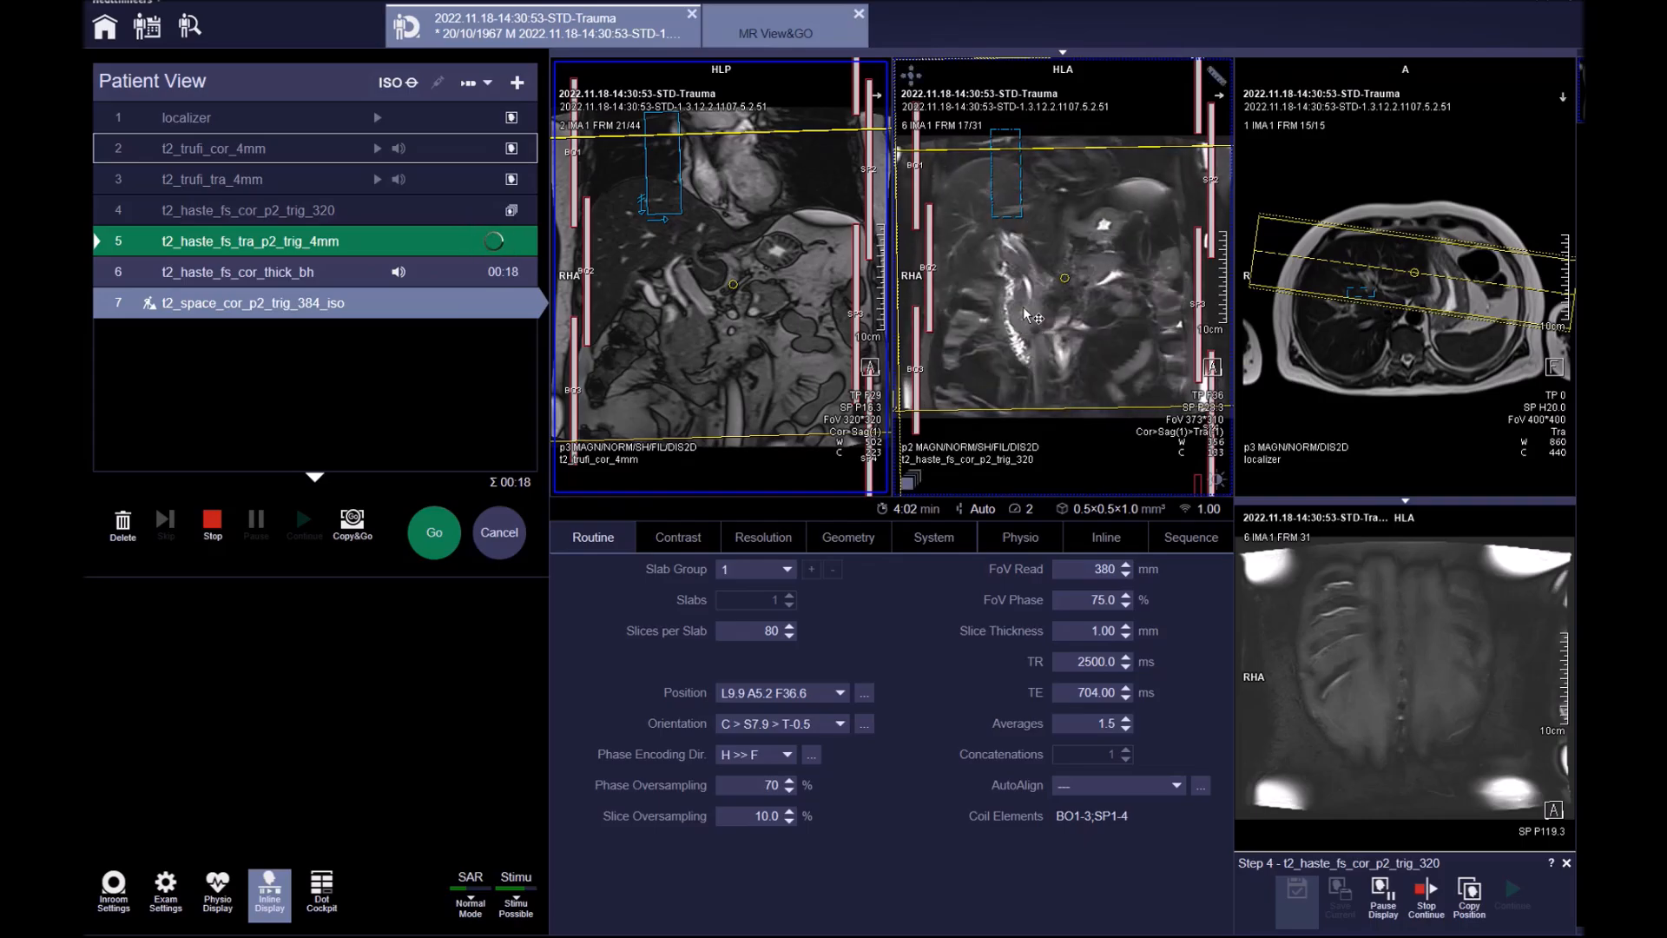
scroll("down", 3)
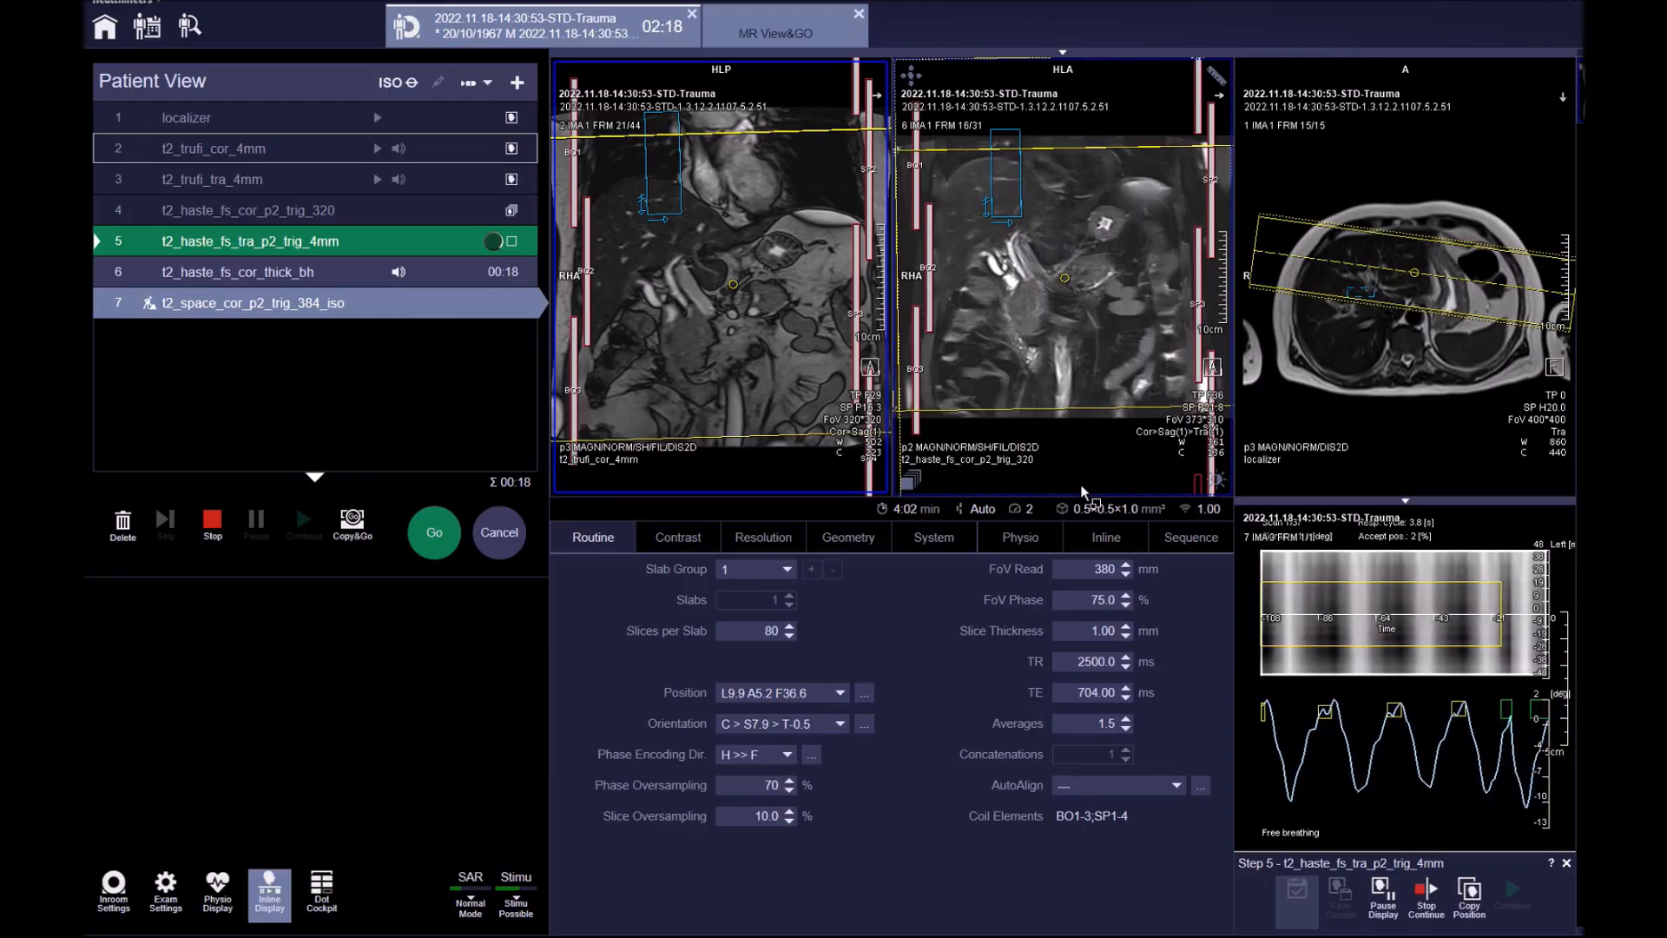
left_click(1018, 537)
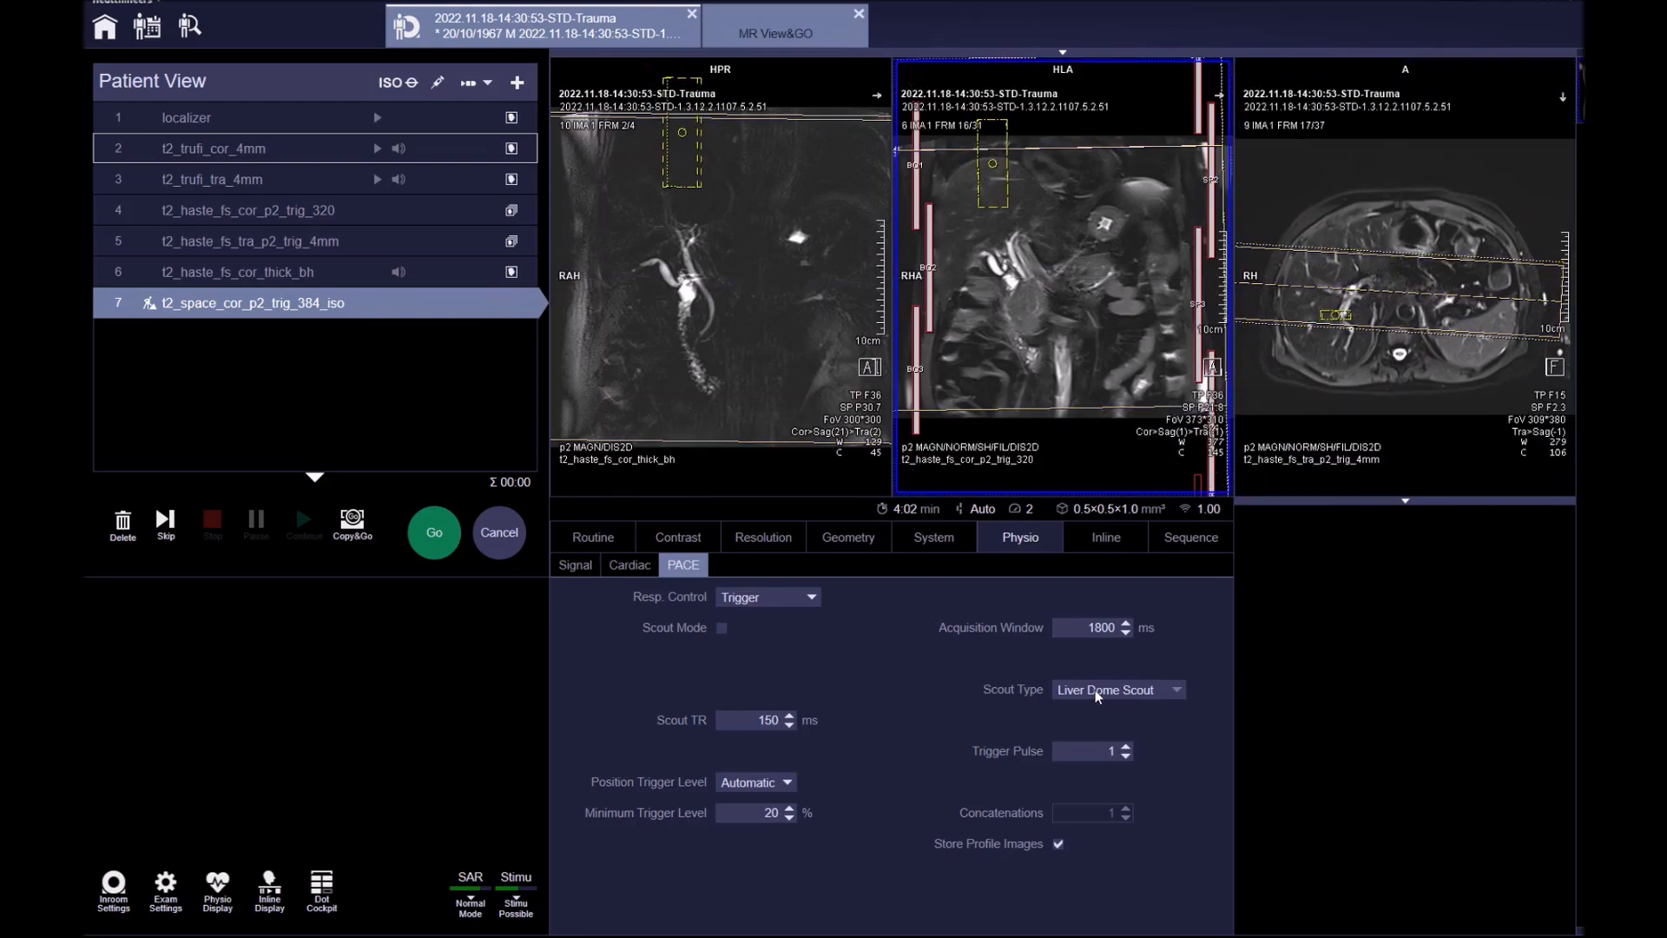
Step: Acquire t2_space_cor_p2_trig_384_iso until the 3D SPACE scan completes
left_click(433, 531)
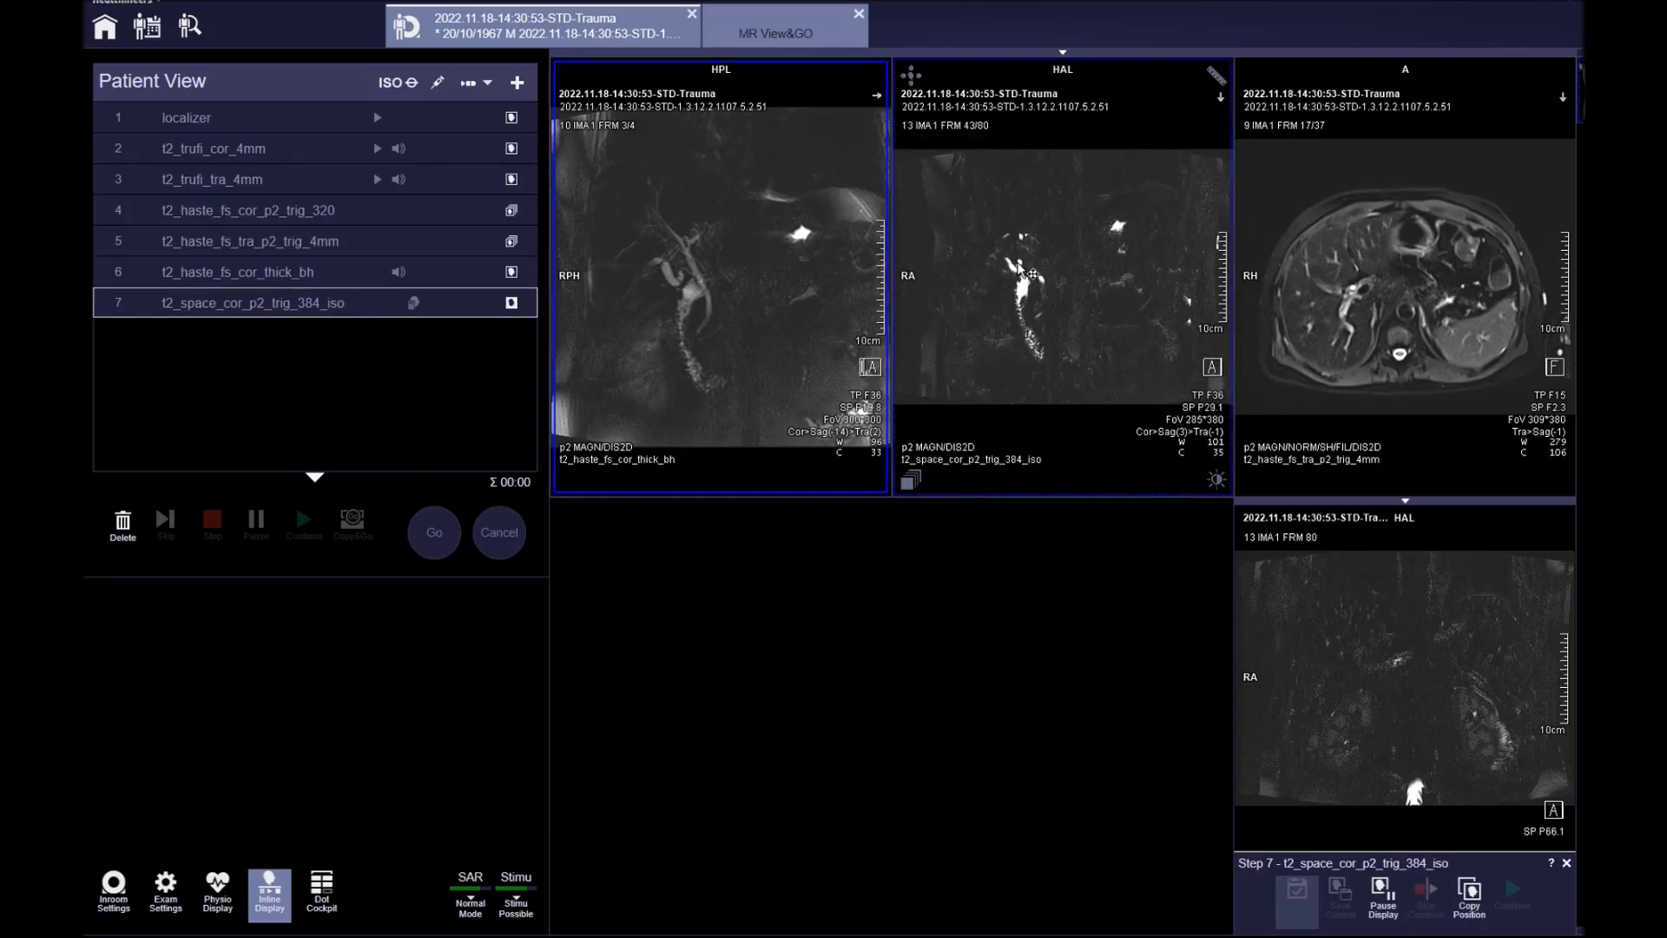
Step: Load and scroll through the coronal and transverse TrueFISP series
scroll("down", 3)
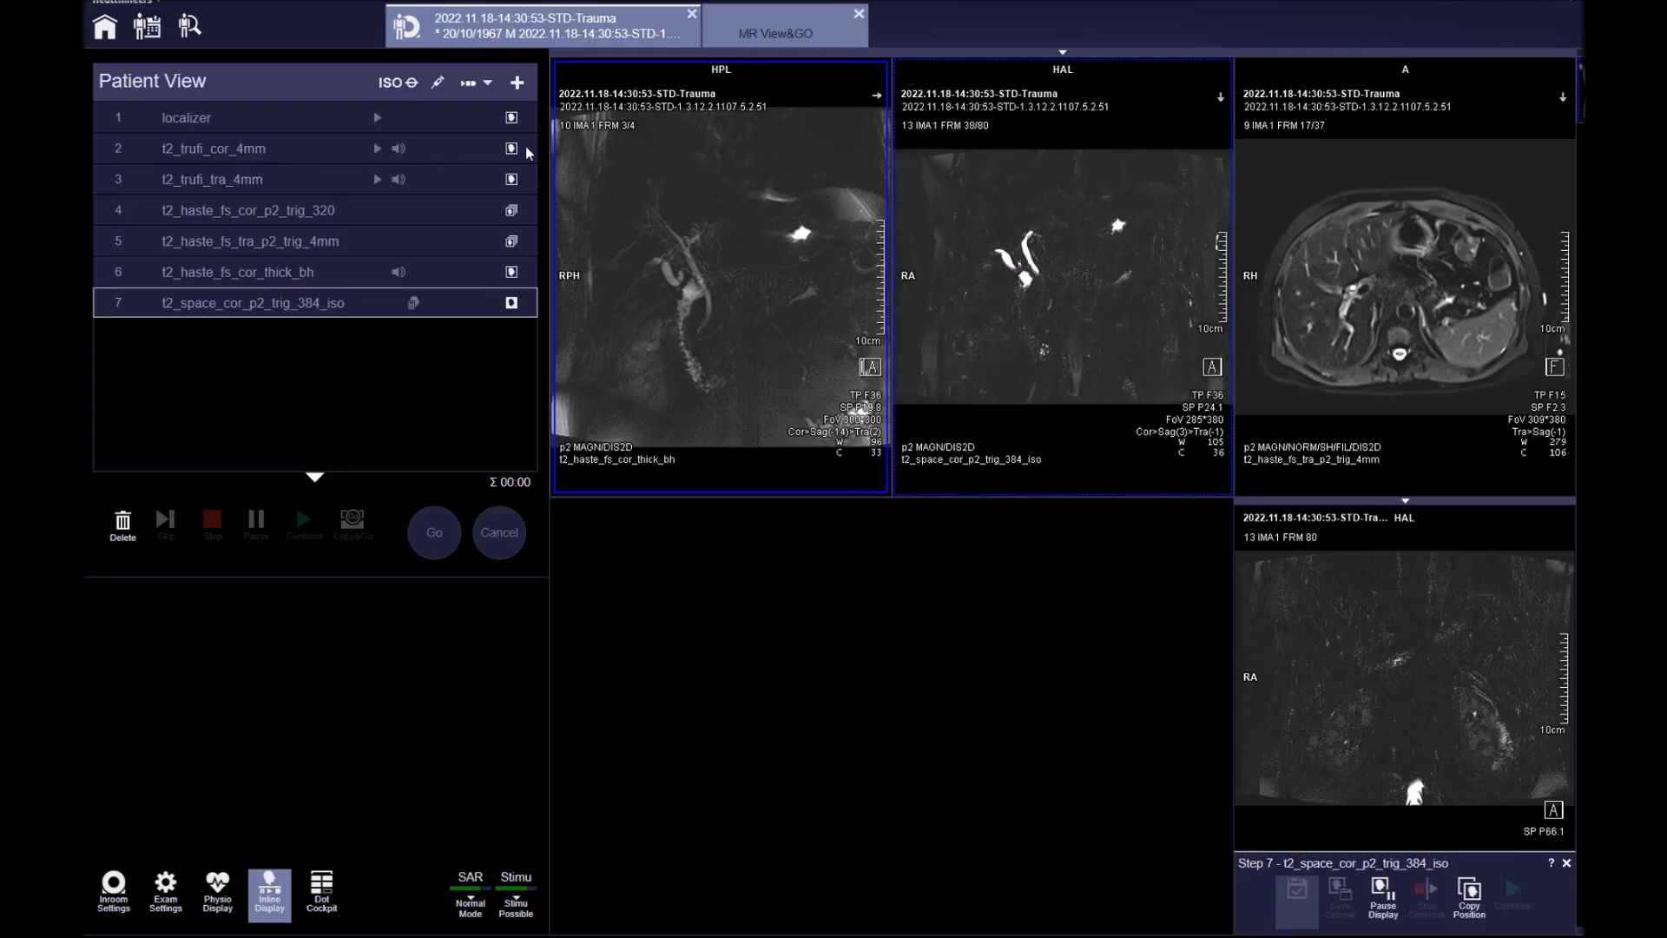
left_click(213, 148)
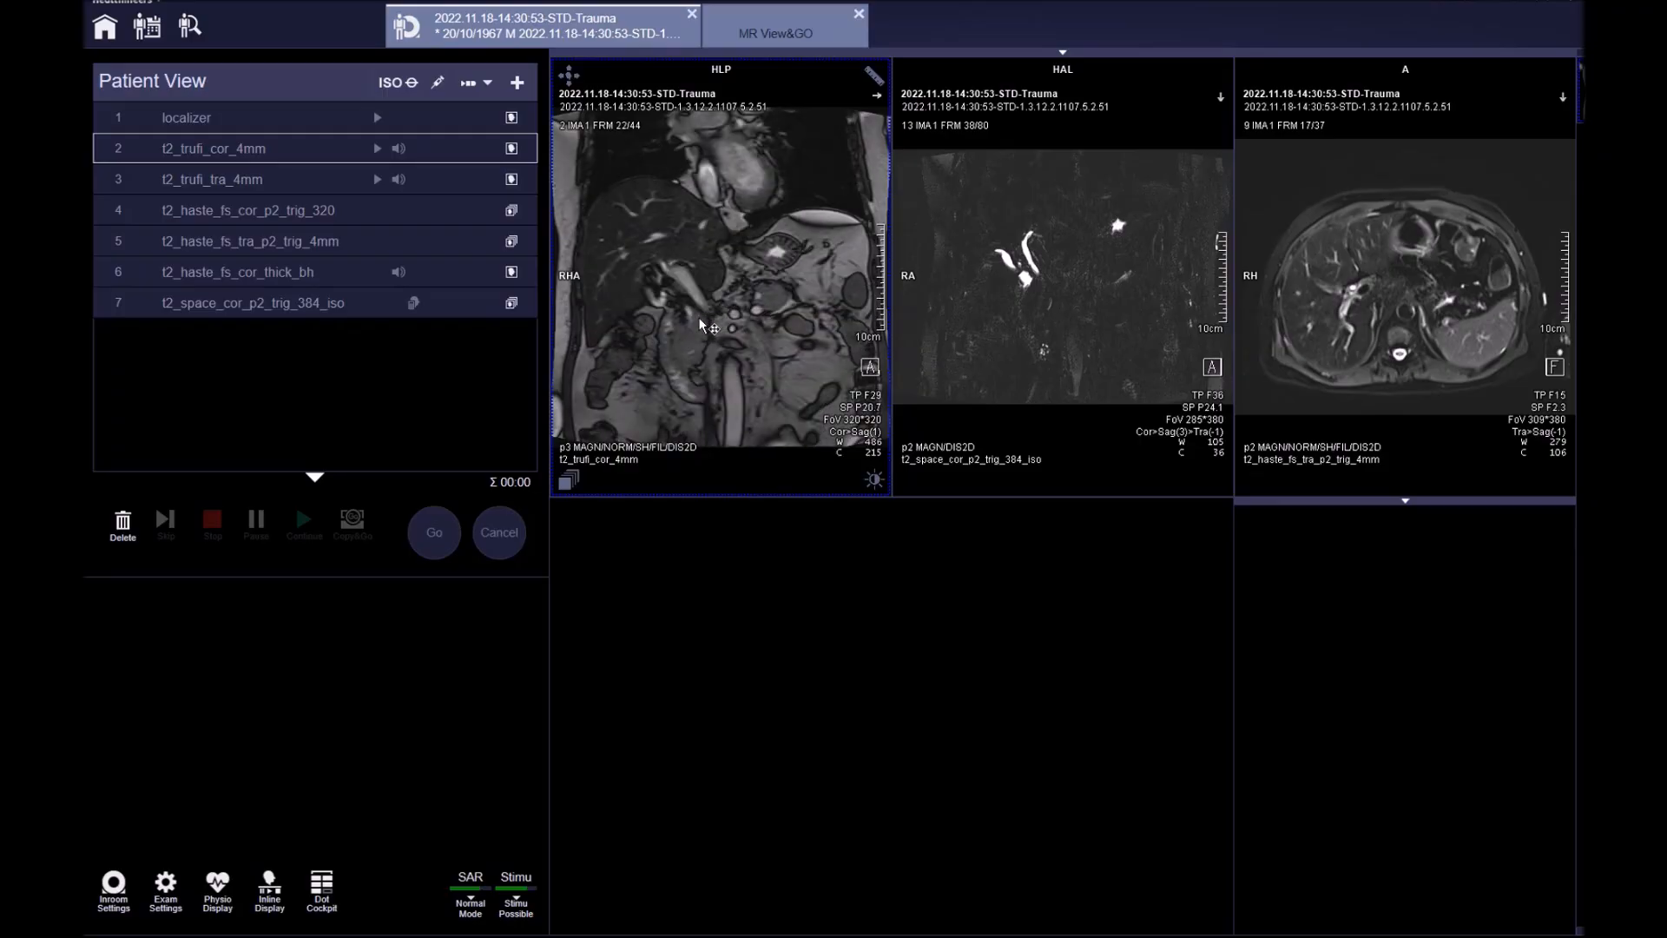
scroll("down", 3)
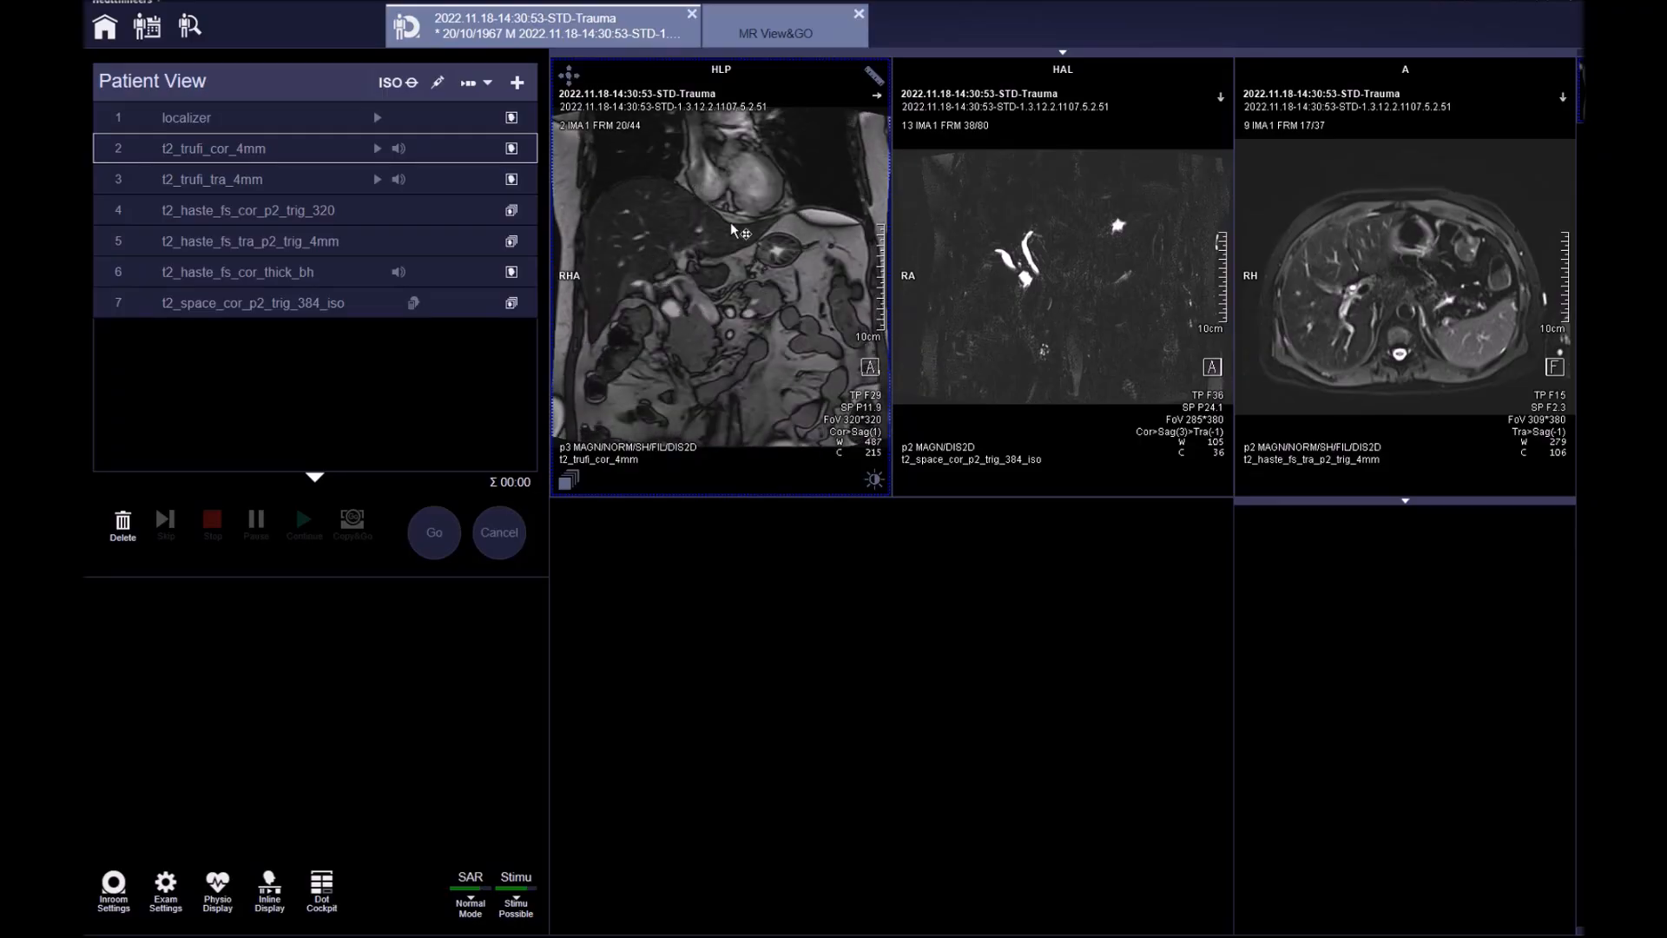
left_click(213, 179)
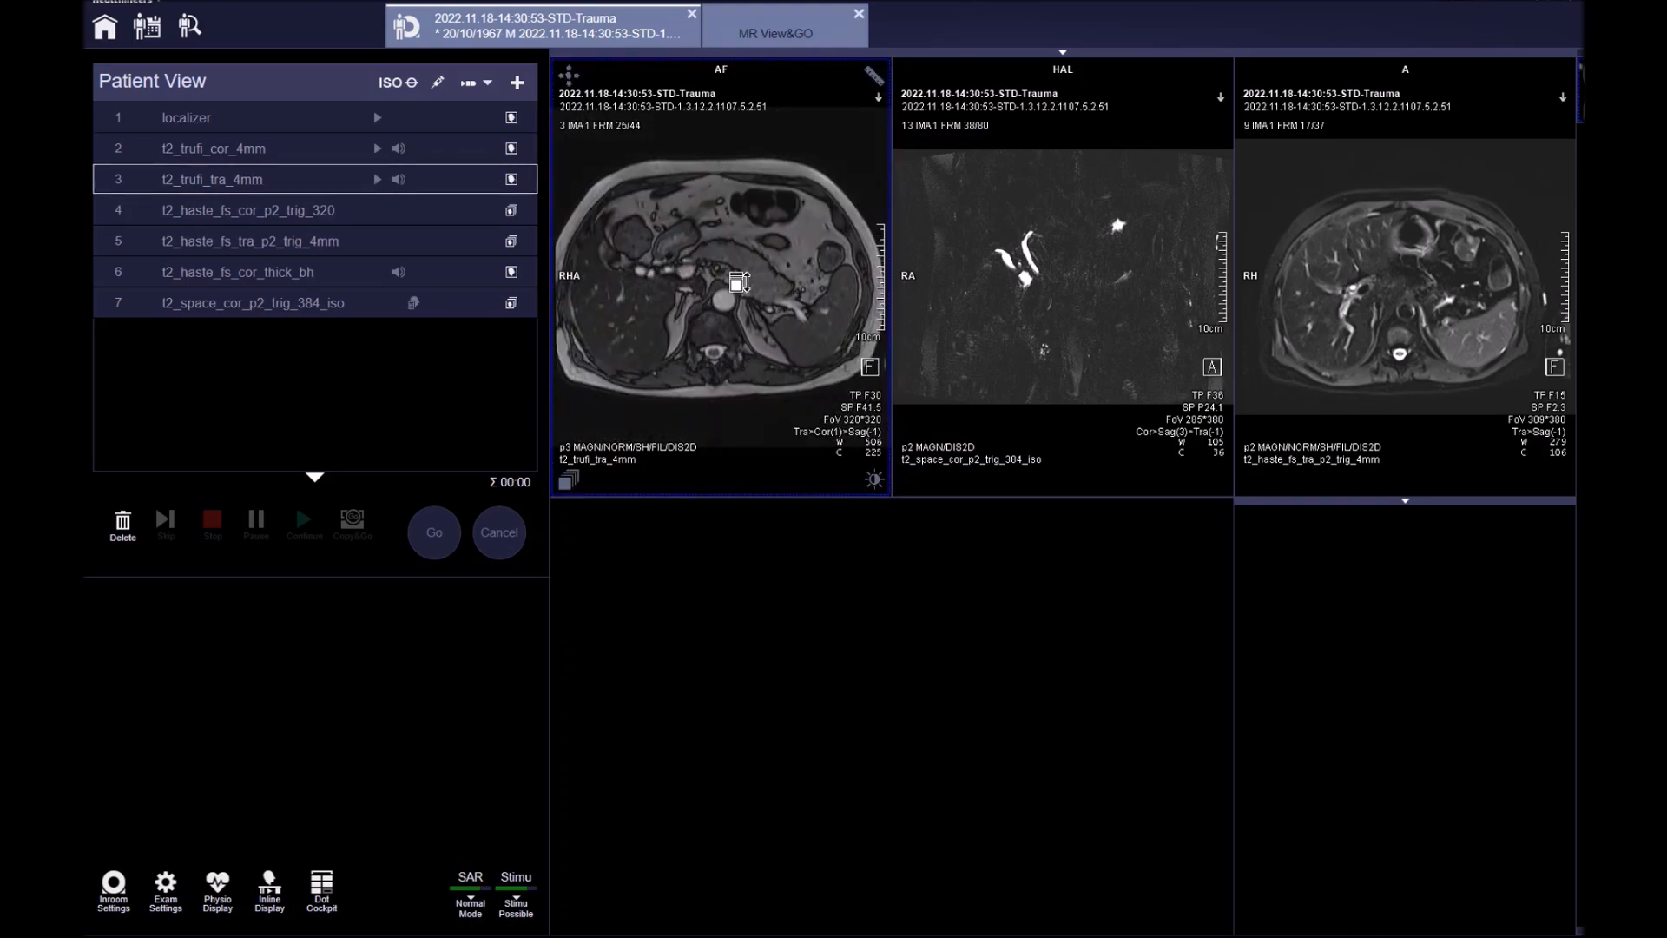
scroll("up", 3)
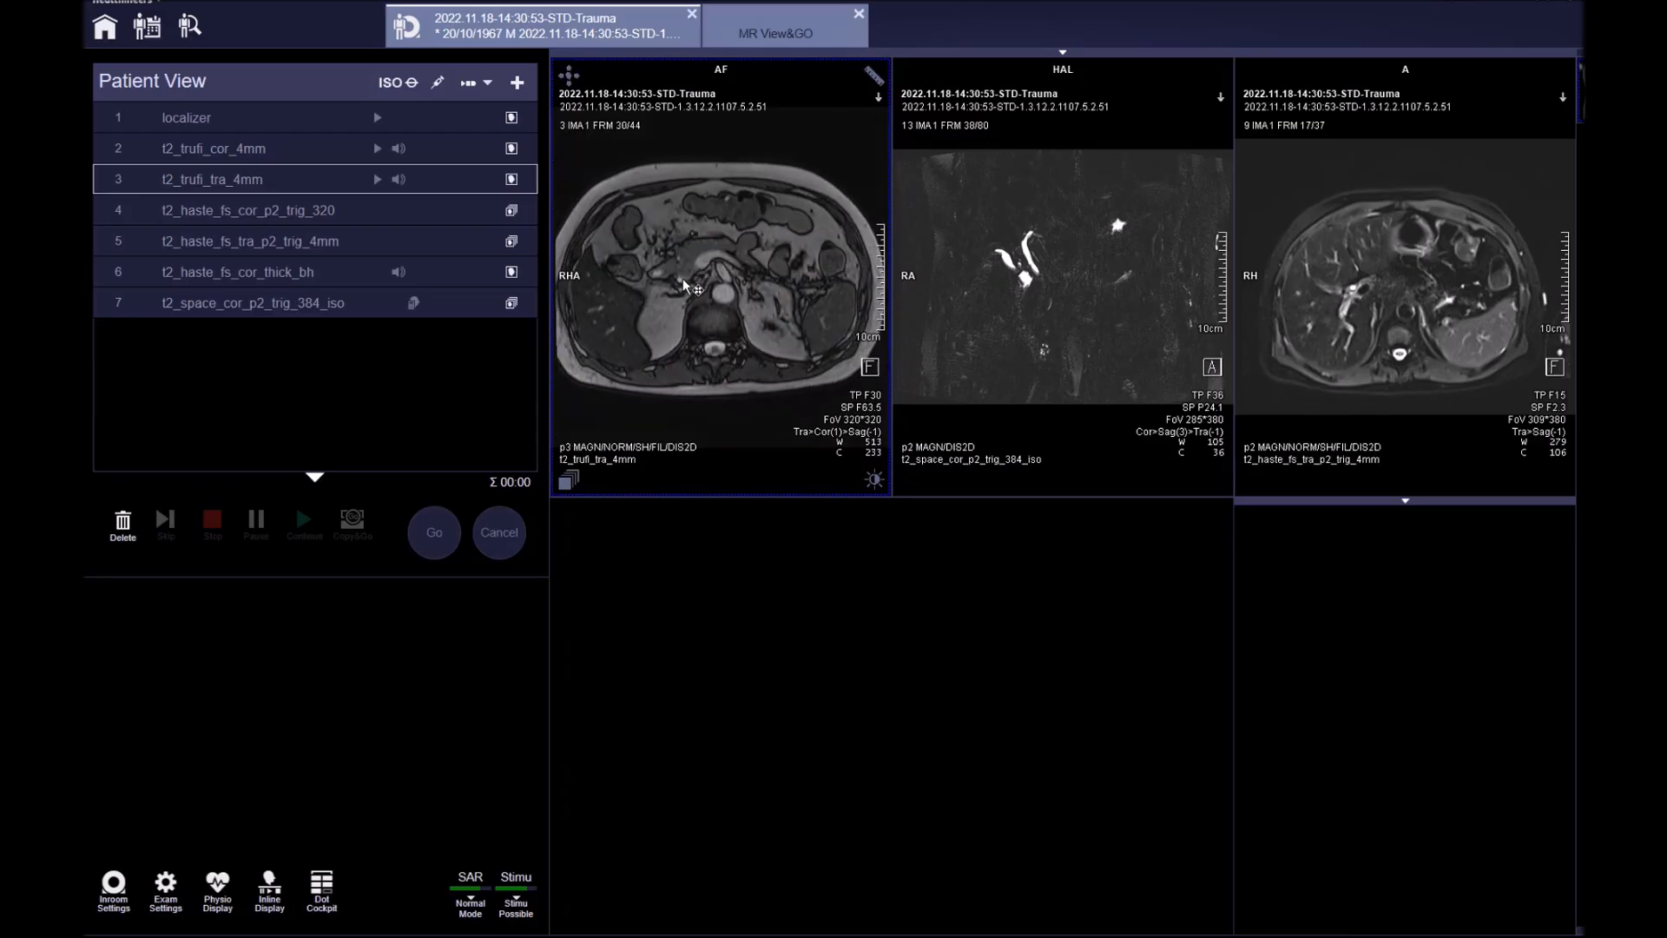
scroll("down", 3)
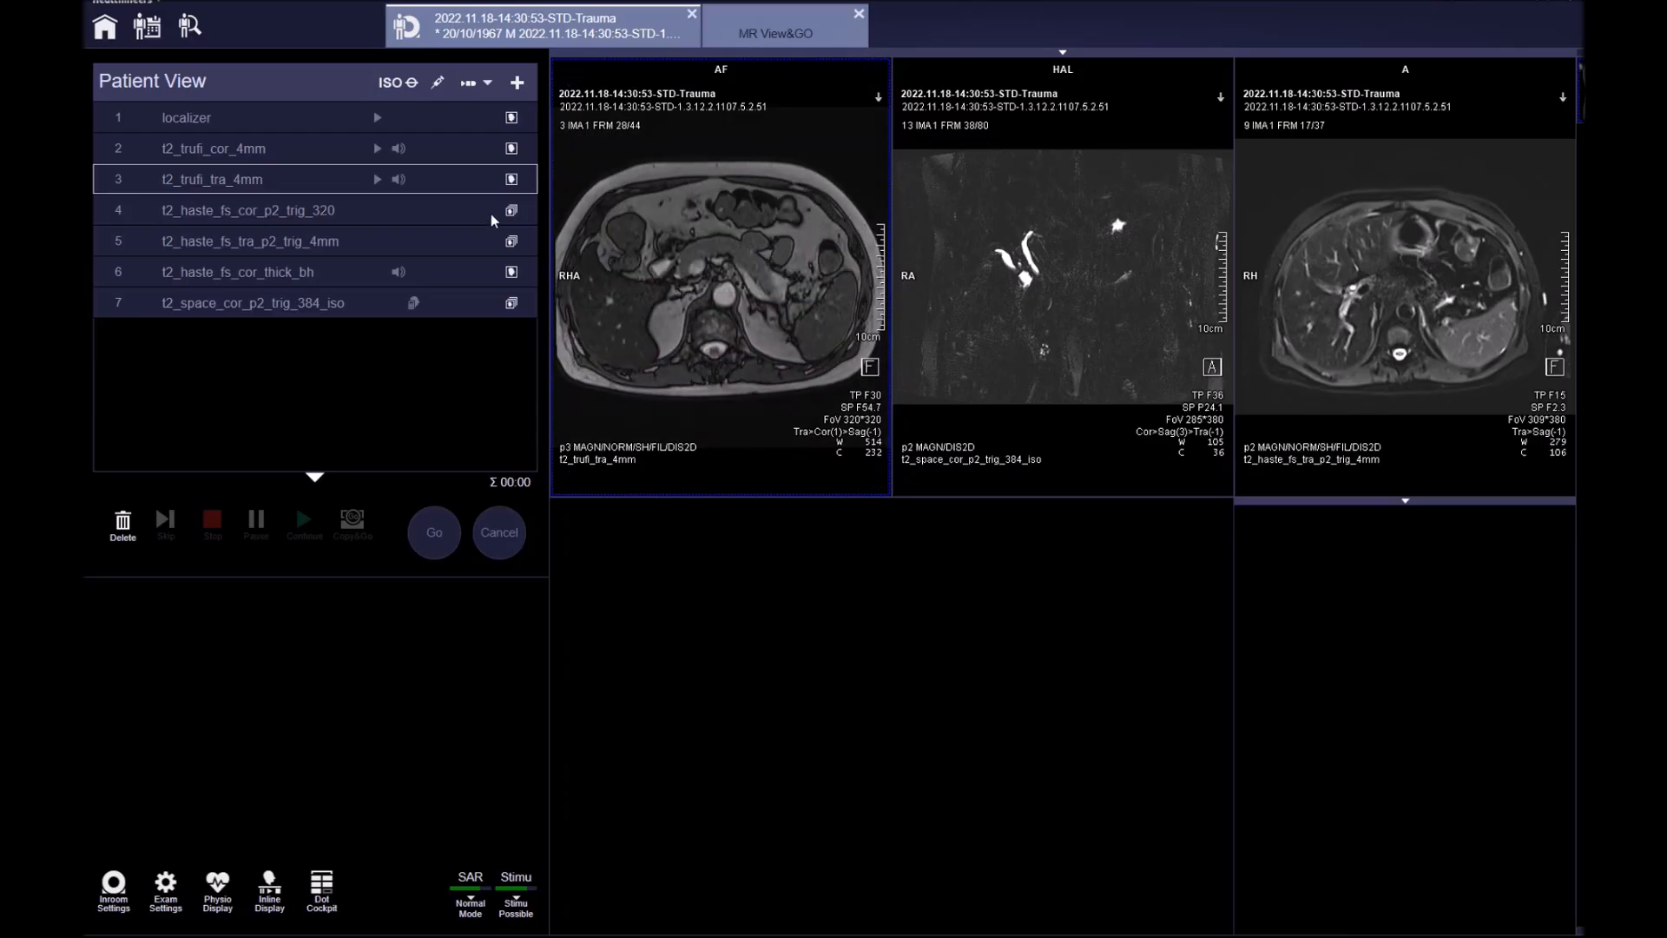
Step: Load the coronal and transverse HASTE series, then the 3D SPACE images with radial MIPs
left_click(510, 209)
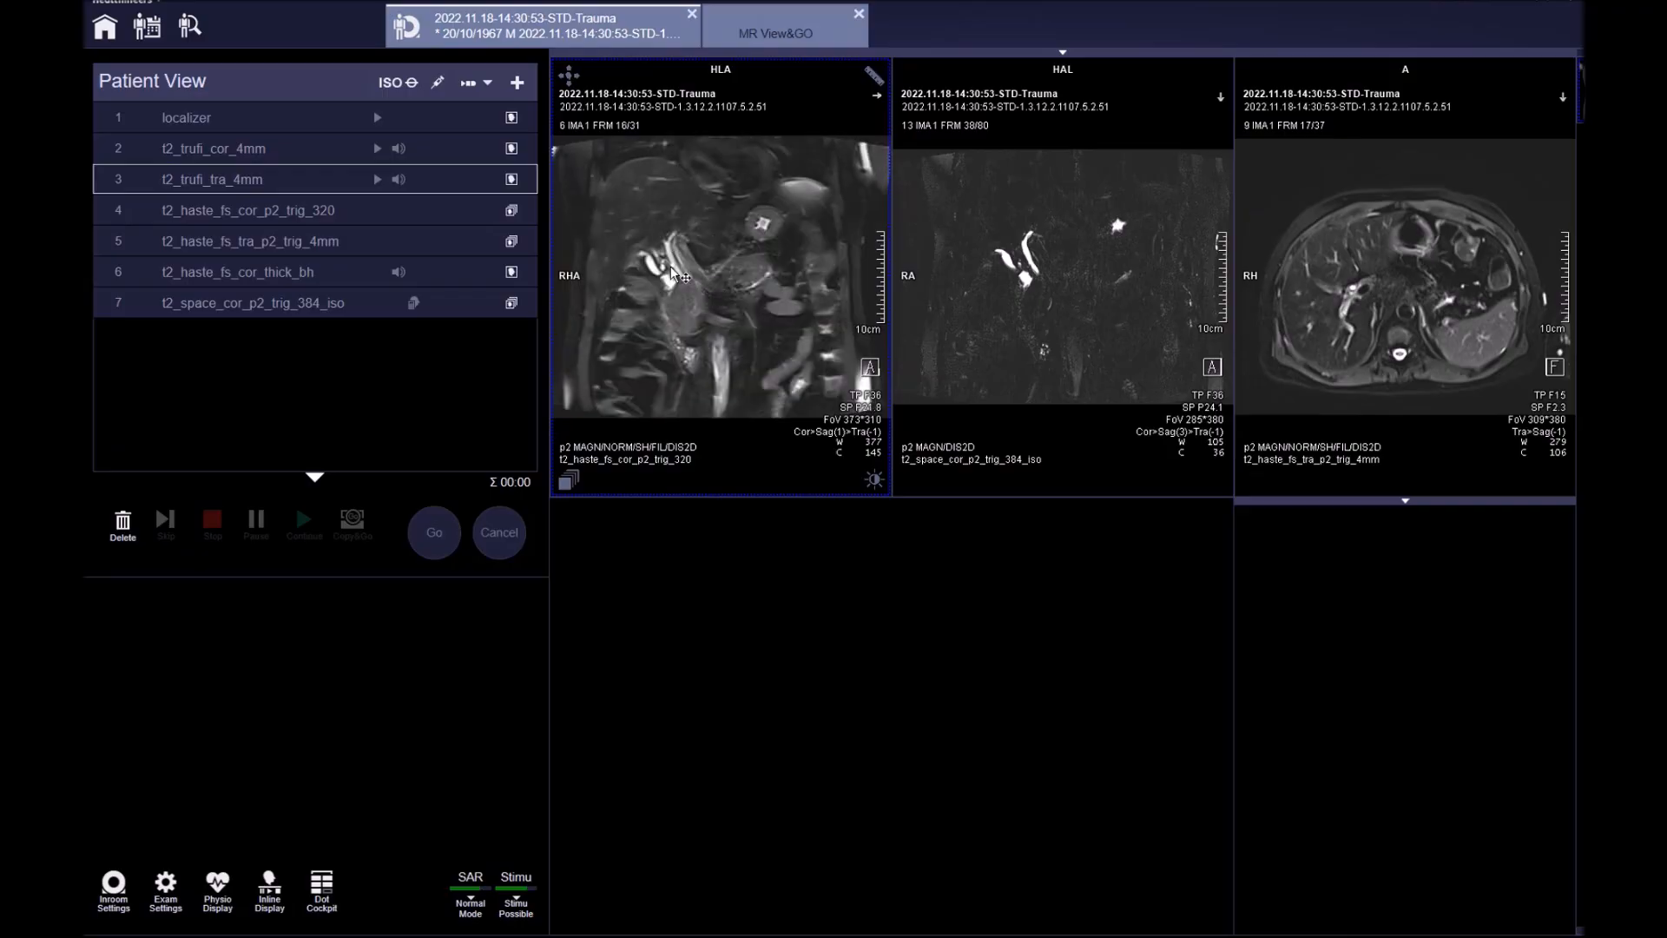
scroll("down", 3)
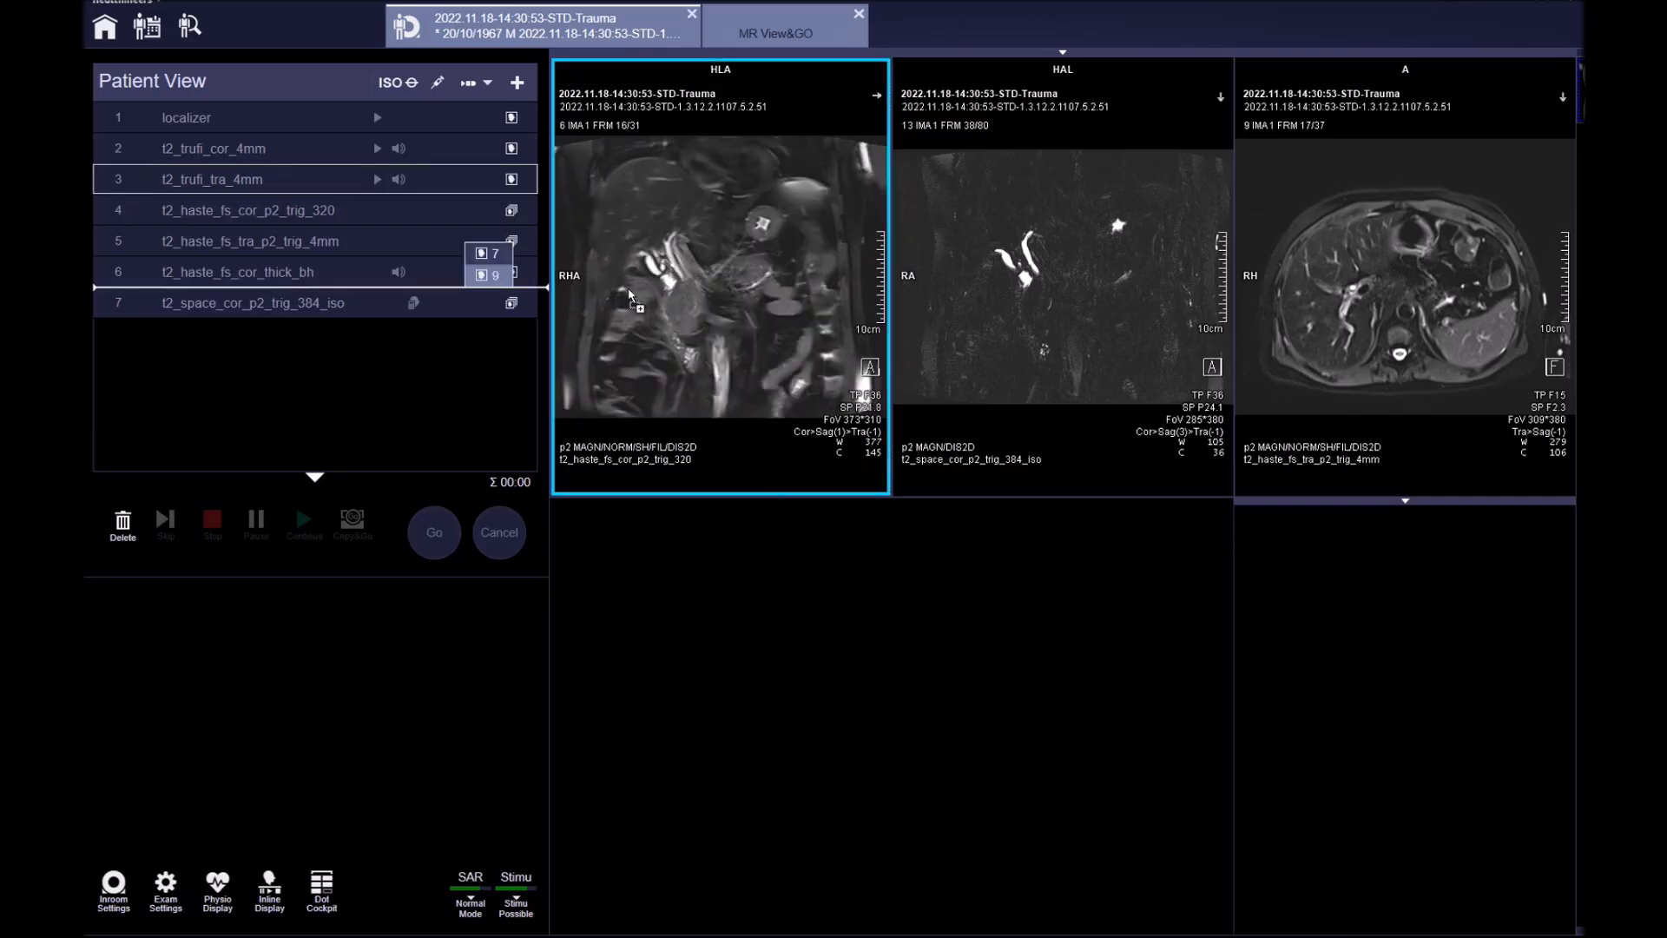
left_click(1061, 277)
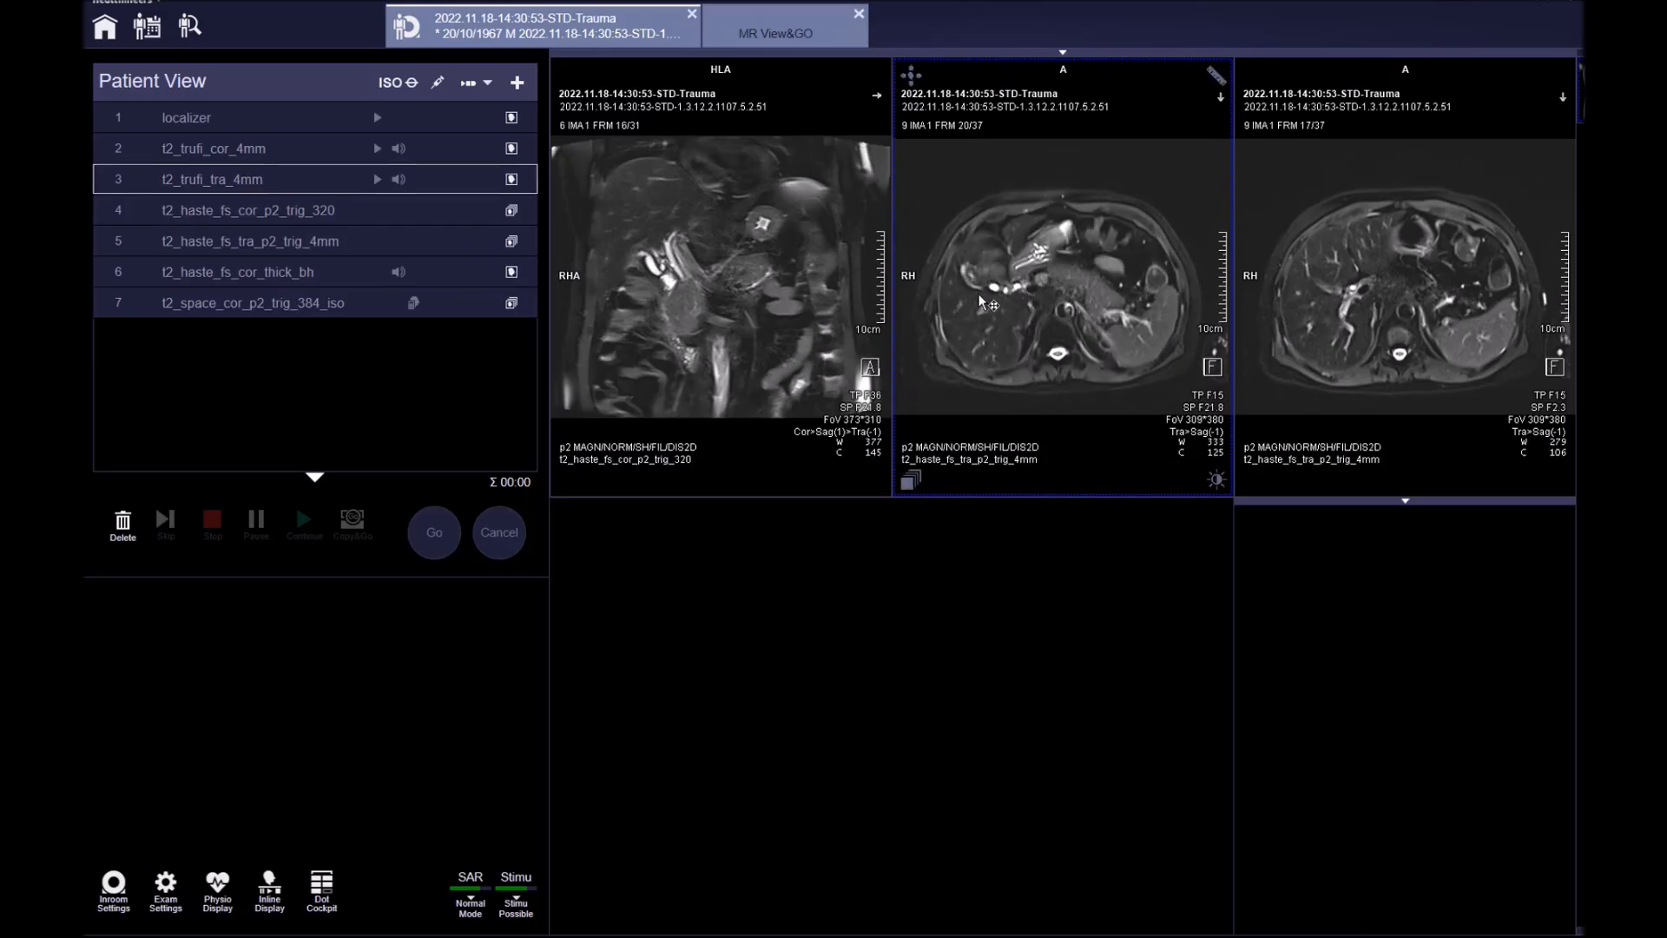
scroll("down", 3)
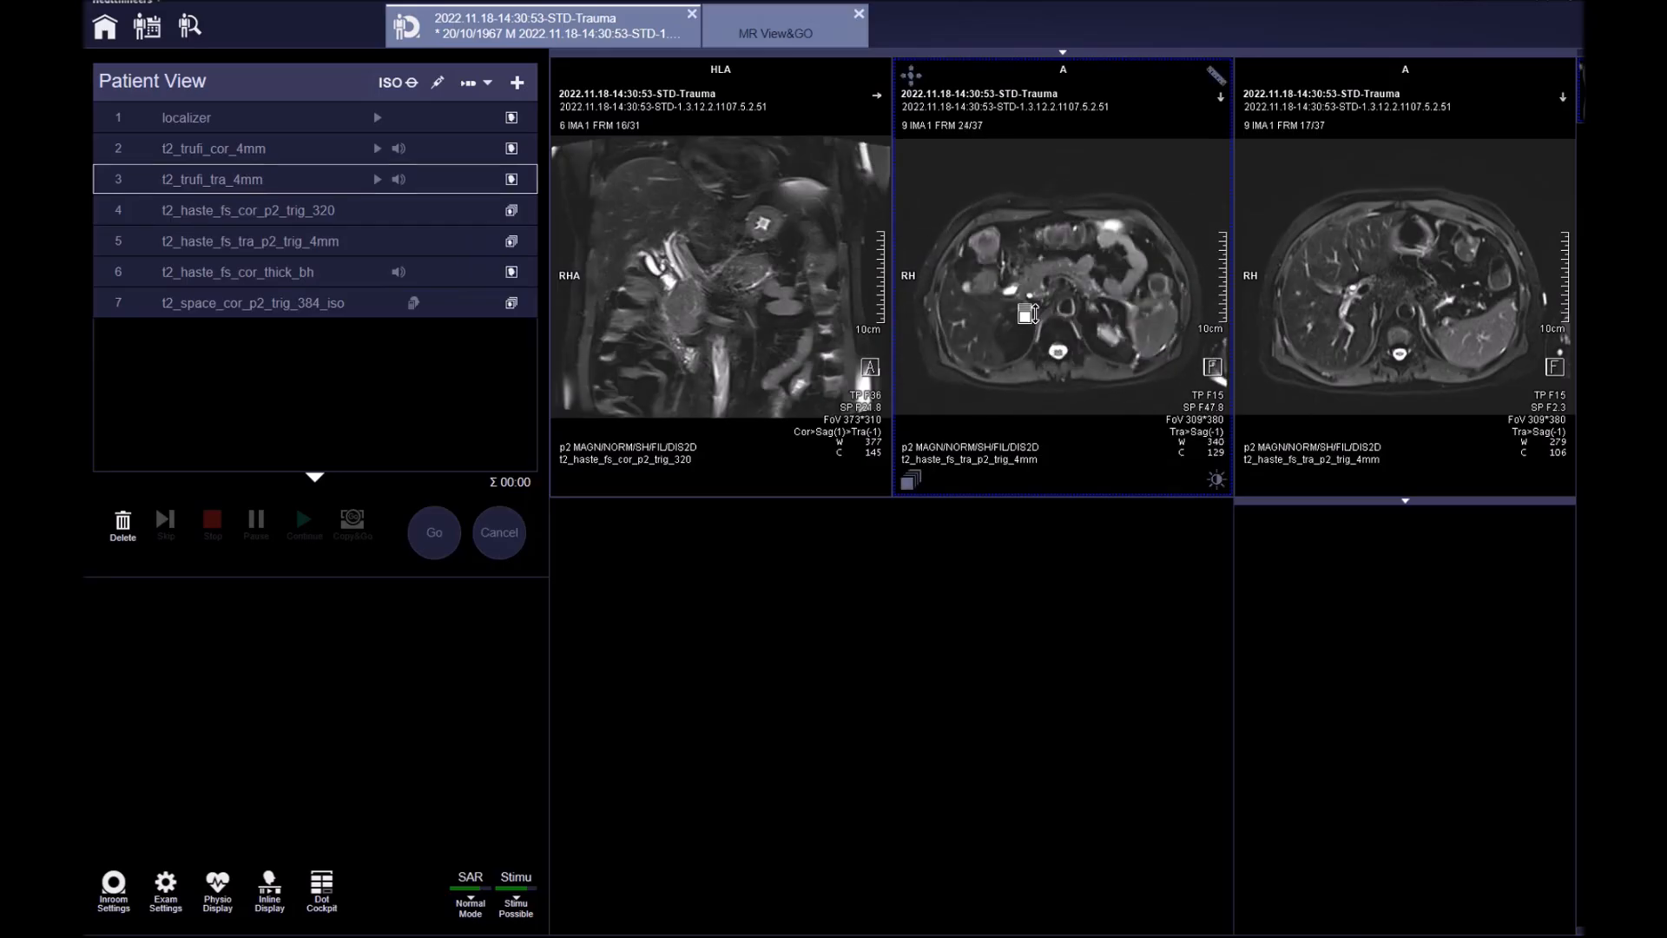
scroll("down", 3)
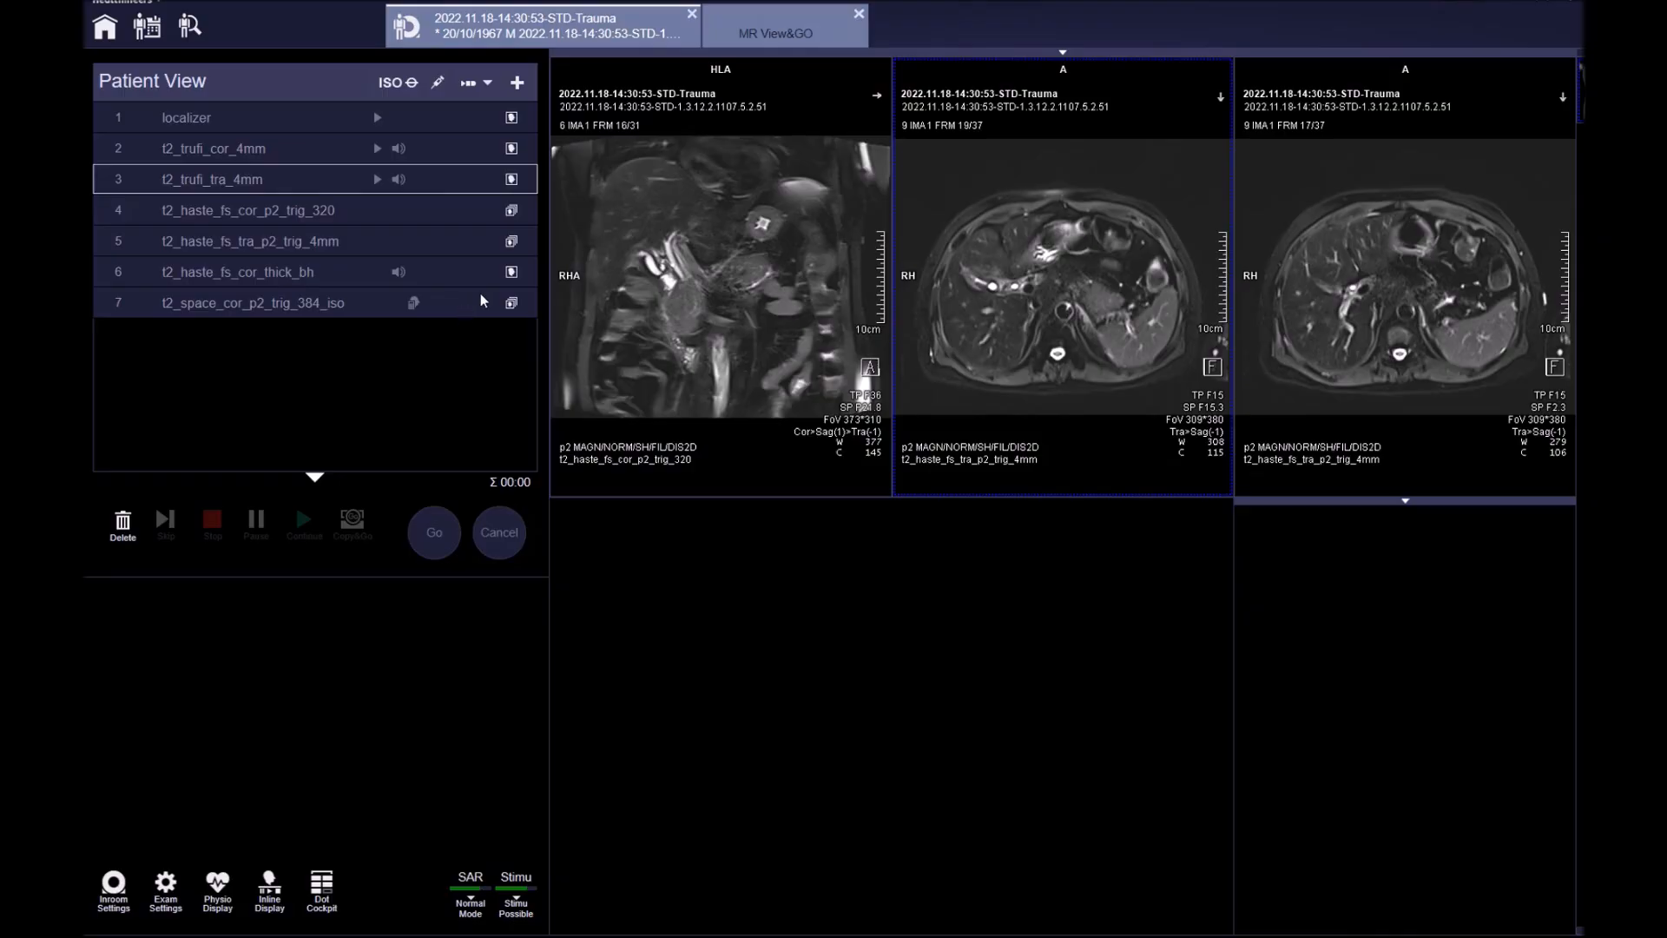
left_click(239, 271)
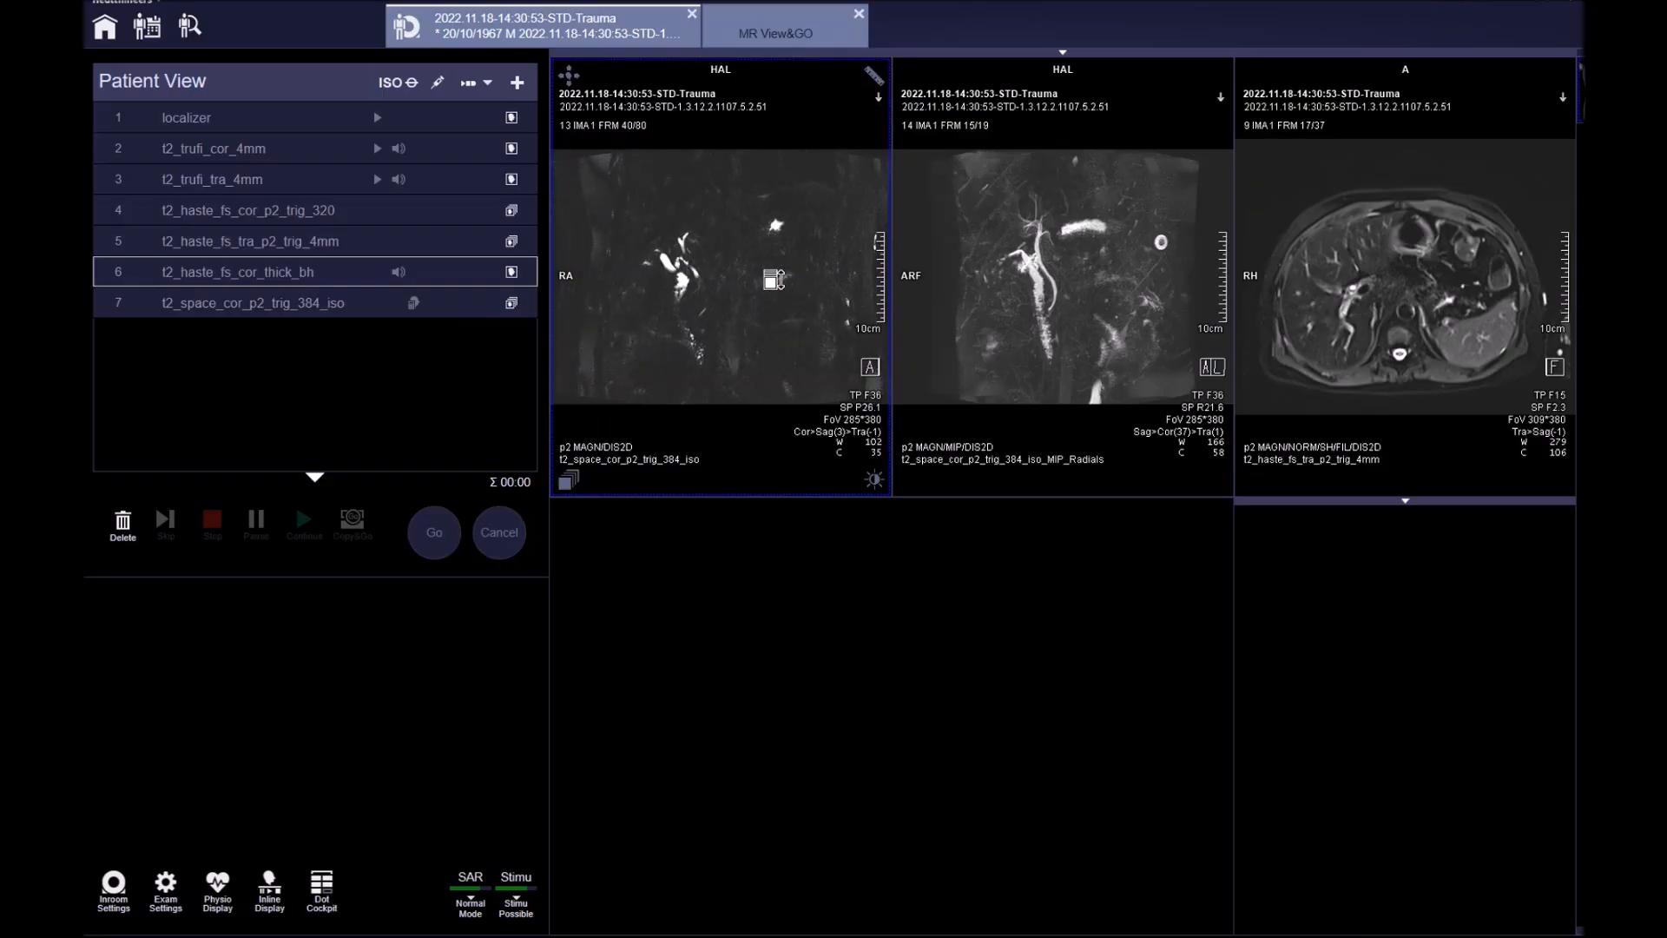
left_click(511, 304)
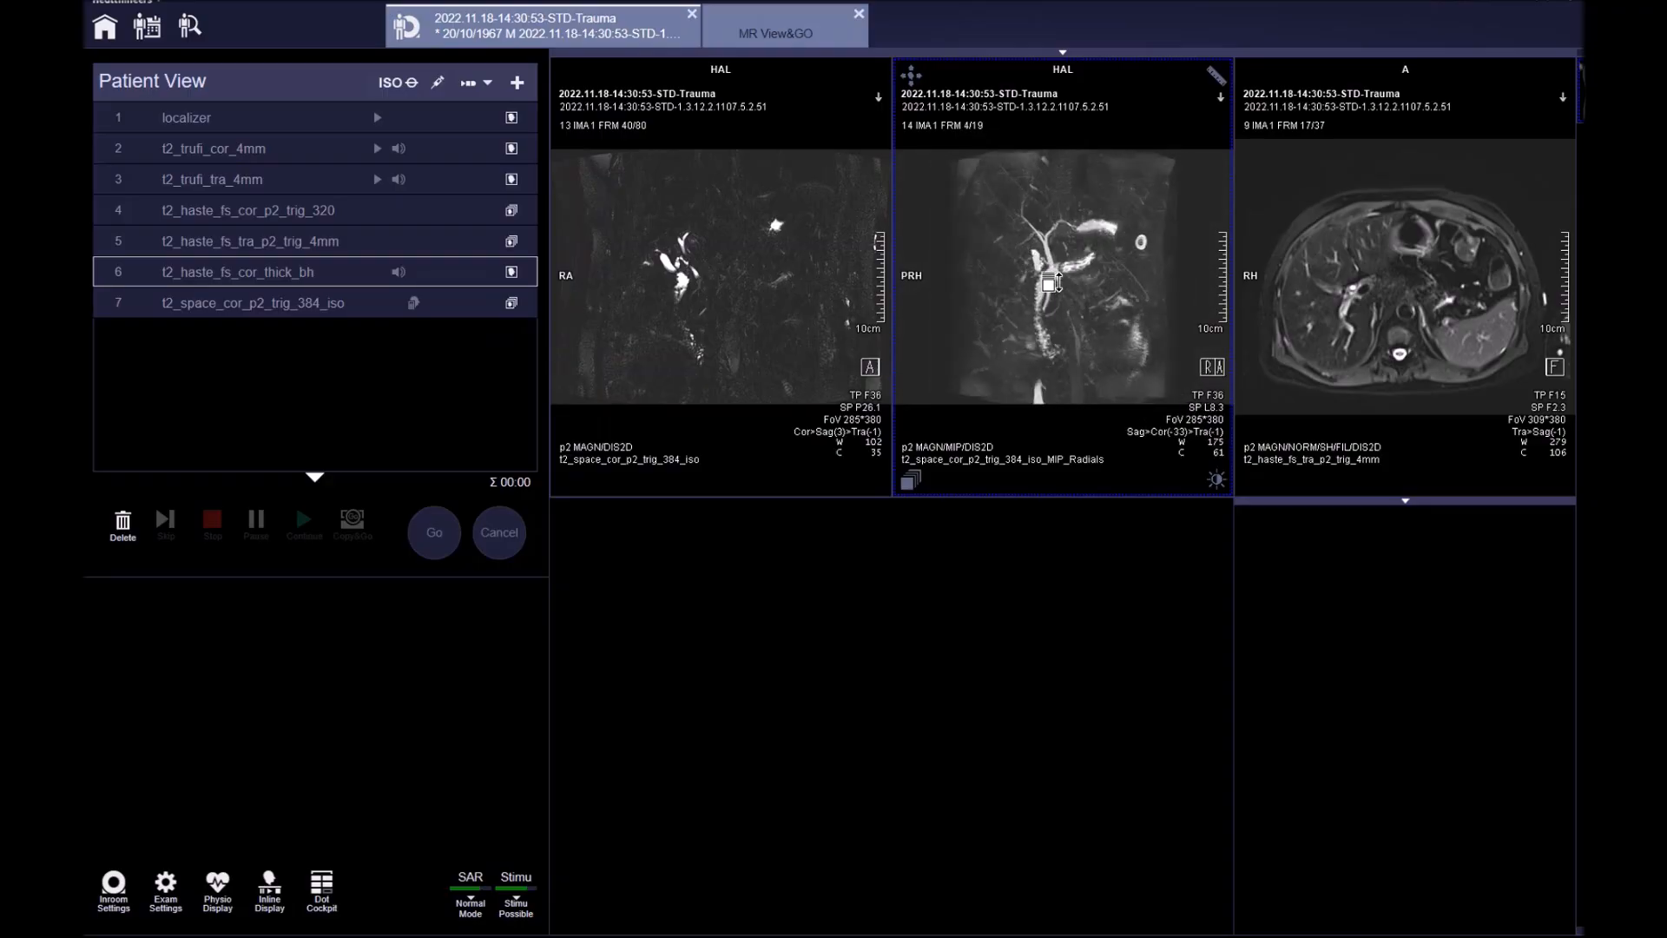
scroll("down", 3)
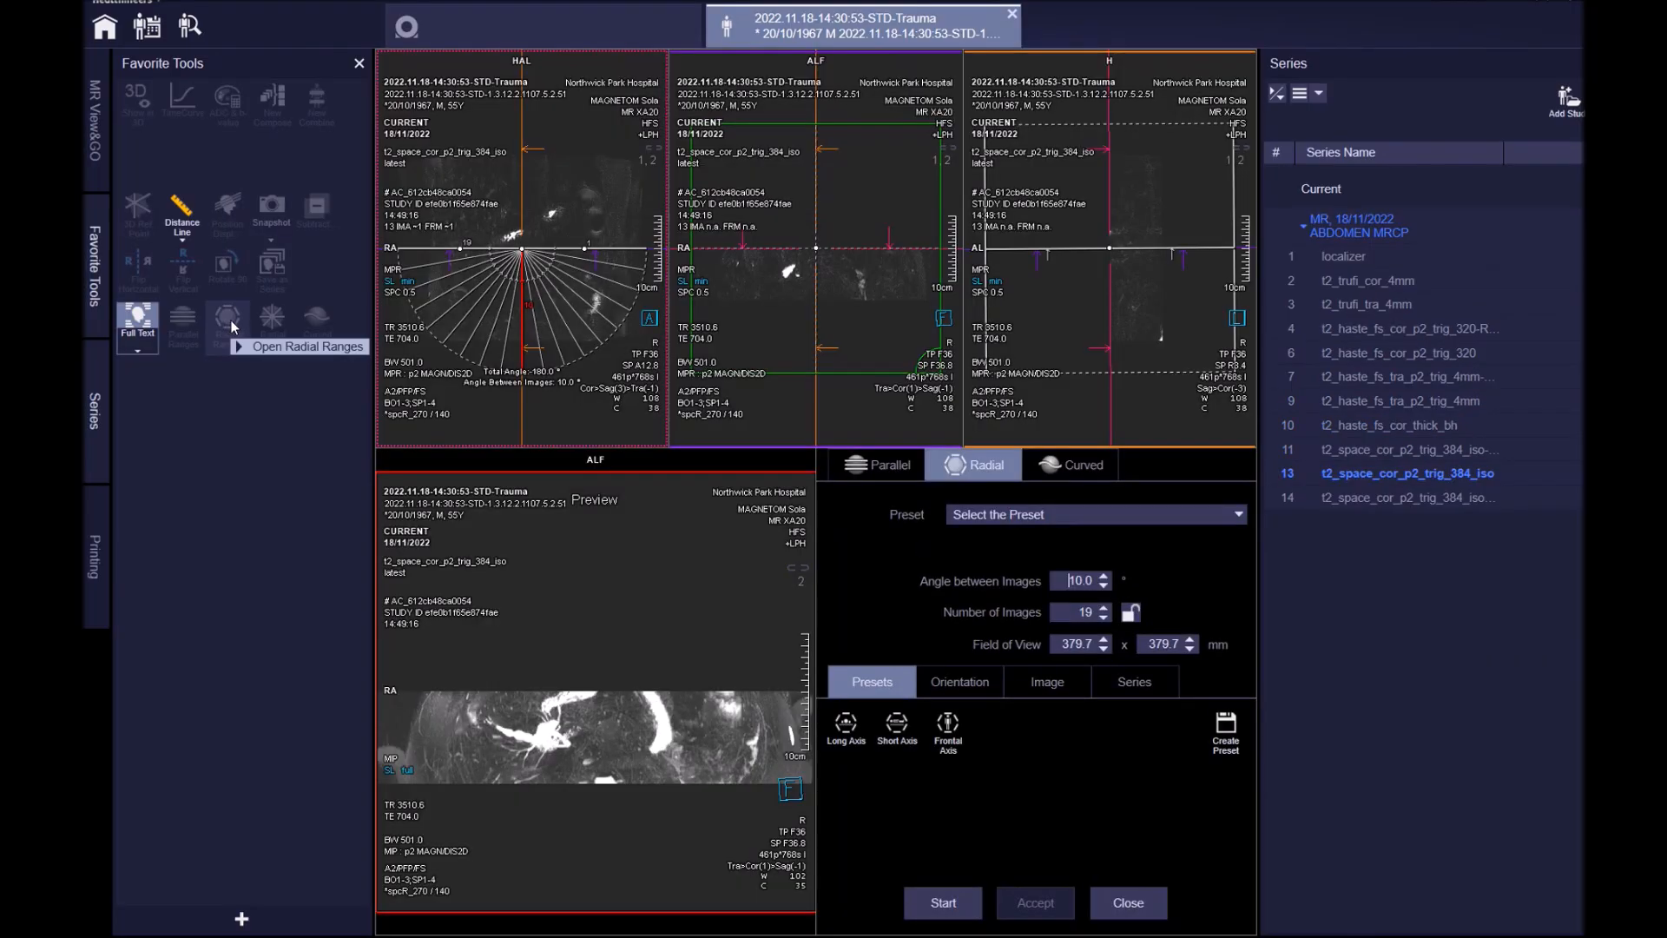
mouse_move(873, 758)
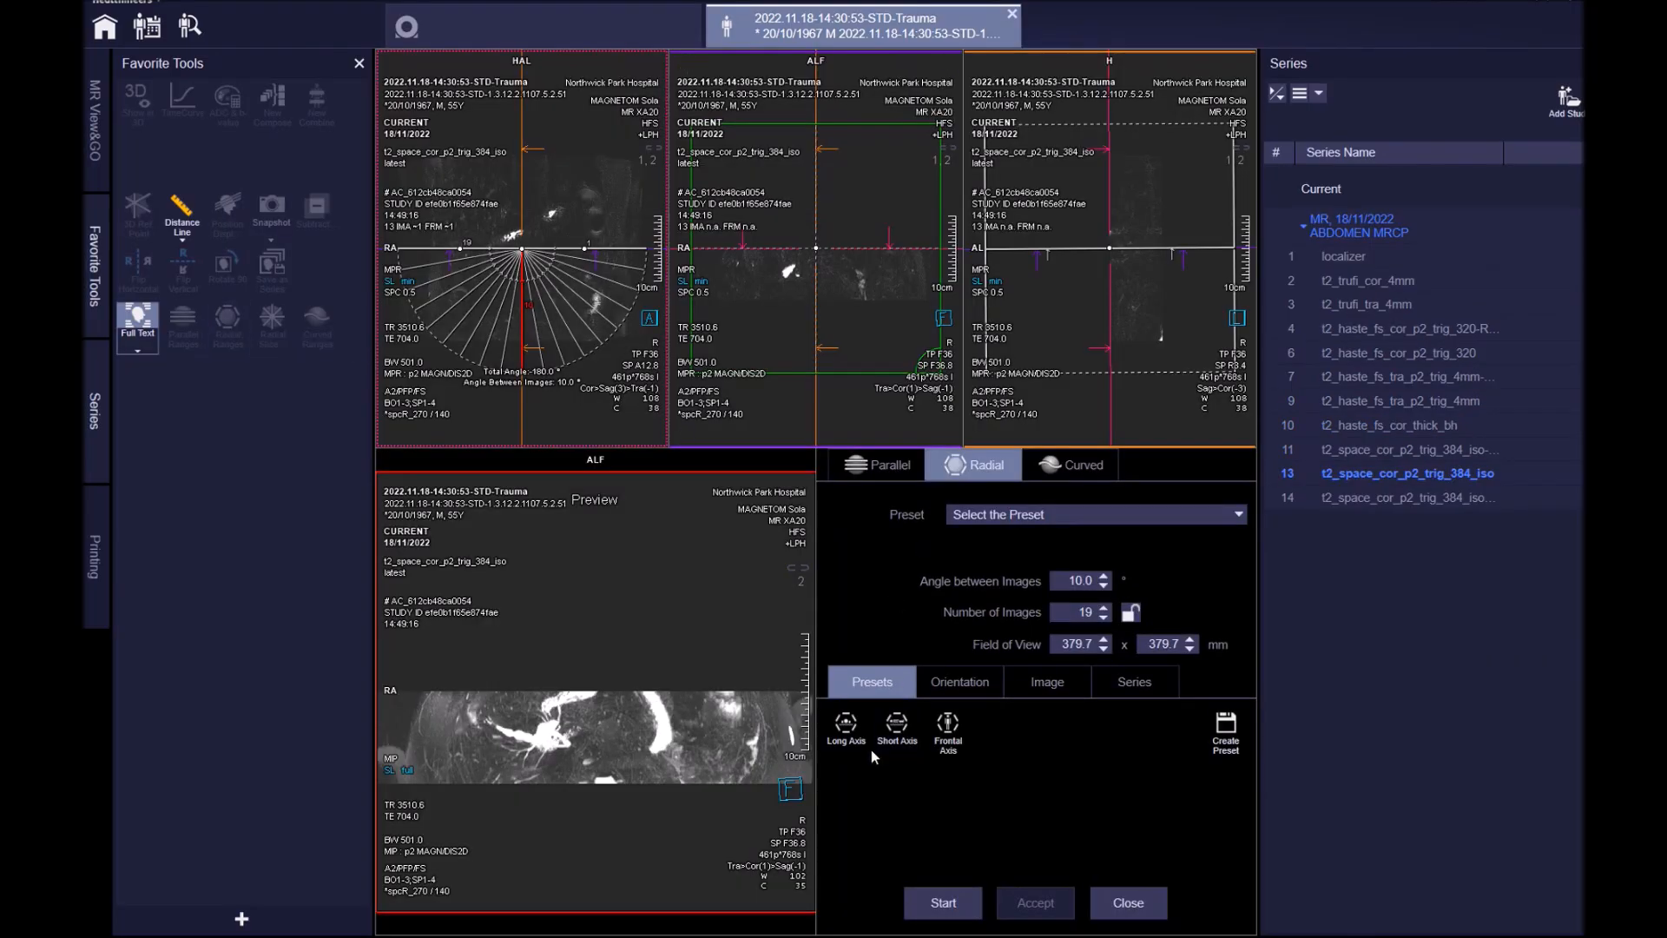